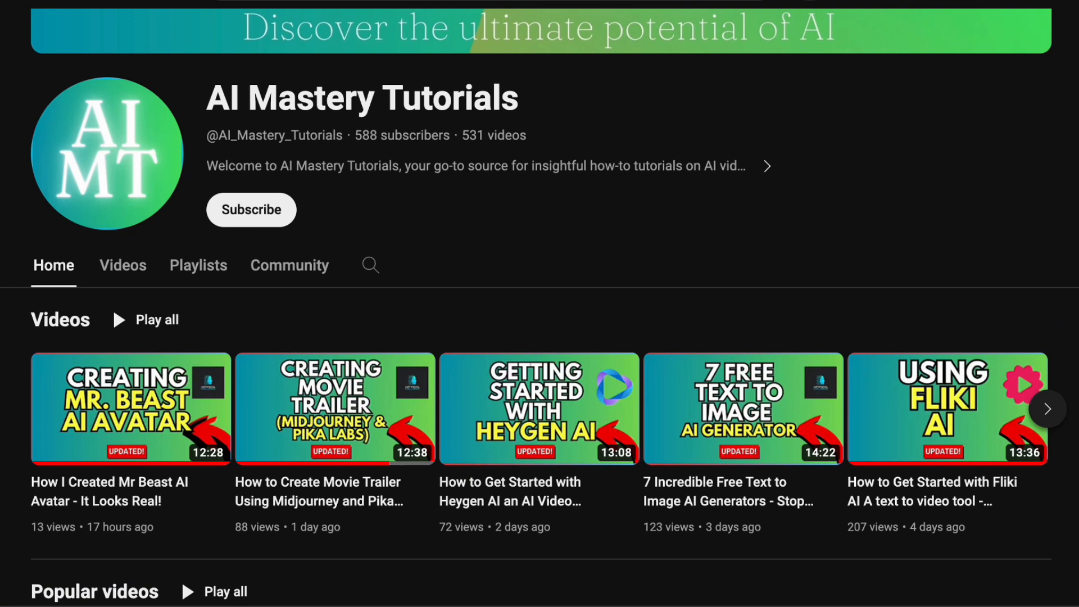
{"action": "mouse_move", "coordinate": [1004, 223]}
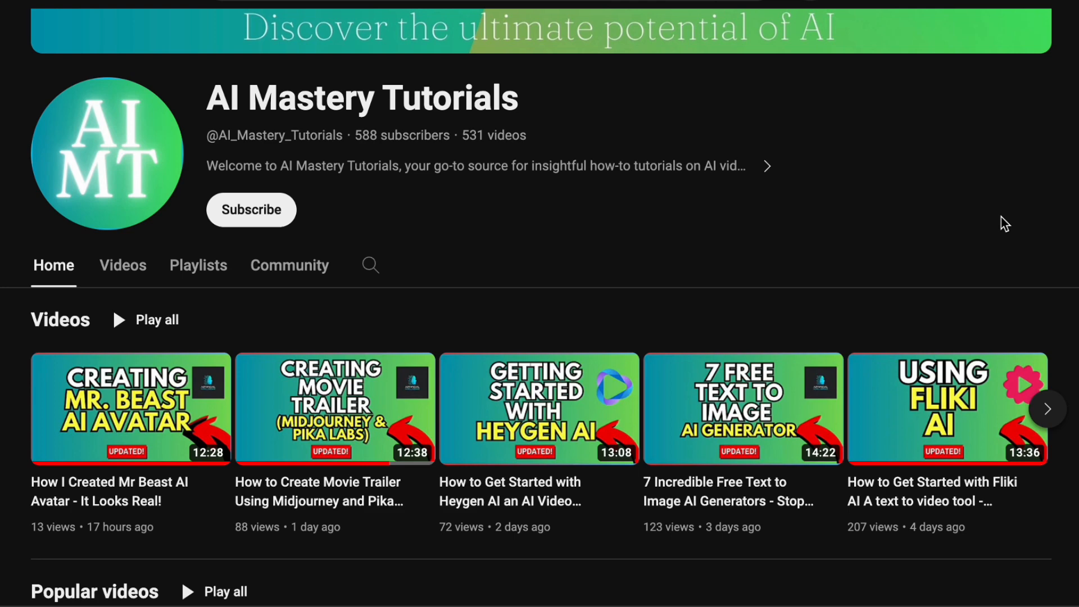
Step: Scroll the AI Mastery Tutorials Home page, then show the channel's full Videos list
{"action": "scroll", "scroll_direction": "down", "scroll_amount": 3}
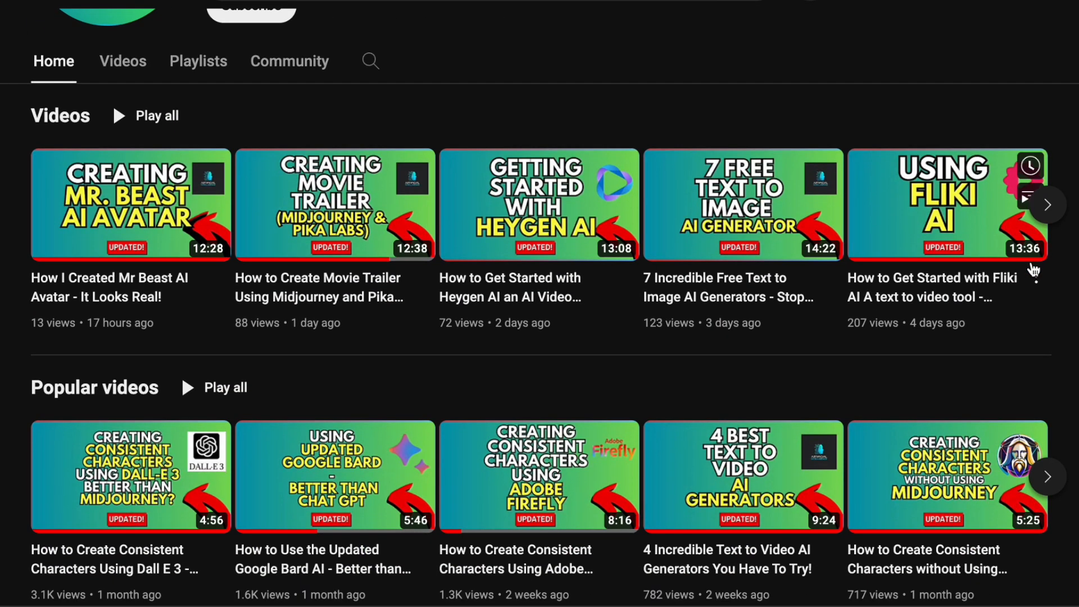
{"action": "scroll", "scroll_direction": "down", "scroll_amount": 3}
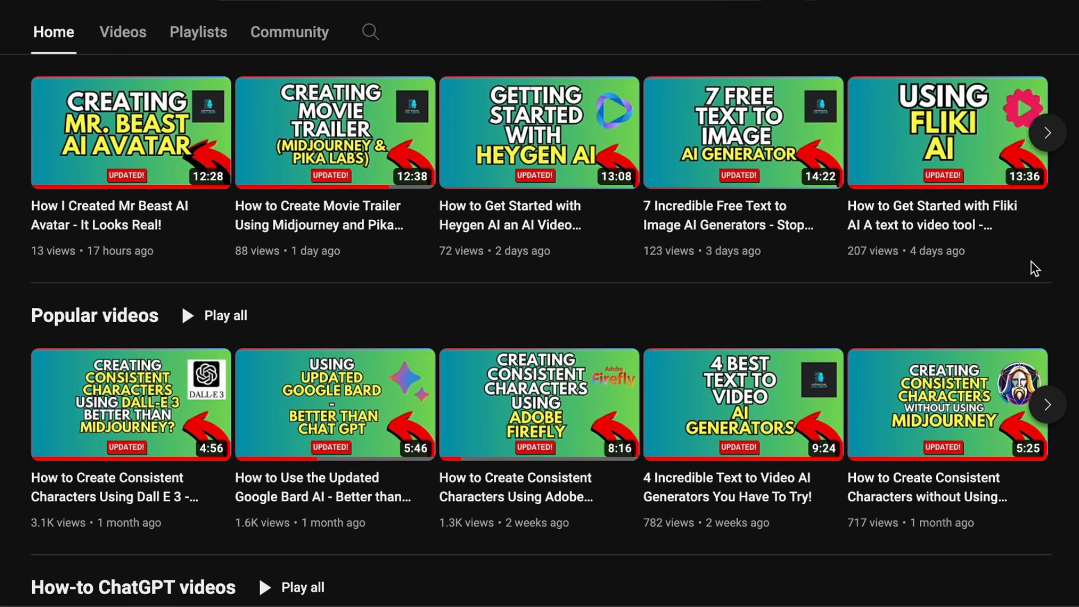
{"action": "scroll", "scroll_direction": "down", "scroll_amount": 3}
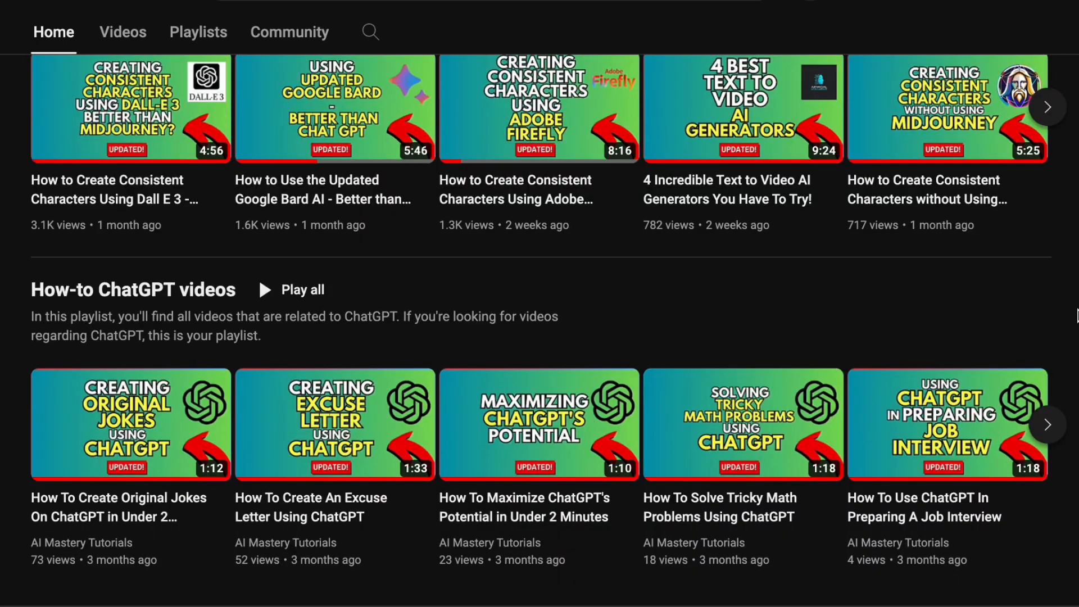
{"action": "scroll", "scroll_direction": "down", "scroll_amount": 3}
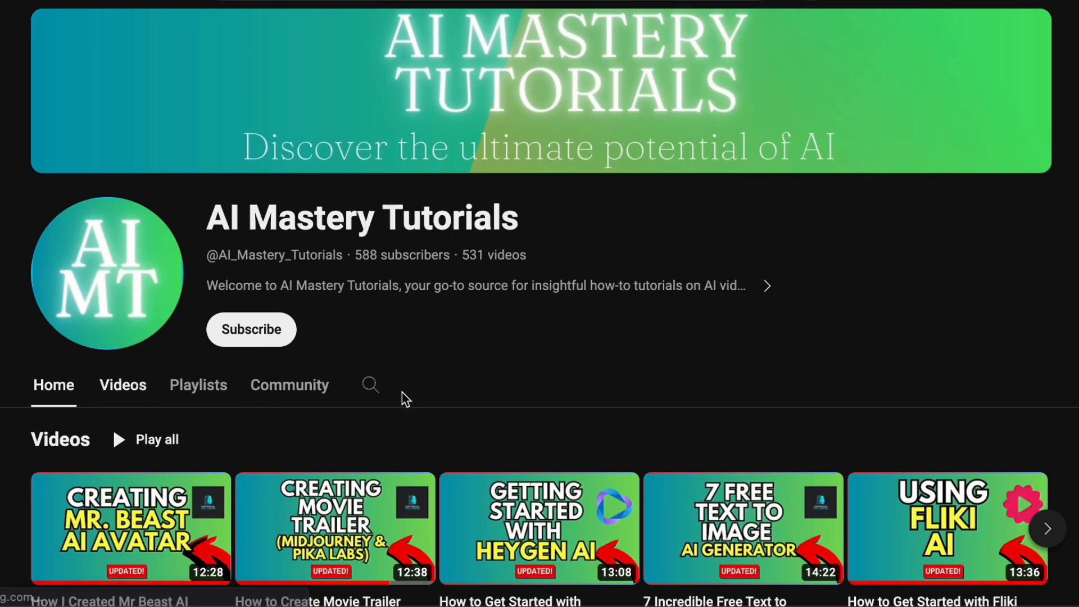
{"action": "left_click", "coordinate": [122, 384]}
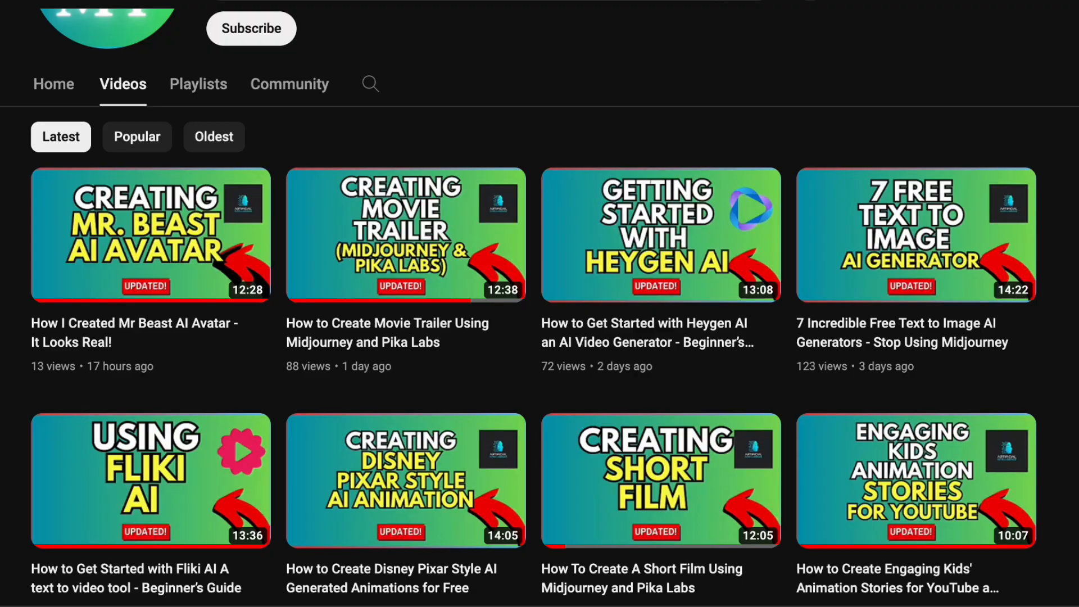
{"action": "scroll", "scroll_direction": "down", "scroll_amount": 3}
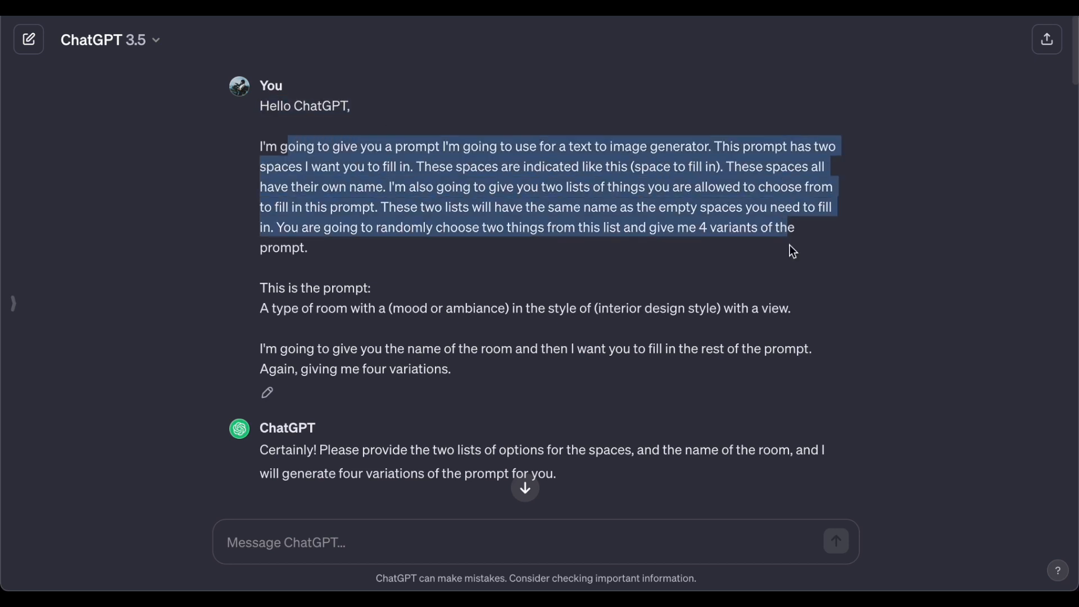
{"action": "left_click_drag", "start_coordinate": [791, 248], "coordinate": [568, 310]}
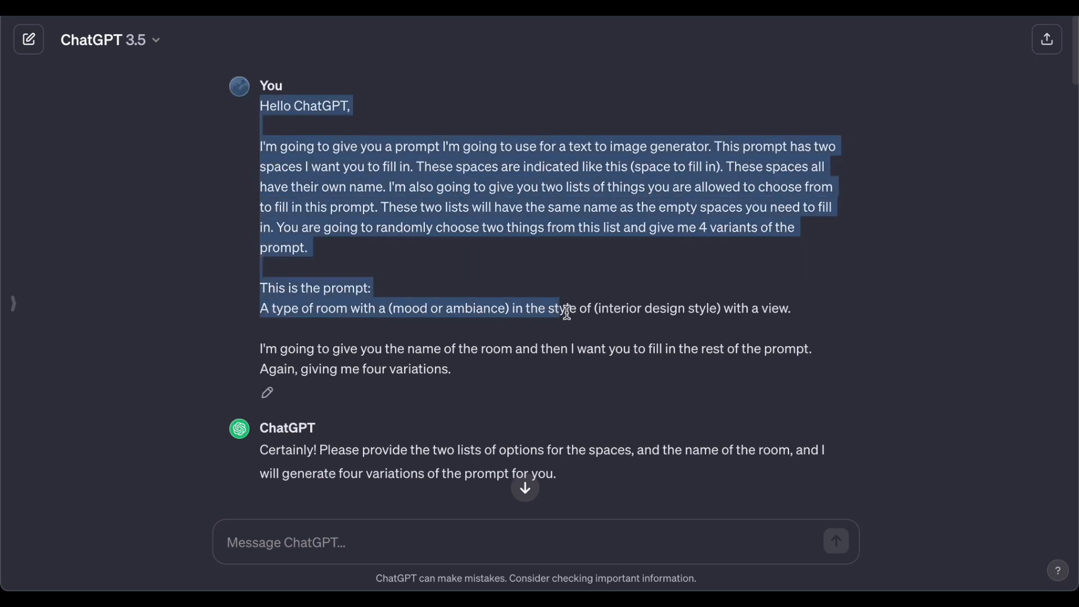
{"action": "left_click", "coordinate": [872, 257]}
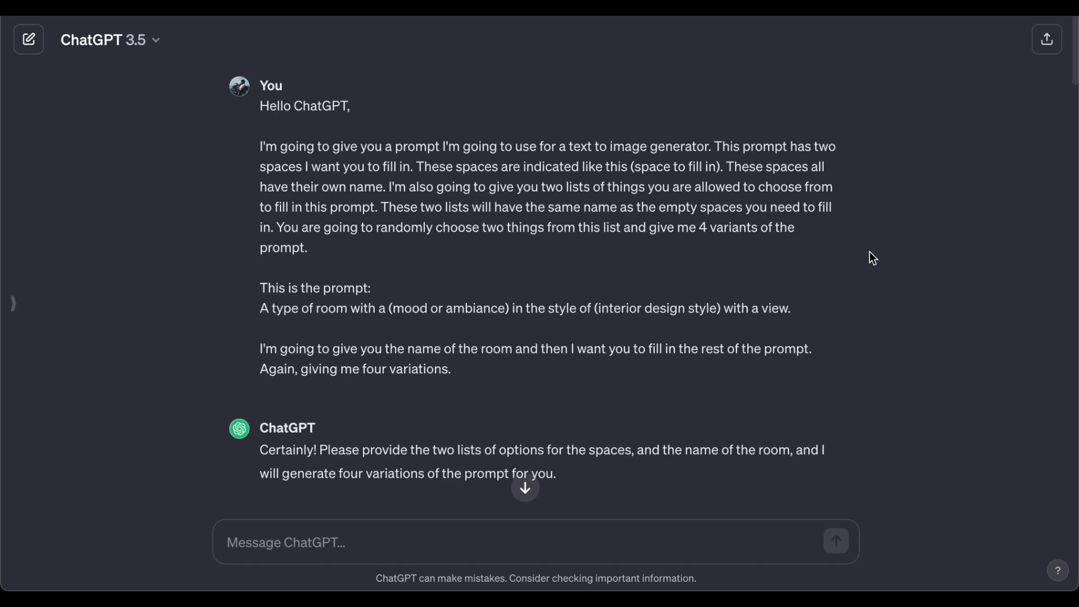
{"action": "scroll", "scroll_direction": "down", "scroll_amount": 3}
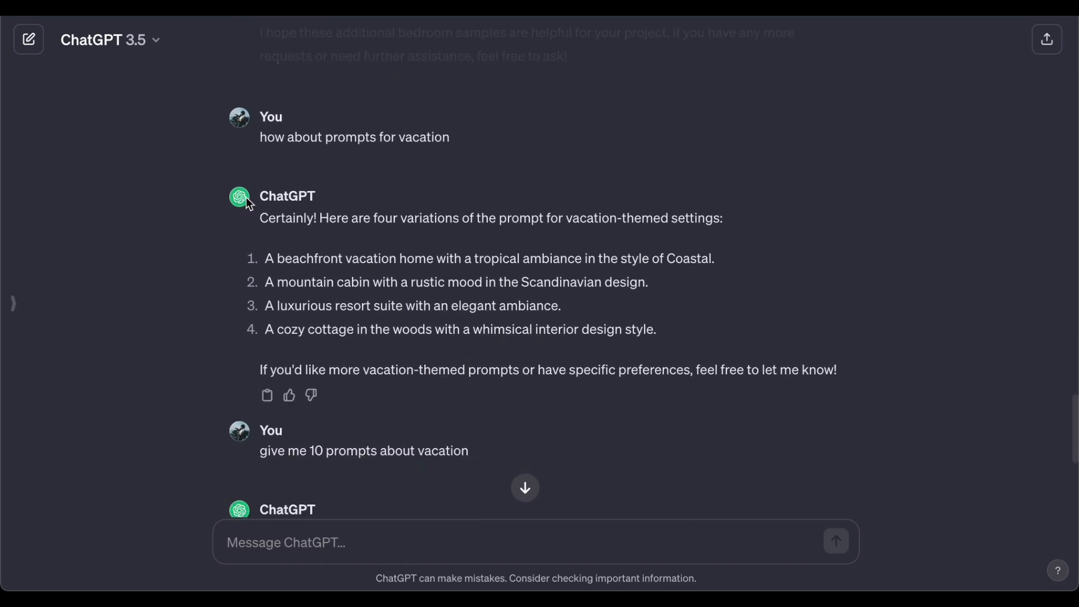
{"action": "mouse_move", "coordinate": [287, 224]}
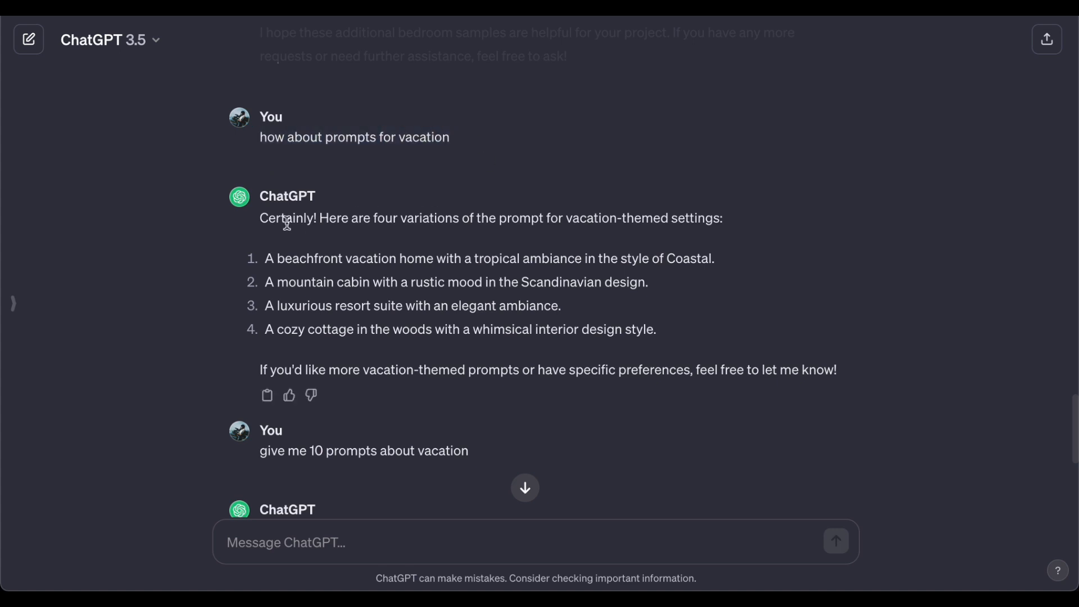
{"action": "mouse_move", "coordinate": [264, 288]}
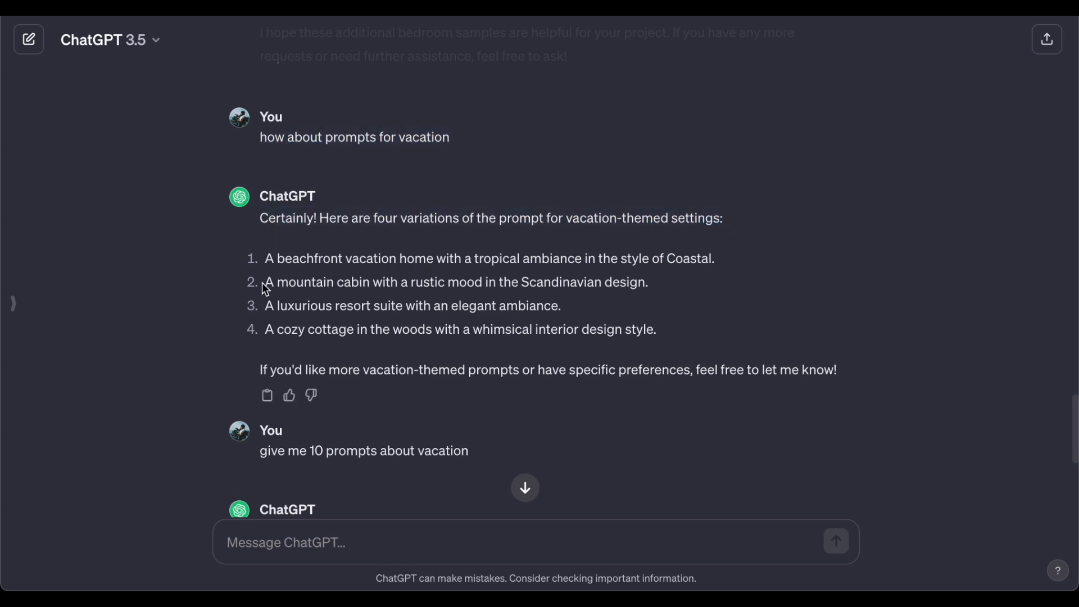
{"action": "mouse_move", "coordinate": [273, 305]}
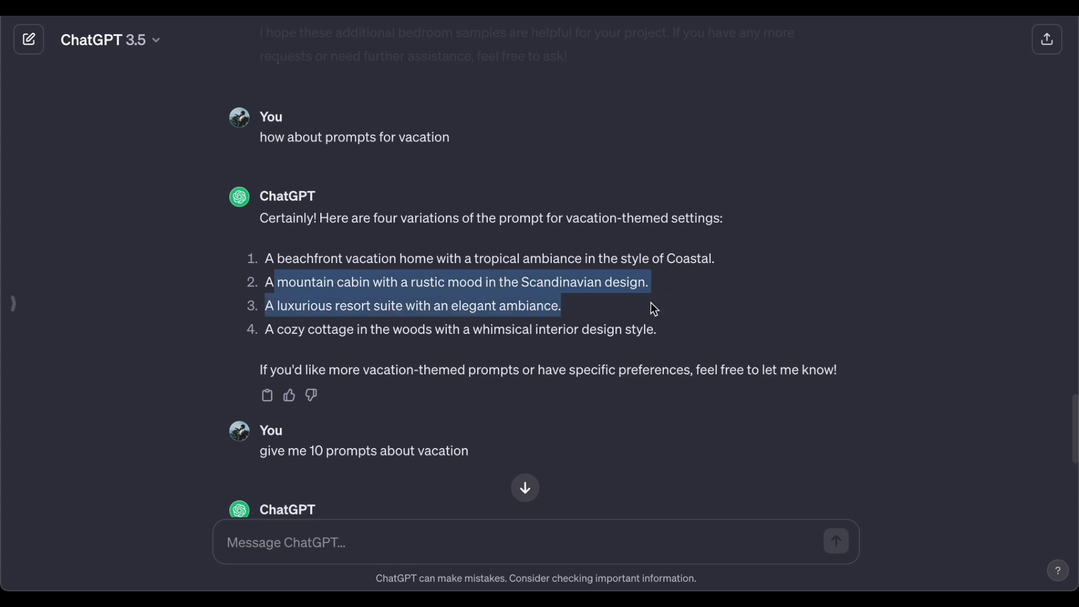
{"action": "left_click", "coordinate": [494, 244]}
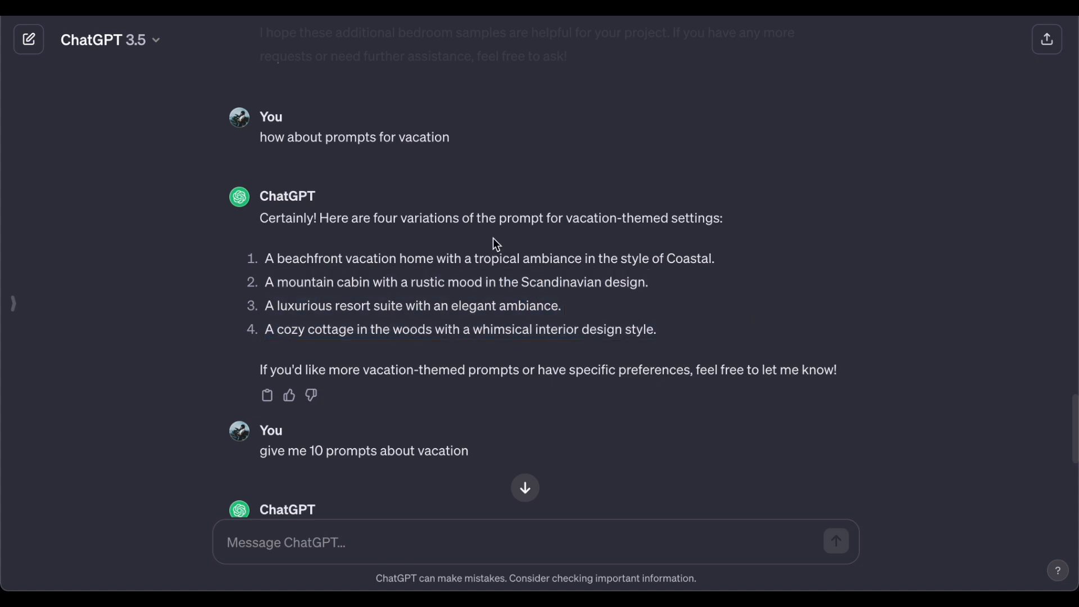
{"action": "scroll", "scroll_direction": "down", "scroll_amount": 3}
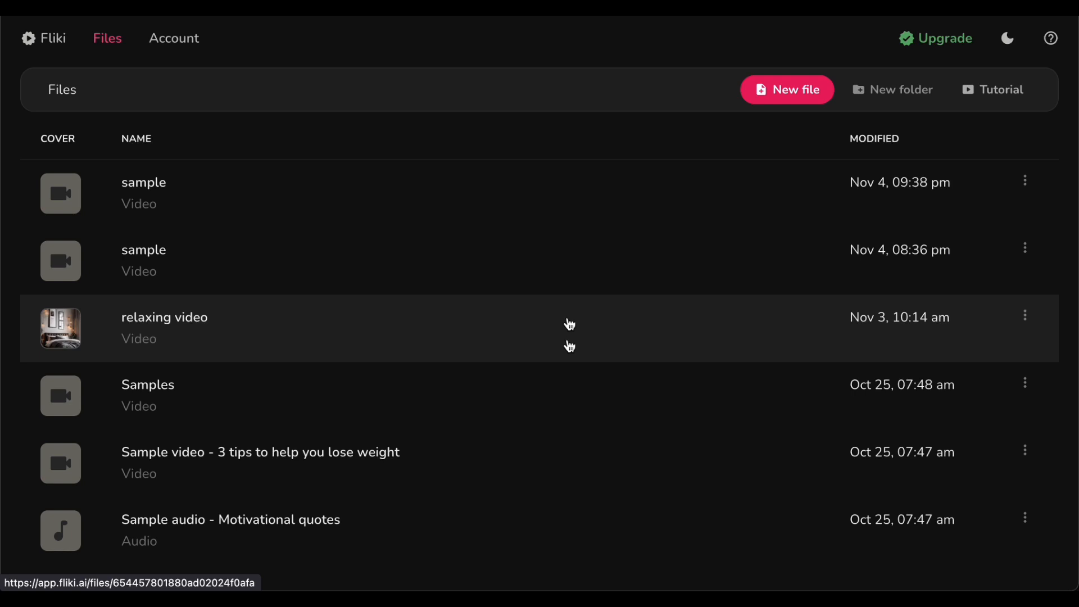
{"action": "mouse_move", "coordinate": [389, 80]}
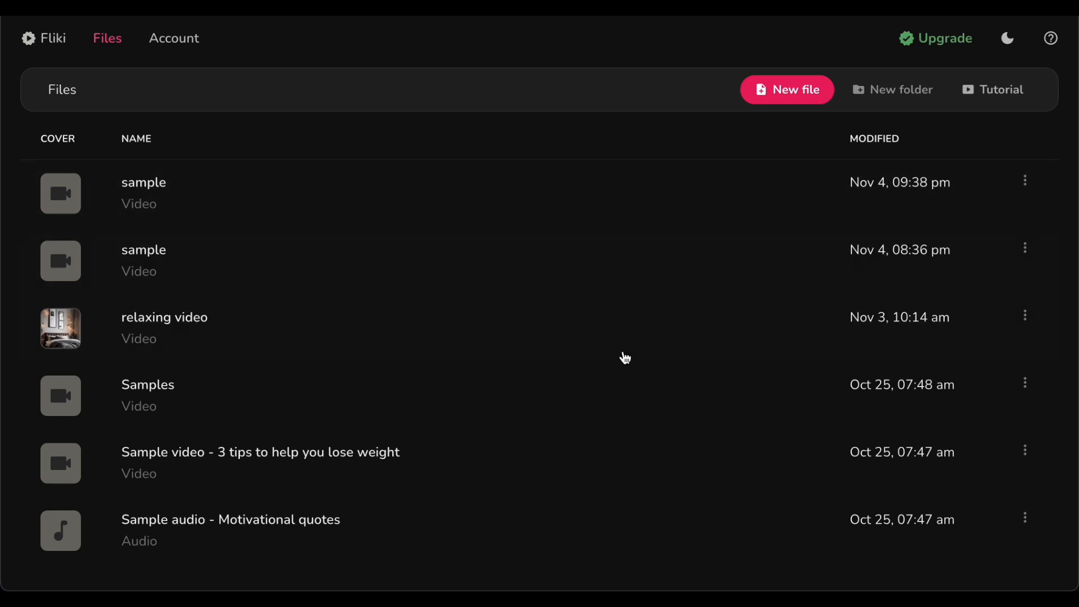
{"action": "mouse_move", "coordinate": [518, 371]}
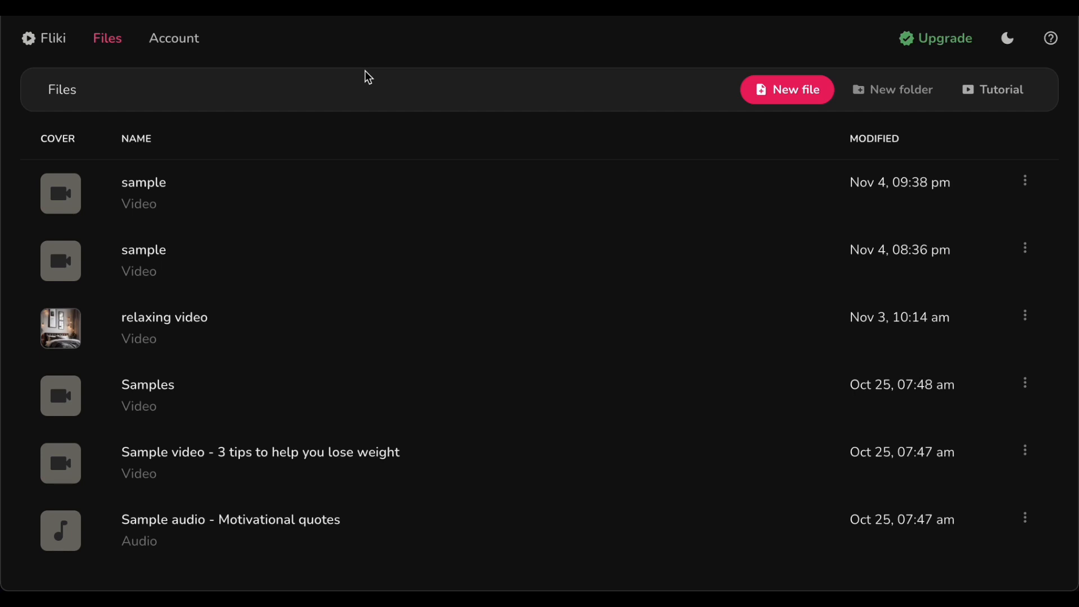
{"action": "mouse_move", "coordinate": [785, 36]}
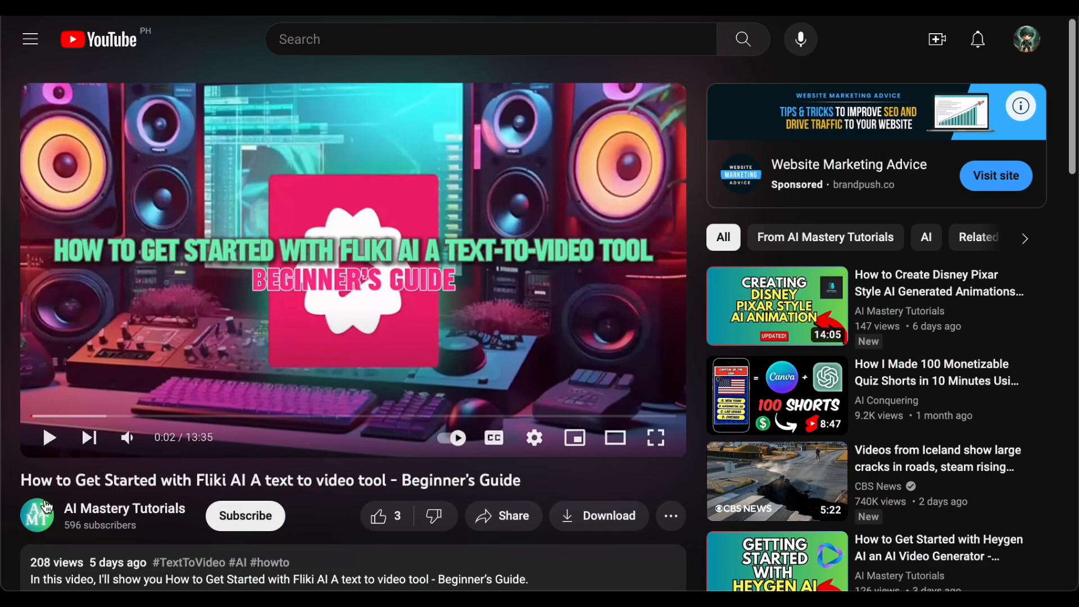
{"action": "mouse_move", "coordinate": [21, 484]}
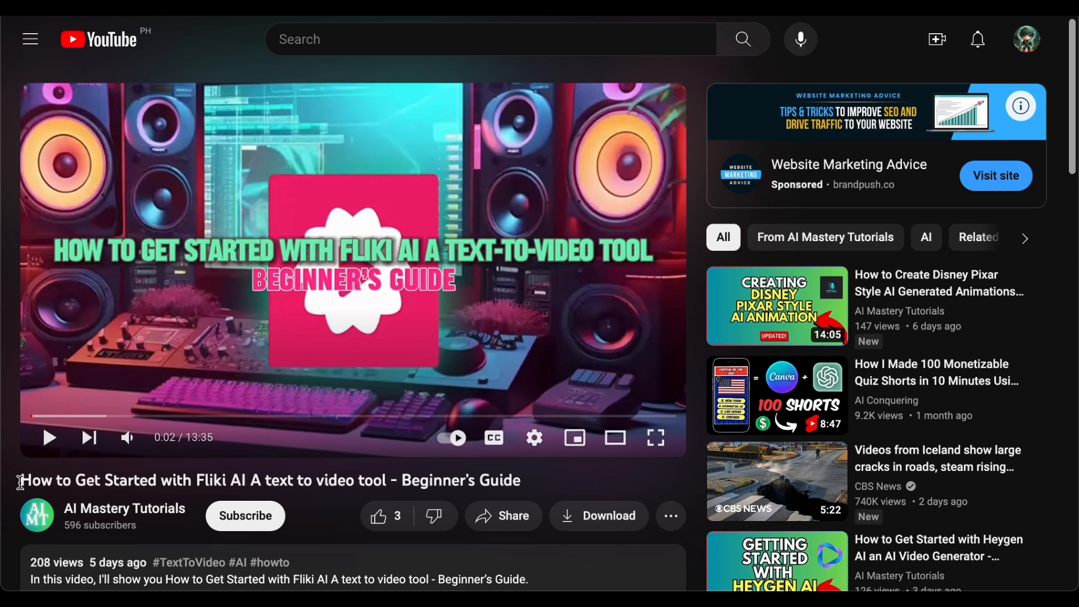
{"action": "triple_click", "coordinate": [269, 480]}
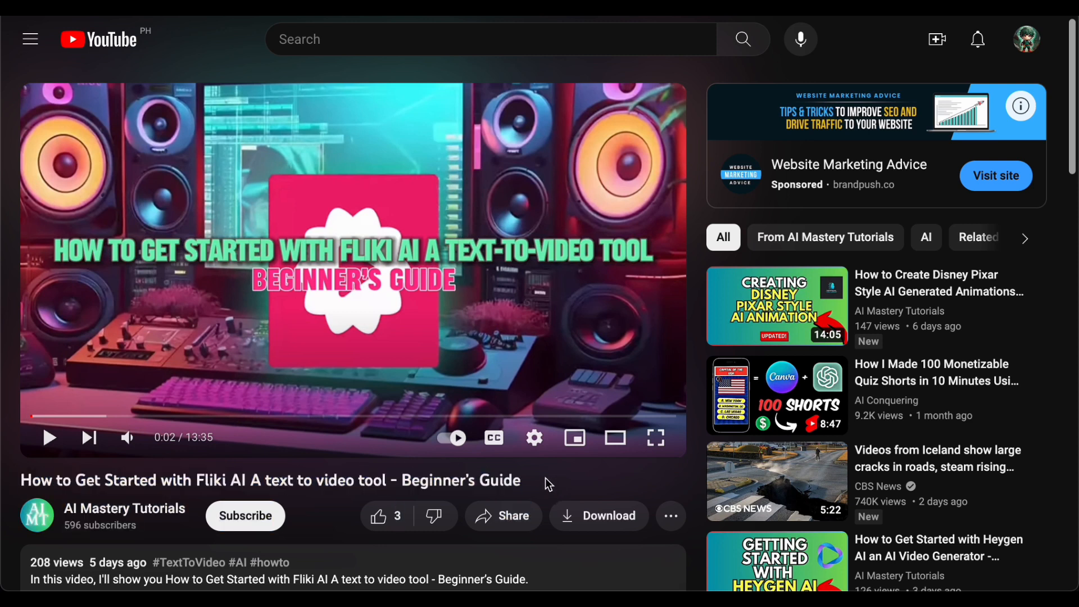
{"action": "mouse_move", "coordinate": [117, 406]}
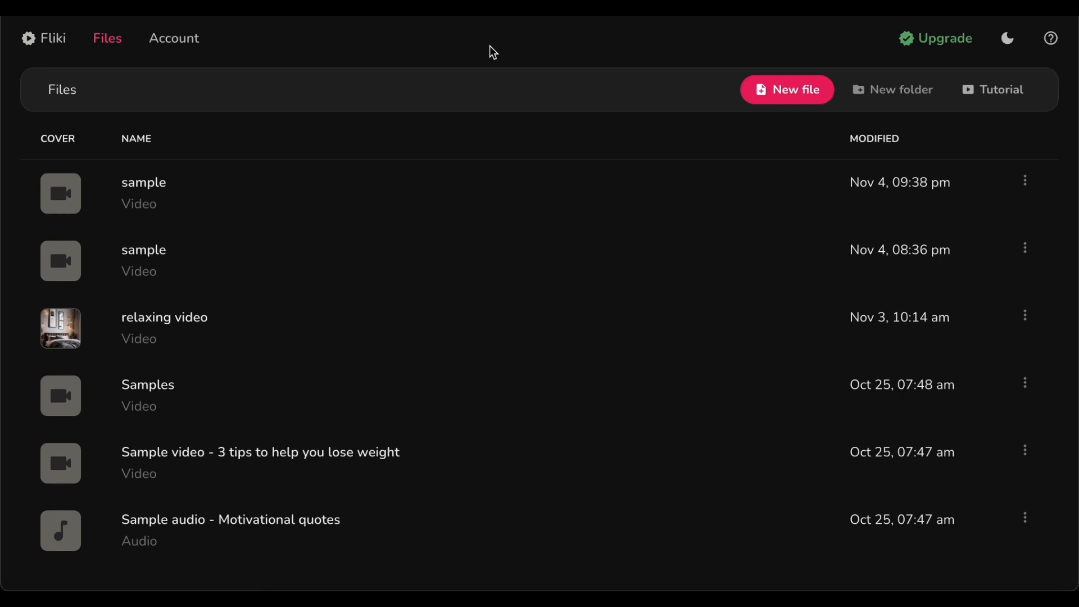
Step: Create a new Portrait (9:16) video file named 'viral vieo'
{"action": "left_click", "coordinate": [786, 89]}
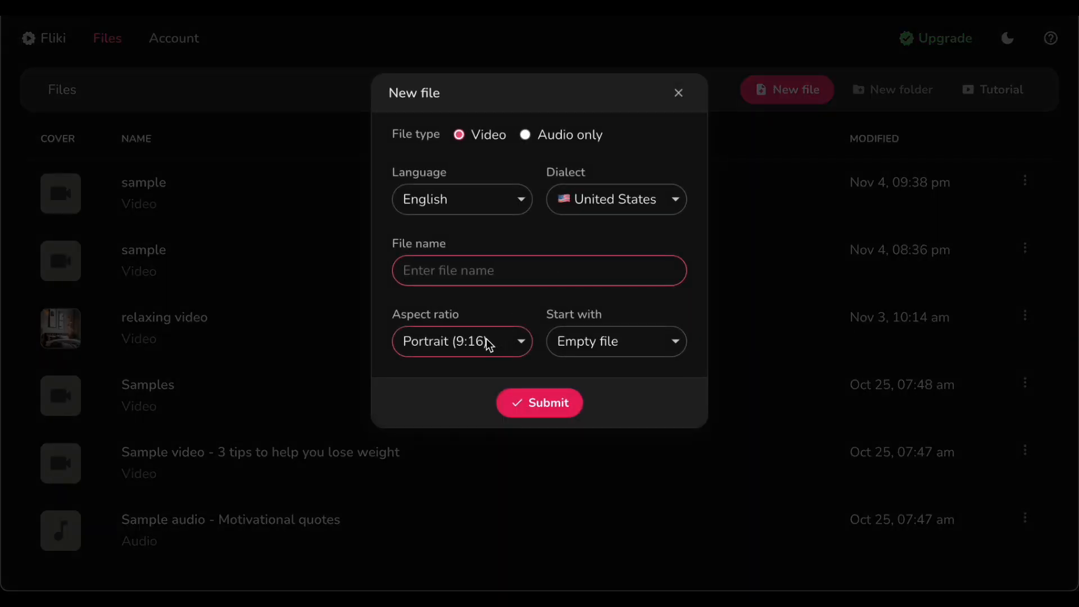
{"action": "left_click", "coordinate": [462, 341]}
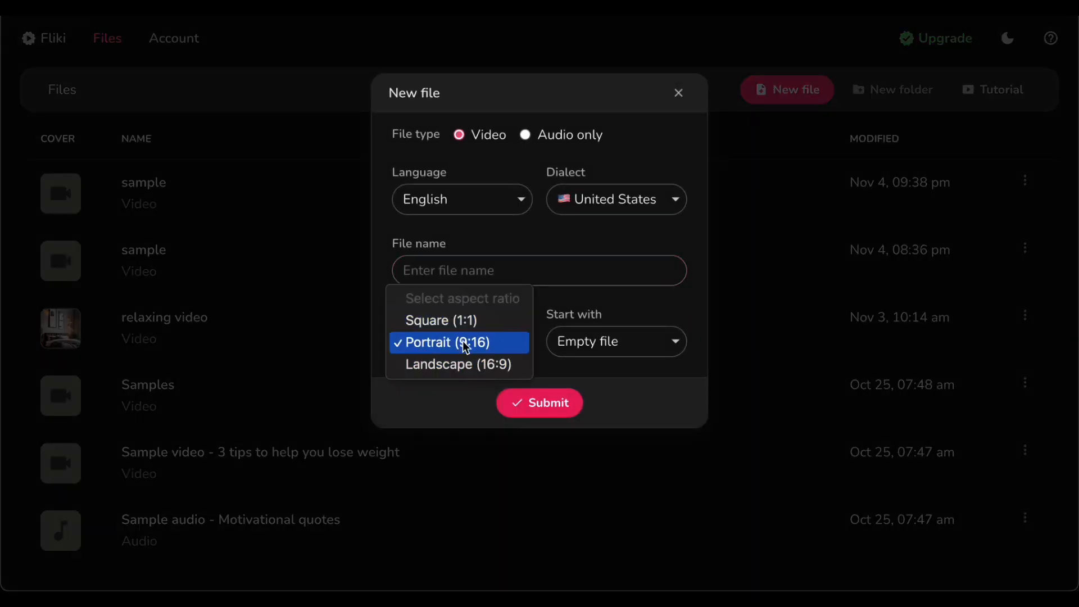
{"action": "left_click", "coordinate": [459, 342]}
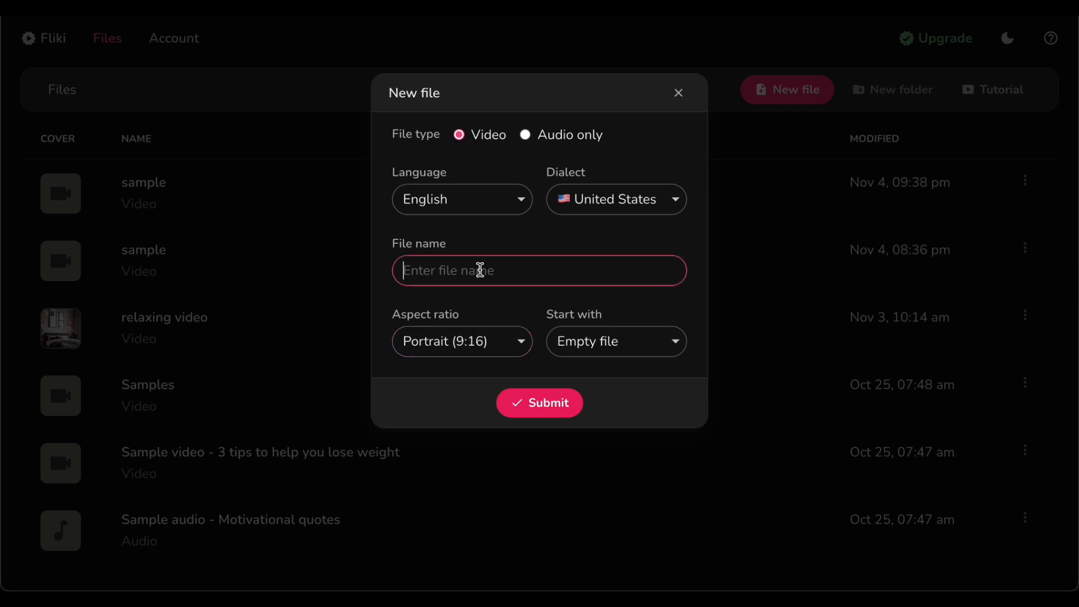
{"action": "type", "text": "viral vieo"}
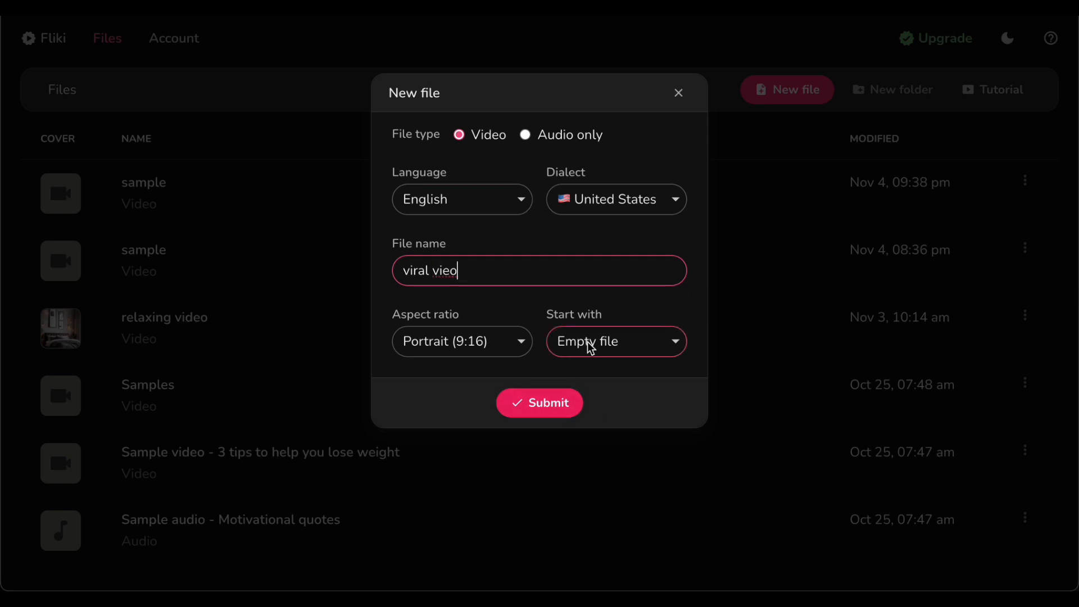
{"action": "left_click", "coordinate": [539, 403]}
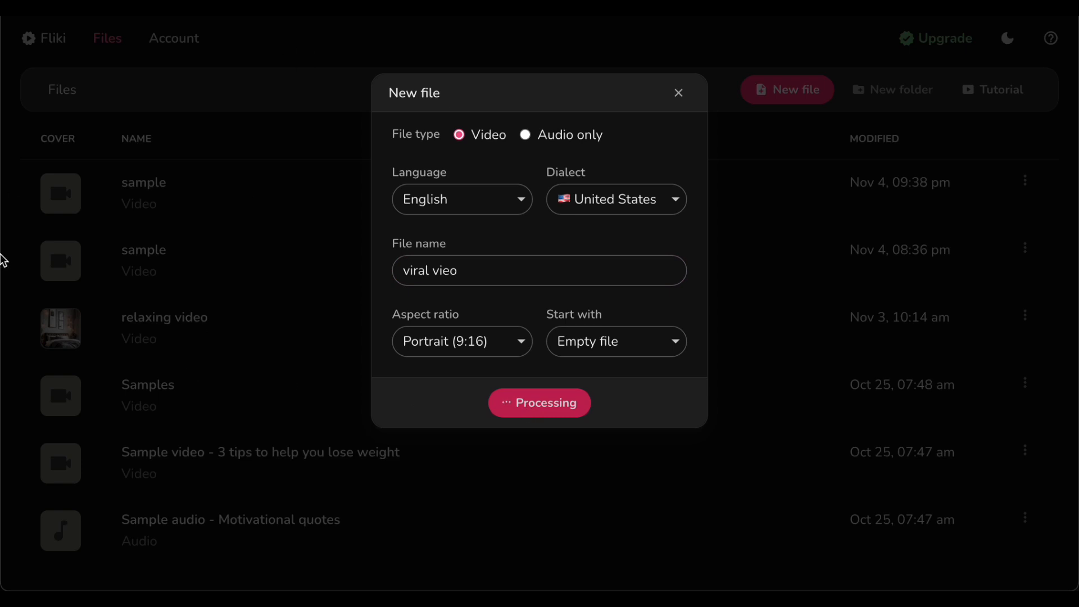
{"action": "left_click", "coordinate": [539, 402]}
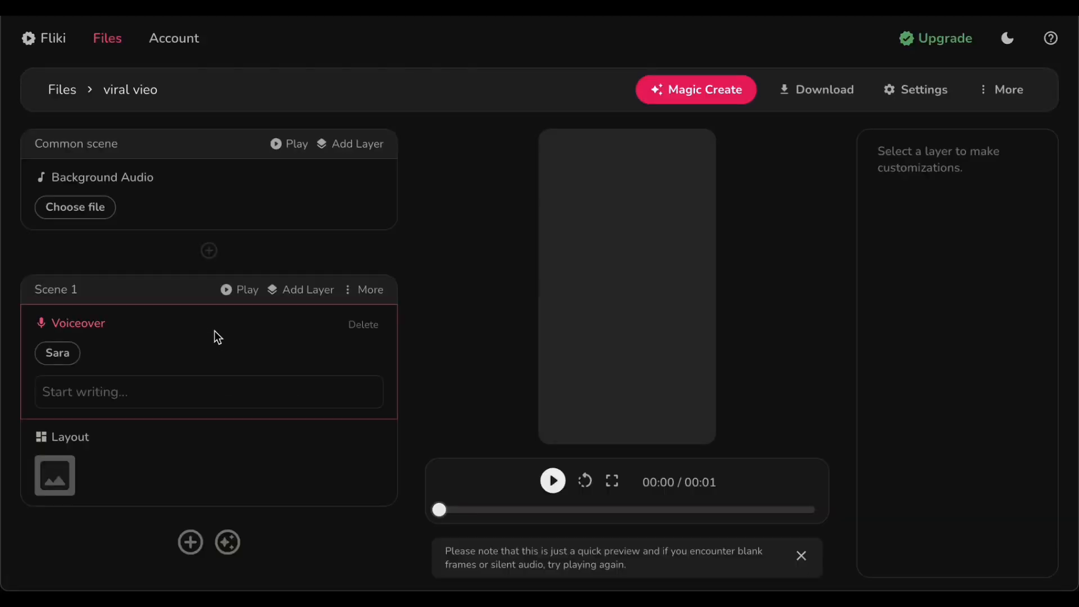
Step: Open AI image generation for Scene 1's media and select the lakeside cabin prompt
{"action": "left_click", "coordinate": [54, 475]}
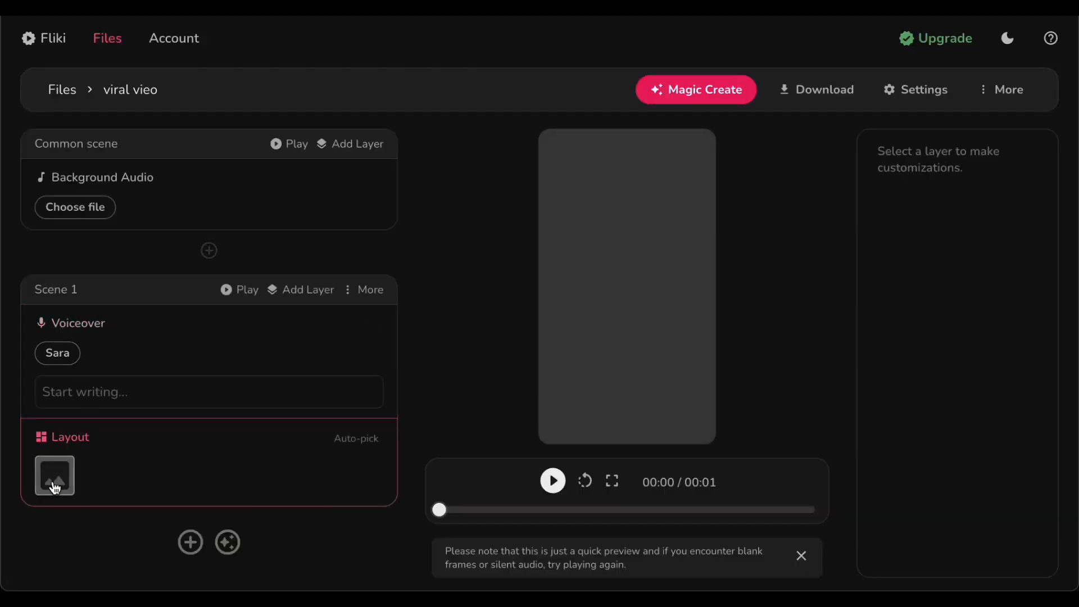
{"action": "left_click", "coordinate": [55, 476]}
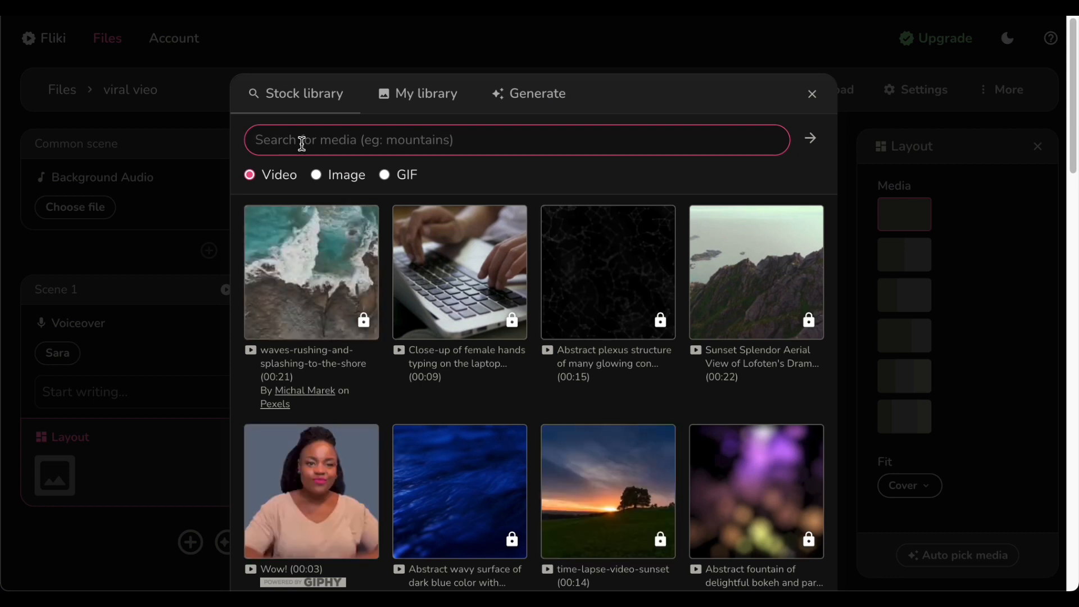
{"action": "left_click", "coordinate": [536, 92]}
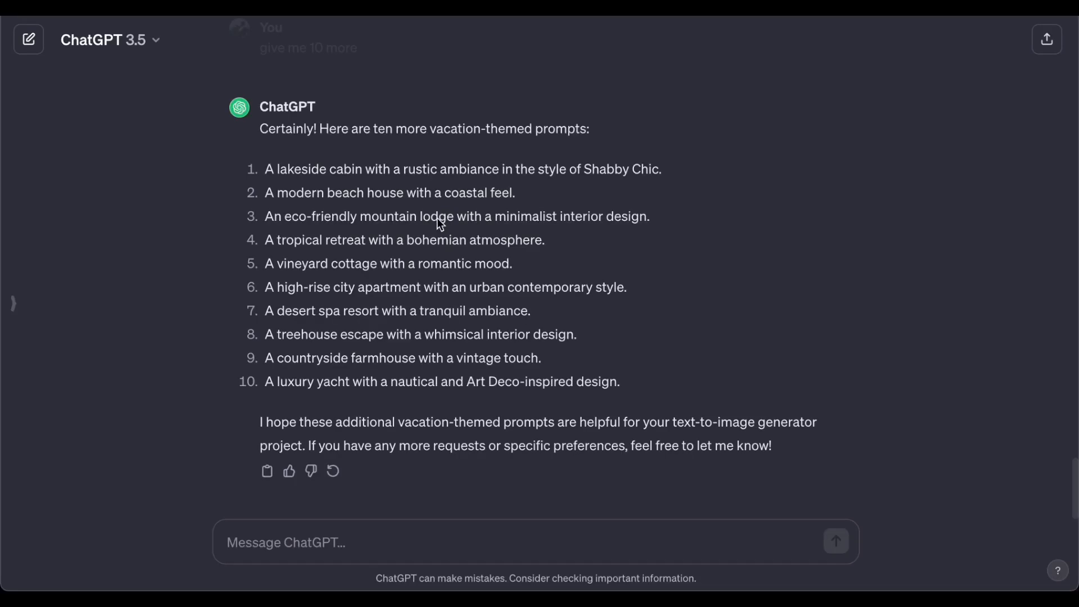
{"action": "left_click_drag", "start_coordinate": [265, 169], "coordinate": [653, 169]}
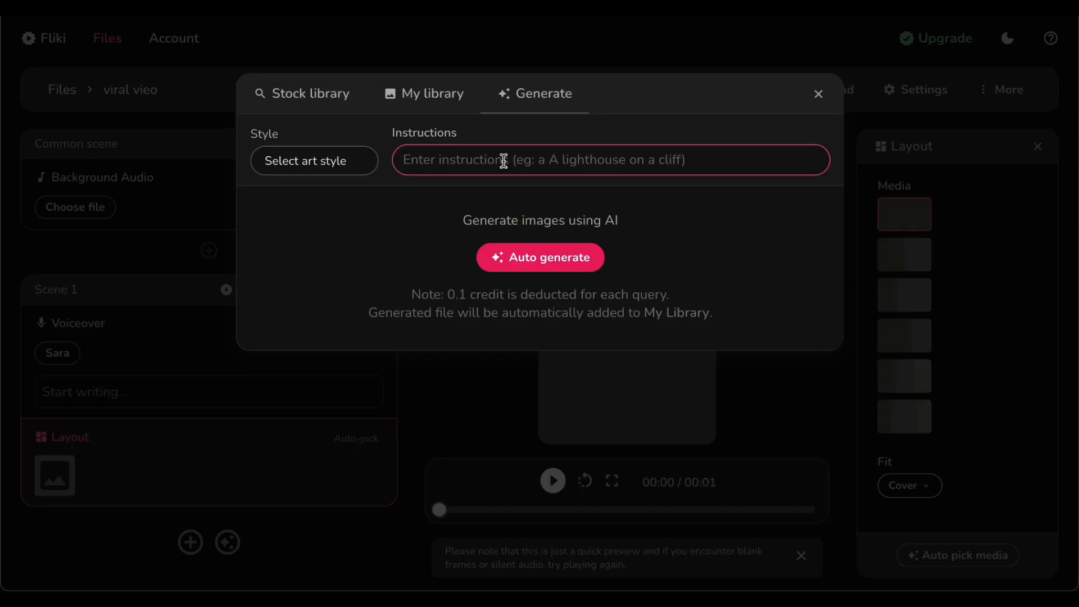
Step: Generate a Cinematic image from the Shabby Chic lakeside cabin prompt and use it
{"action": "type", "text": "A lakeside cabin with a rustic ambiance in the style of Shabby Chic"}
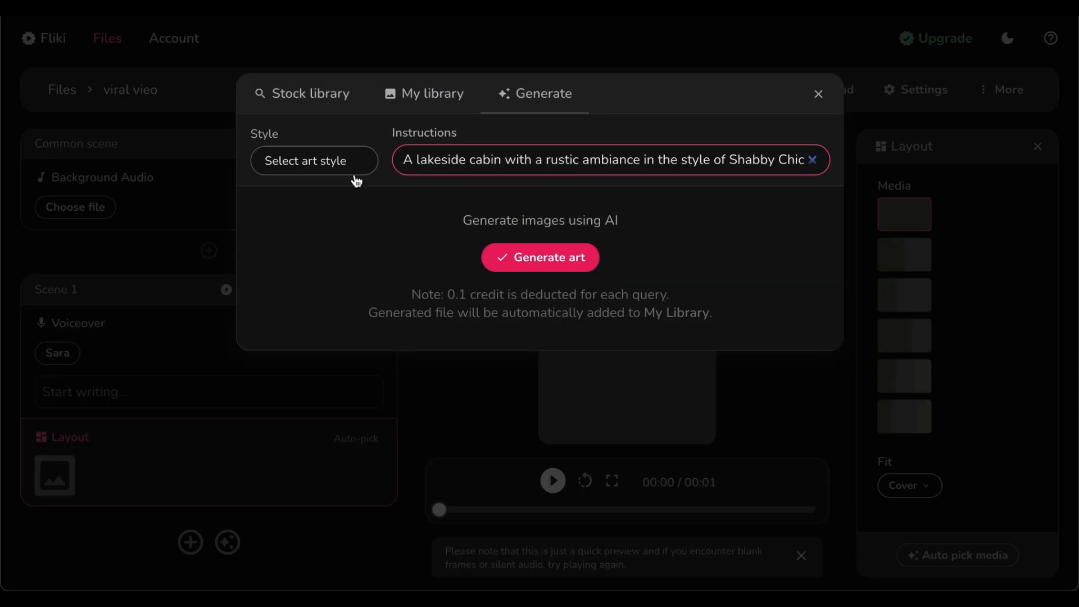
{"action": "left_click", "coordinate": [313, 161]}
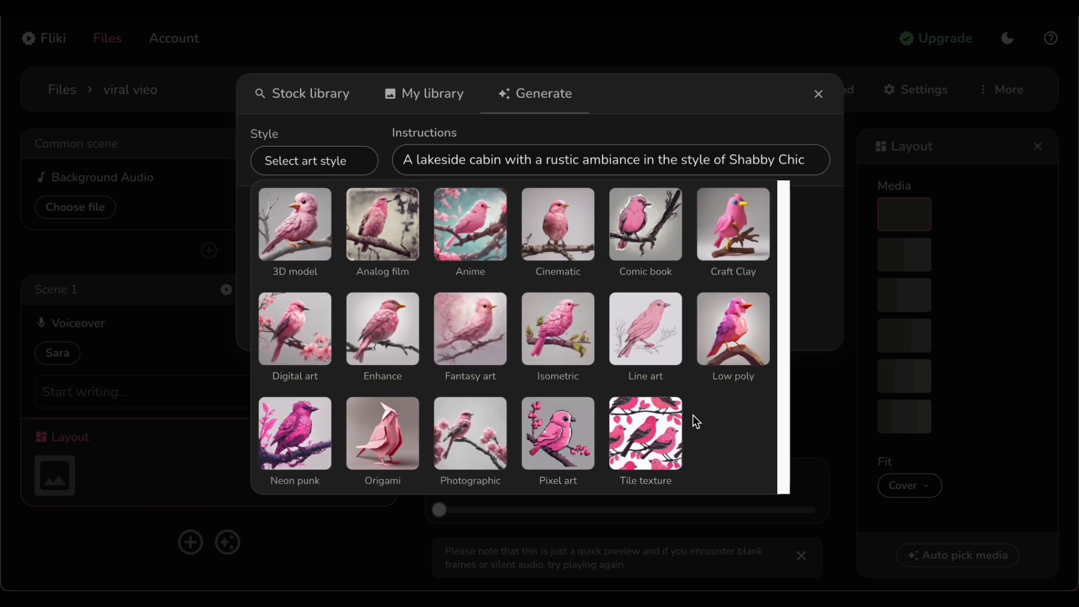
{"action": "left_click", "coordinate": [558, 224]}
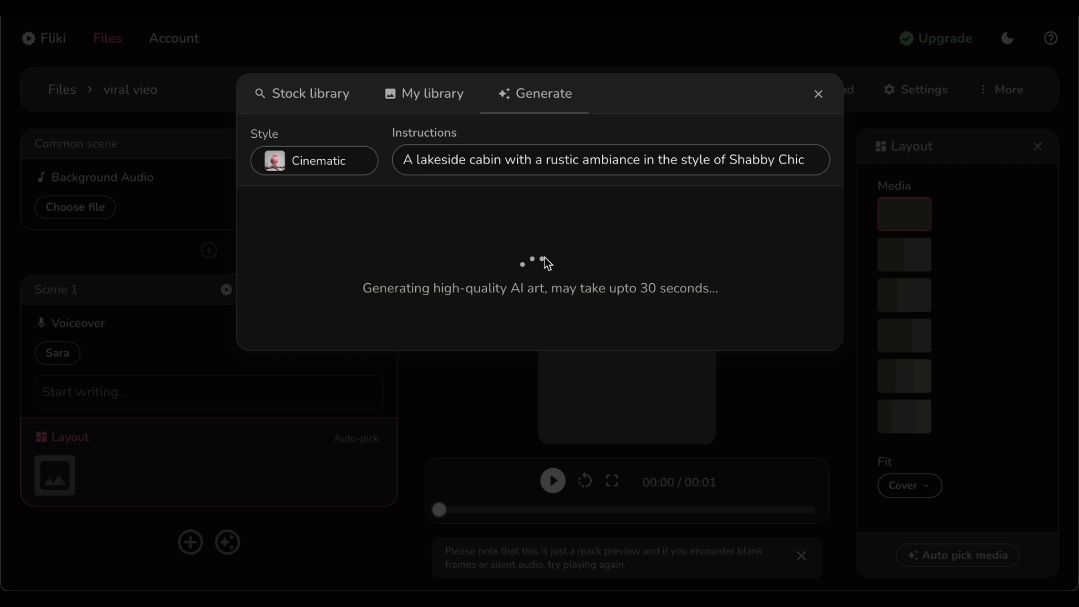
{"action": "mouse_move", "coordinate": [636, 247]}
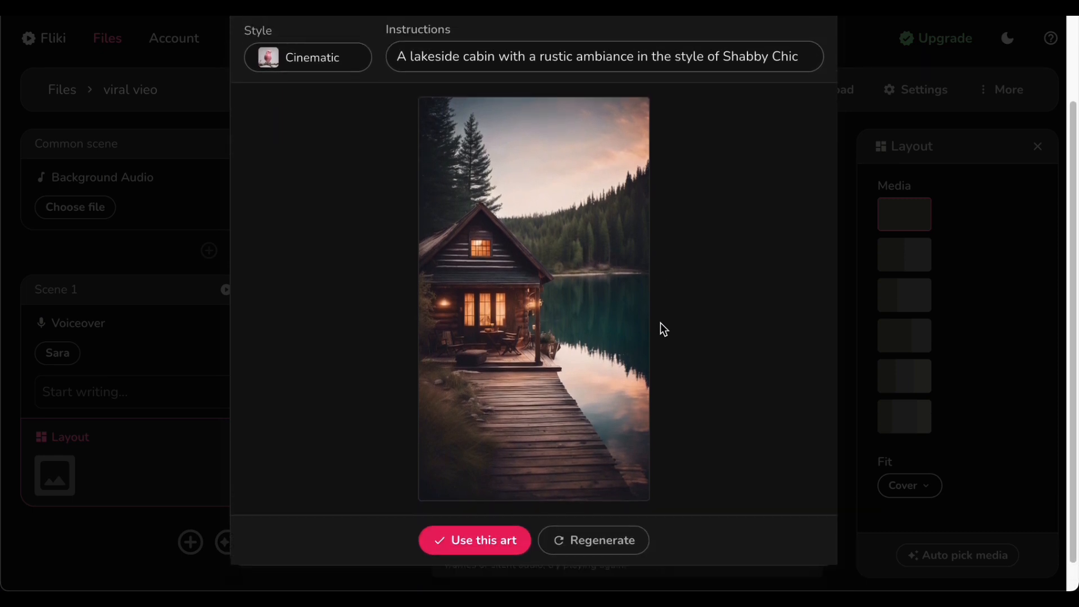
{"action": "left_click", "coordinate": [475, 540]}
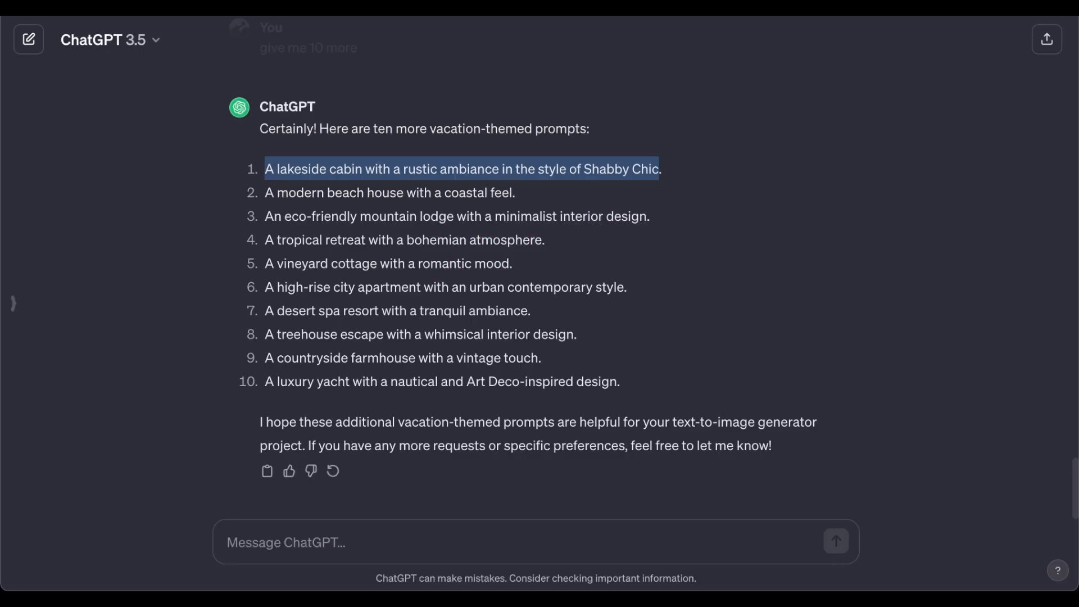
Step: Generate a Cinematic image from the beach house prompt and use it for Scene 2
{"action": "left_click_drag", "start_coordinate": [265, 169], "coordinate": [431, 193]}
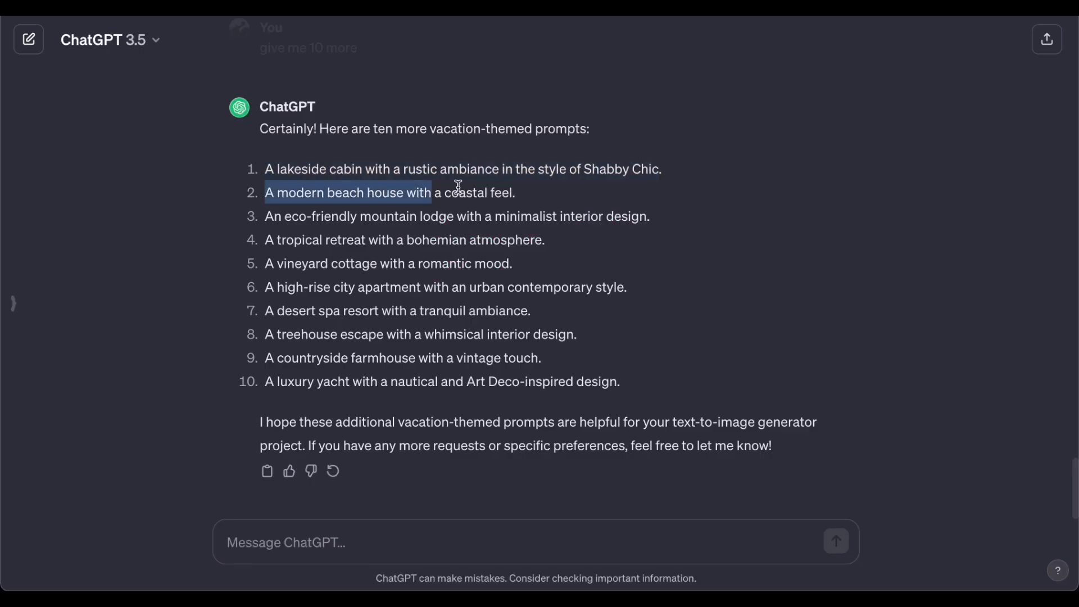
{"action": "left_click_drag", "start_coordinate": [431, 193], "coordinate": [515, 192]}
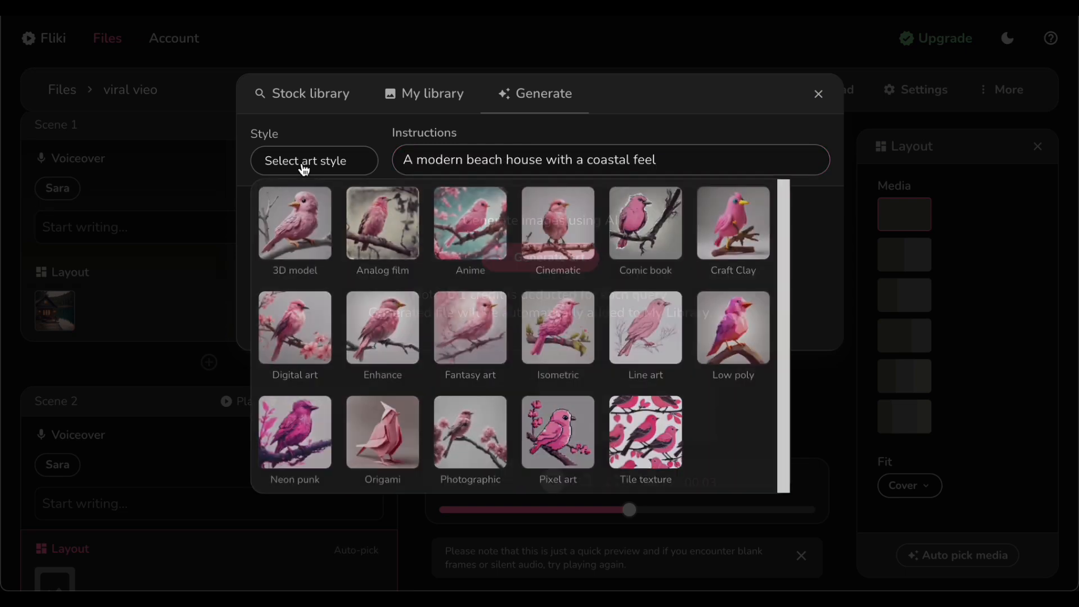
{"action": "left_click", "coordinate": [557, 230]}
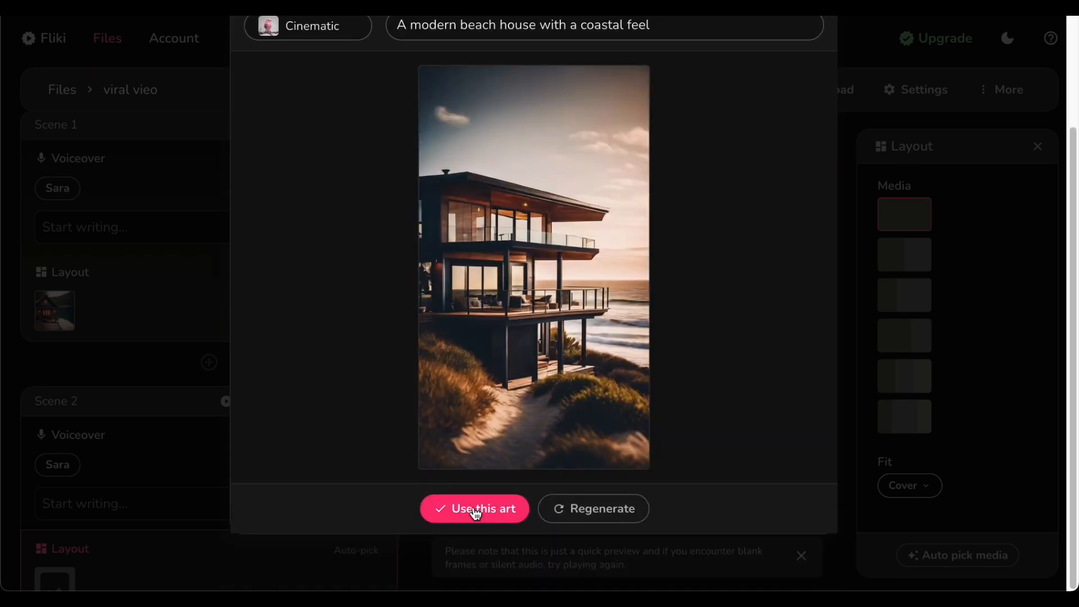
{"action": "left_click", "coordinate": [475, 508]}
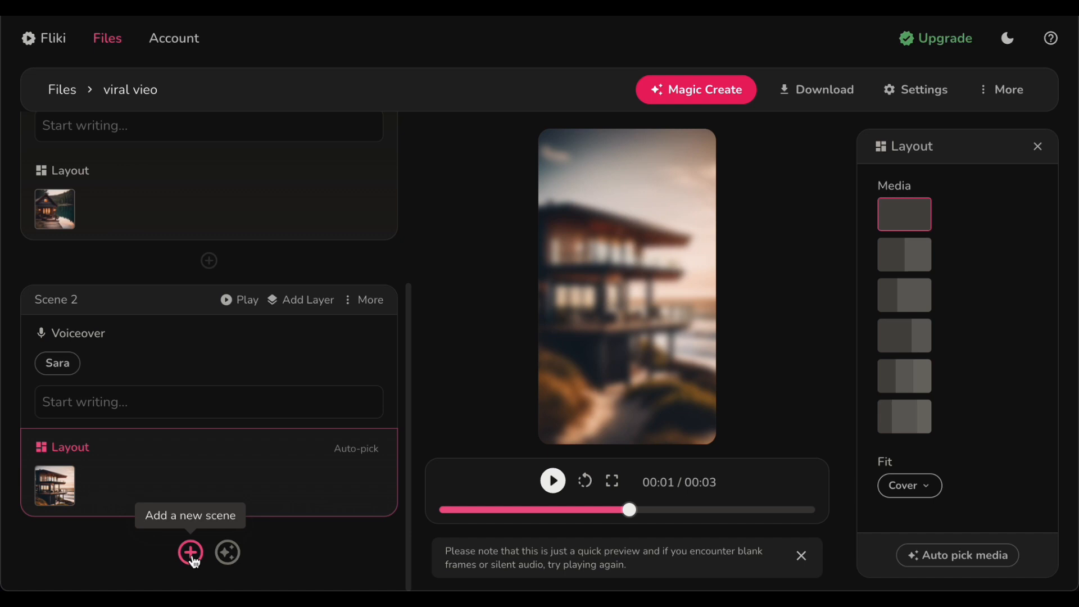
Step: Add Scene 3 and generate an image of an eco-friendly minimalist mountain lodge
{"action": "left_click", "coordinate": [190, 551]}
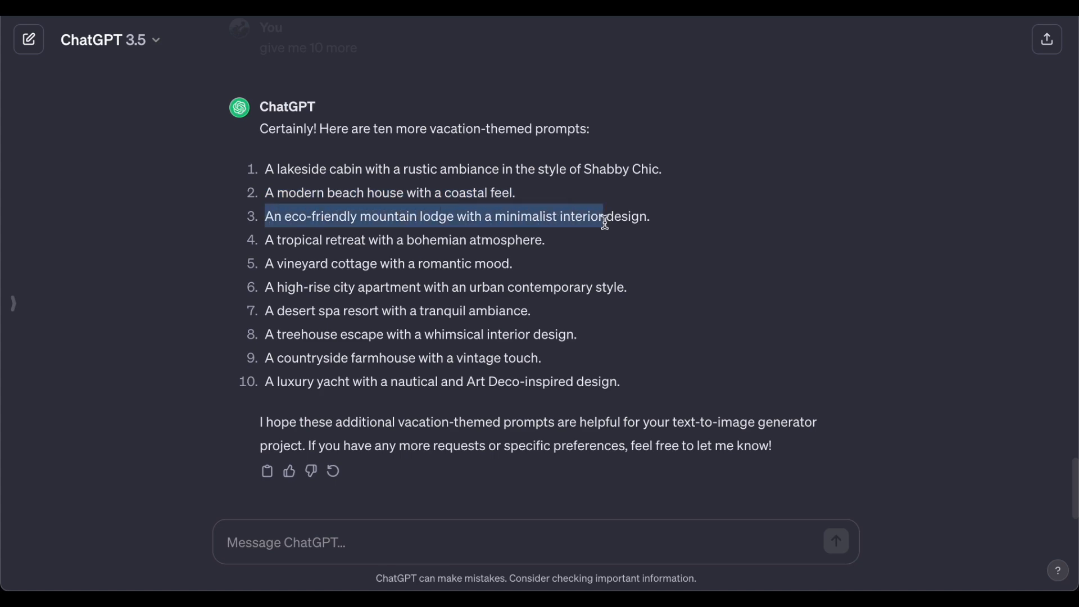
{"action": "left_click_drag", "start_coordinate": [603, 216], "coordinate": [647, 216]}
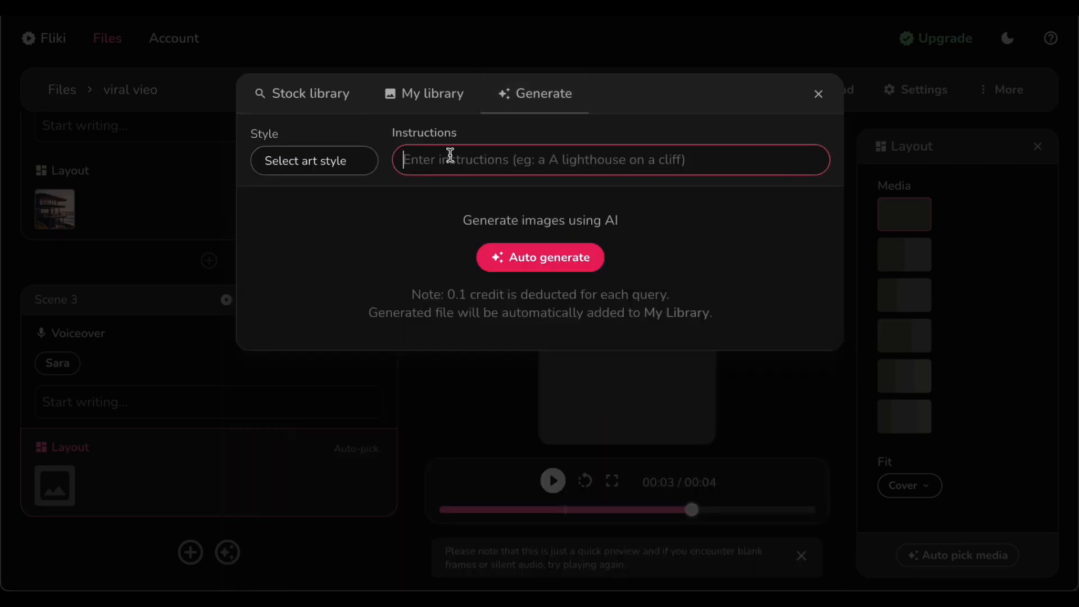
{"action": "type", "text": "An eco-friendly mountain lodge with a minimalist interior design"}
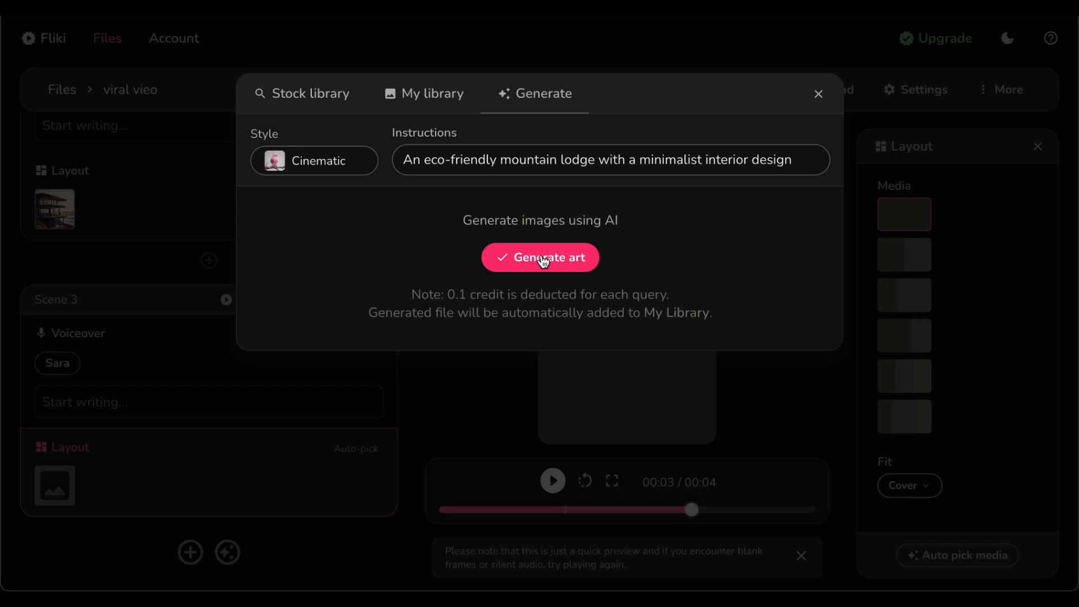
{"action": "left_click", "coordinate": [540, 256]}
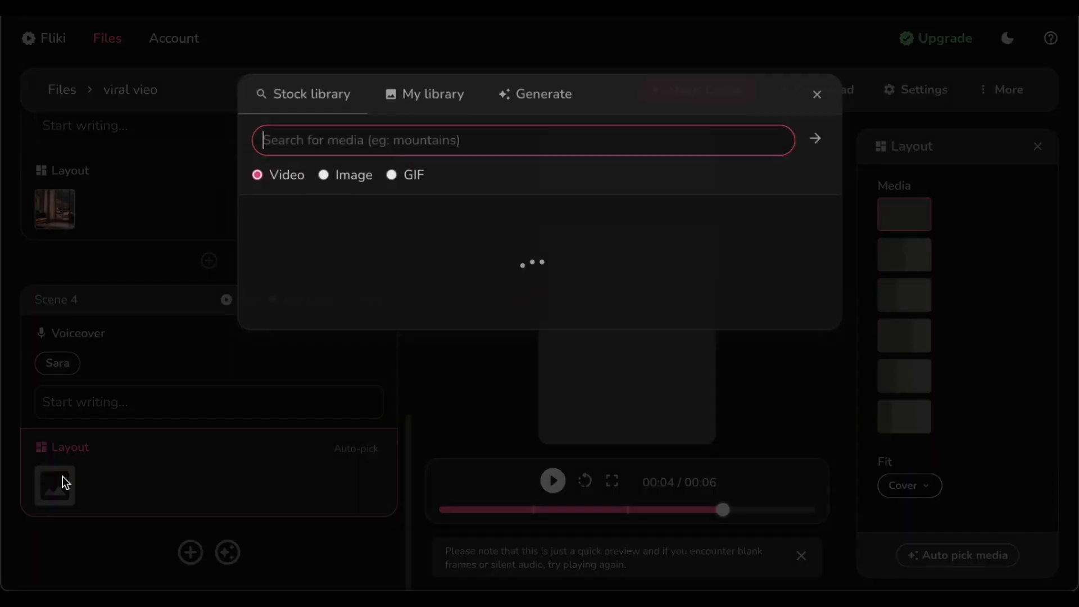
Step: Generate a Cinematic tropical retreat image, then play the video preview
{"action": "left_click", "coordinate": [544, 94]}
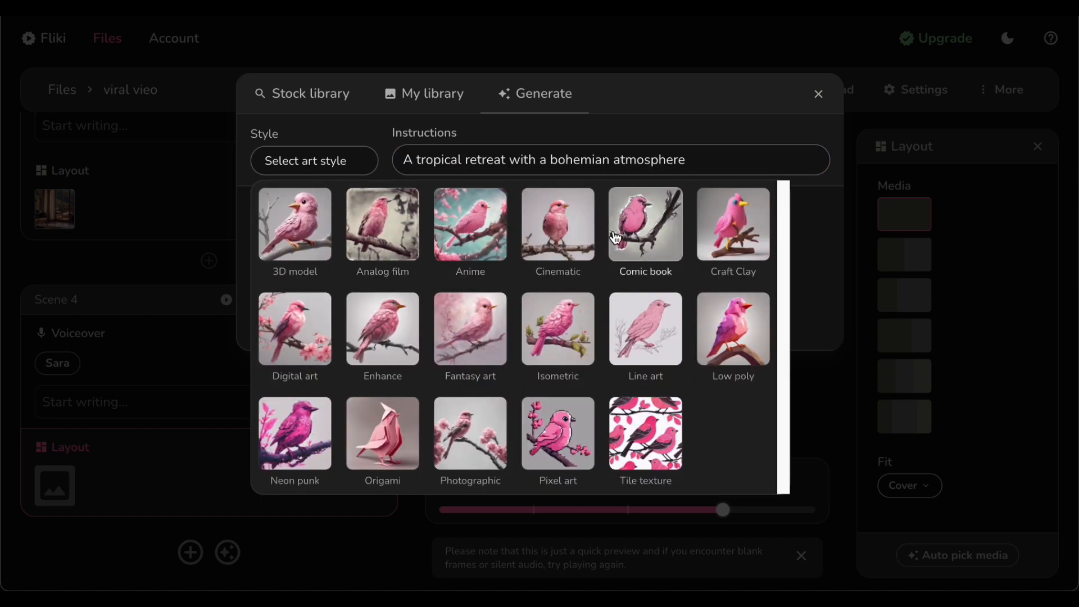
{"action": "left_click", "coordinate": [556, 224]}
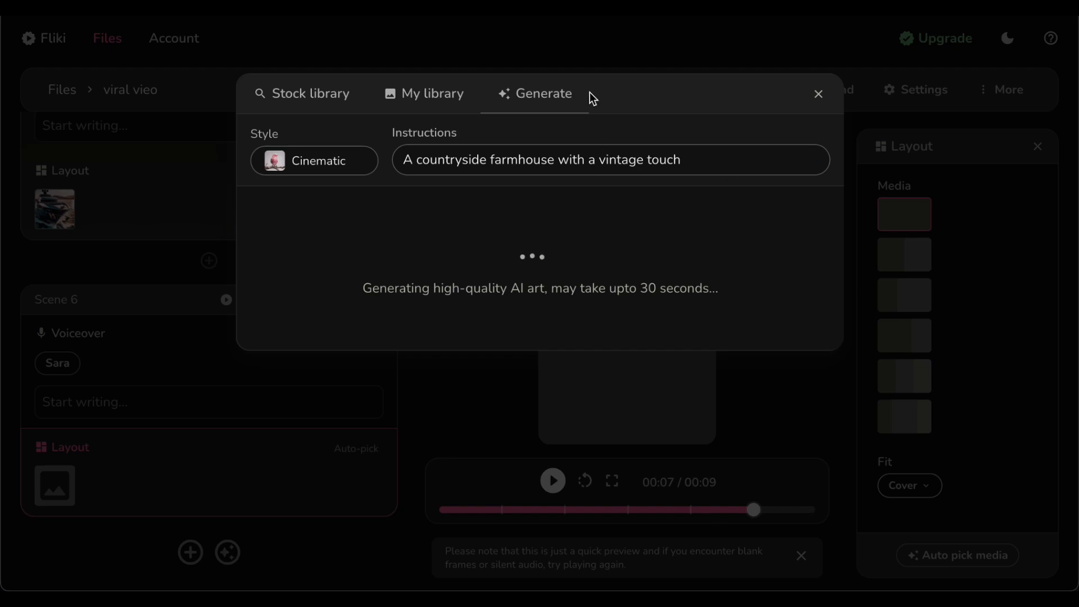
{"action": "mouse_move", "coordinate": [638, 242]}
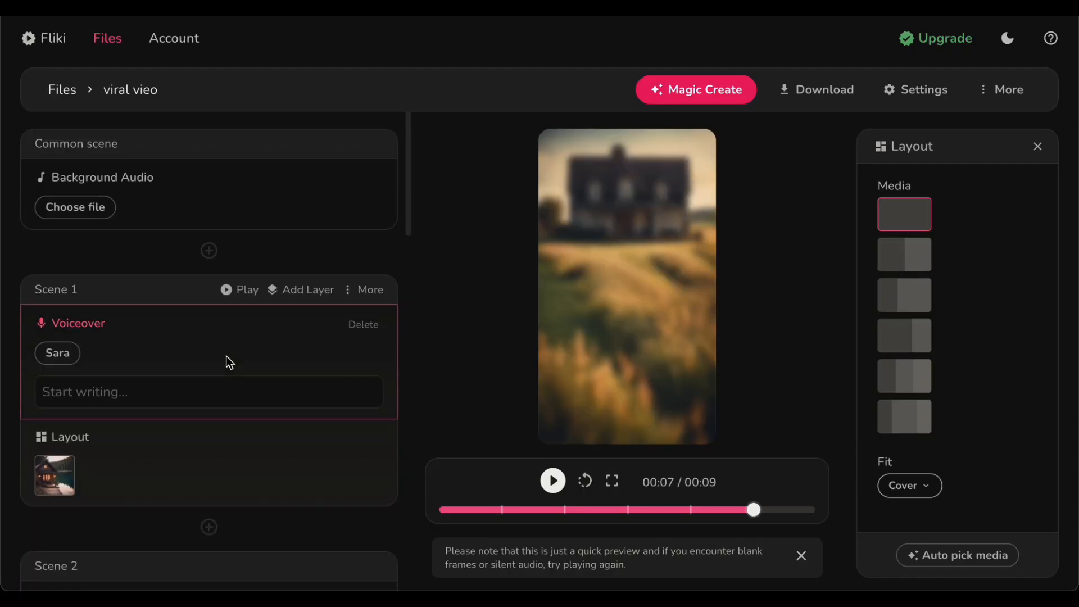
{"action": "left_click", "coordinate": [553, 480]}
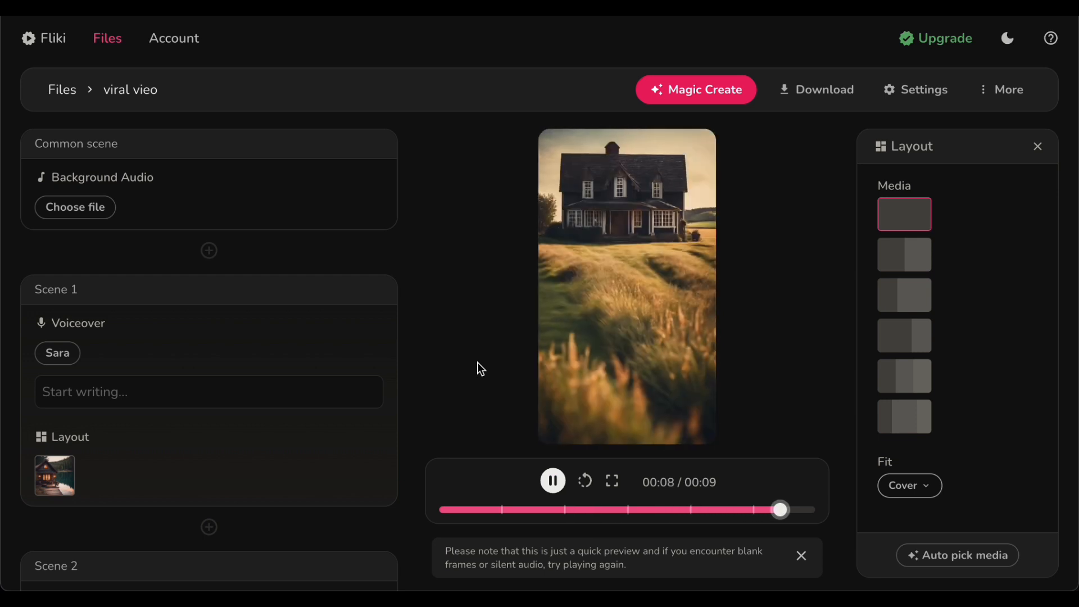
{"action": "left_click", "coordinate": [552, 482]}
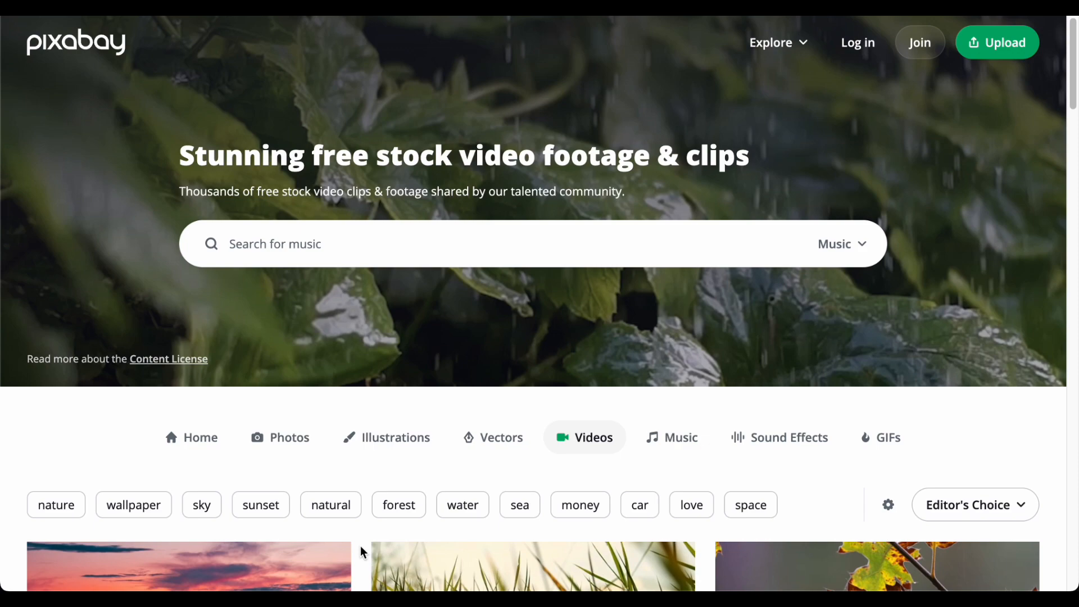
{"action": "mouse_move", "coordinate": [428, 154]}
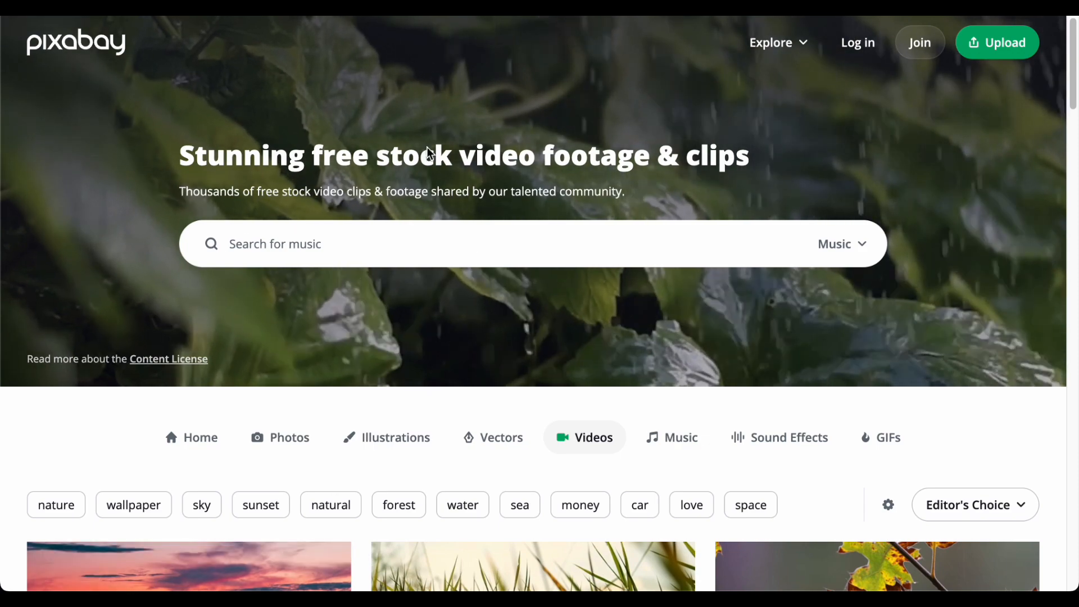
{"action": "scroll", "scroll_direction": "down", "scroll_amount": 3}
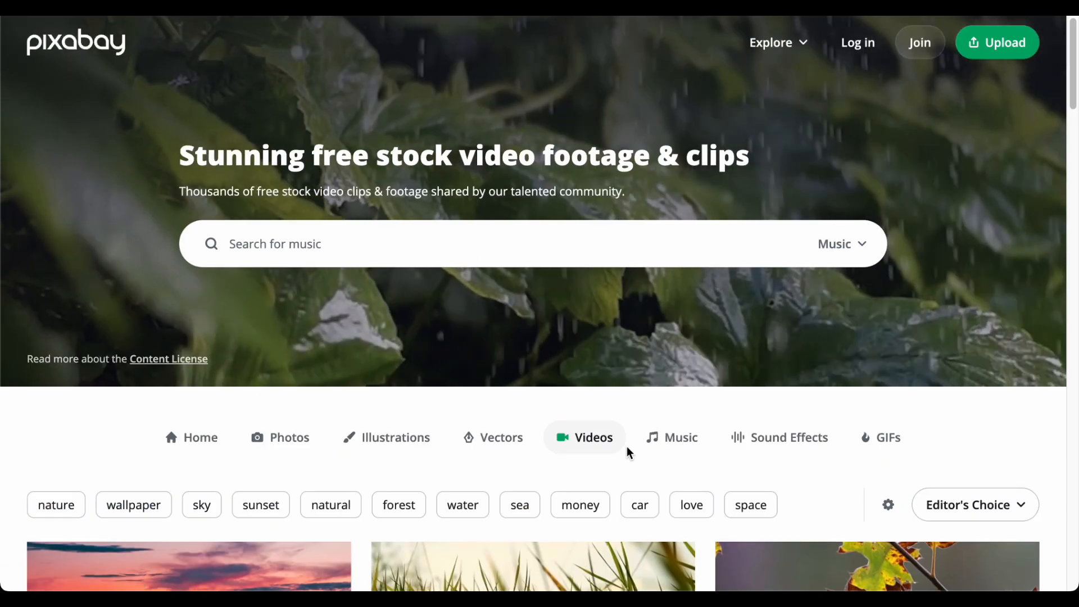
{"action": "left_click", "coordinate": [670, 437]}
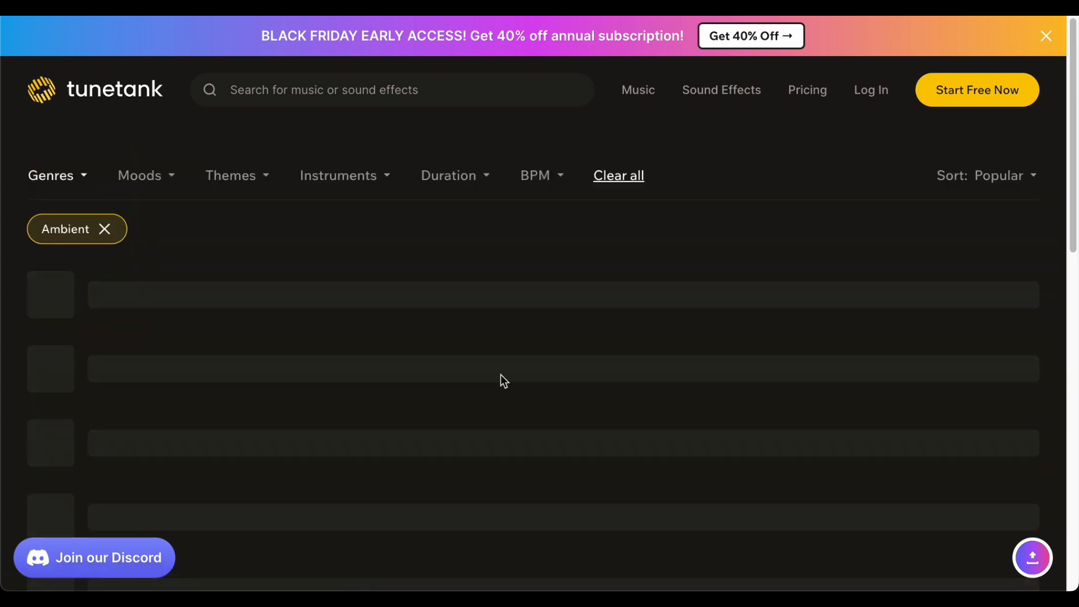
{"action": "mouse_move", "coordinate": [286, 266]}
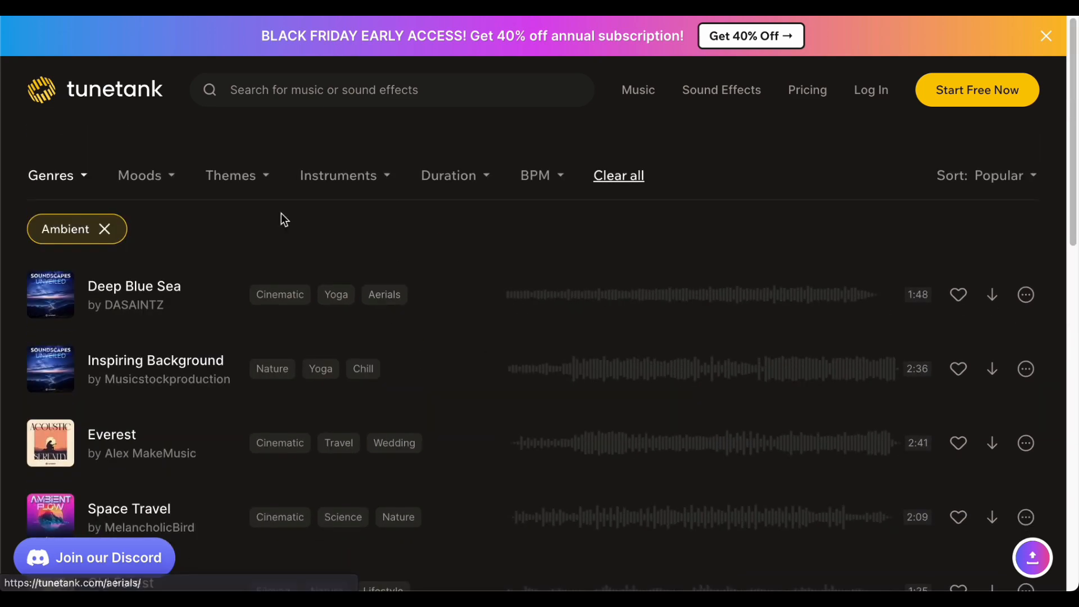
Step: Filter by the Exciting mood, preview Memories for about ten seconds, then pause
{"action": "left_click", "coordinate": [140, 174]}
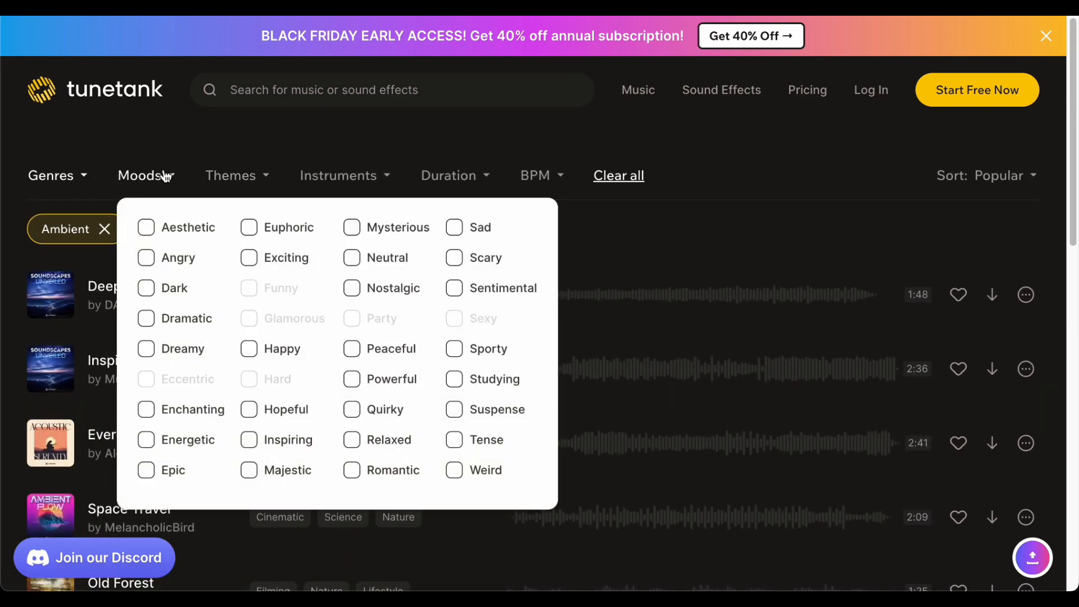
{"action": "mouse_move", "coordinate": [289, 227]}
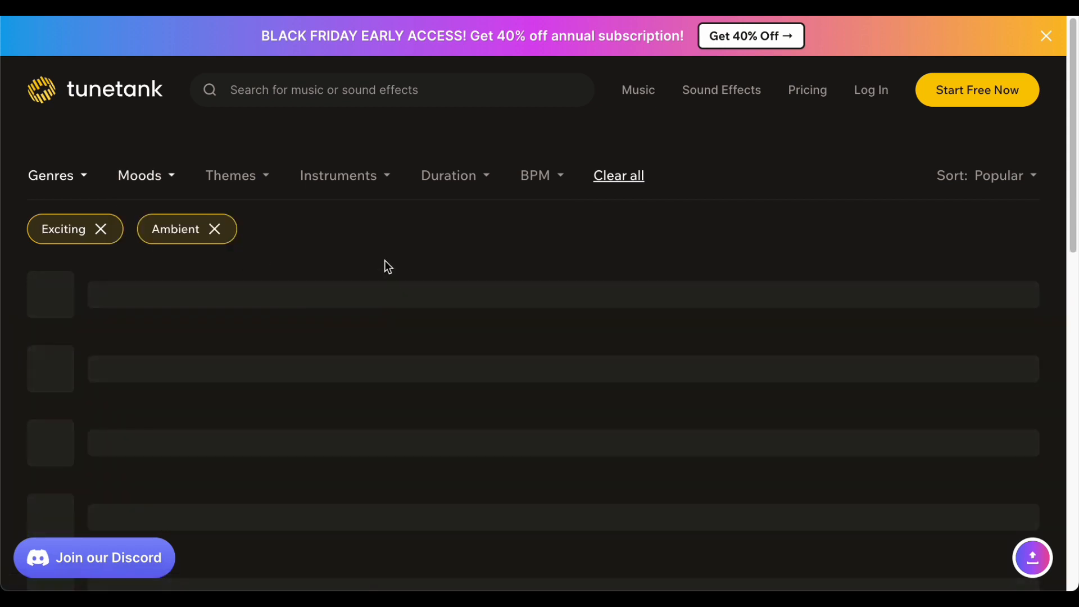
{"action": "mouse_move", "coordinate": [537, 267]}
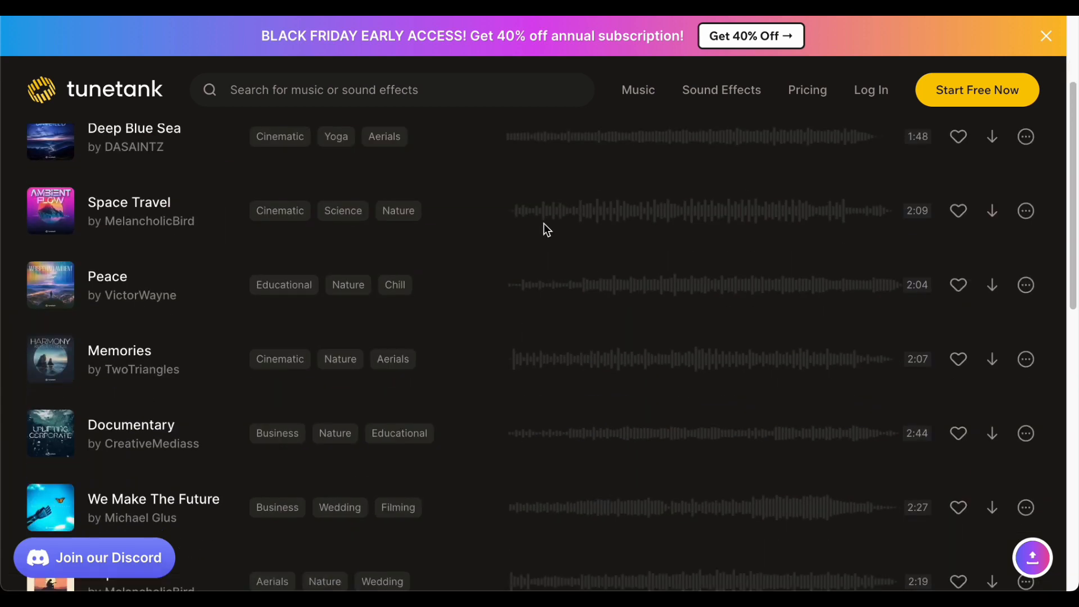
{"action": "scroll", "scroll_direction": "down", "scroll_amount": 3}
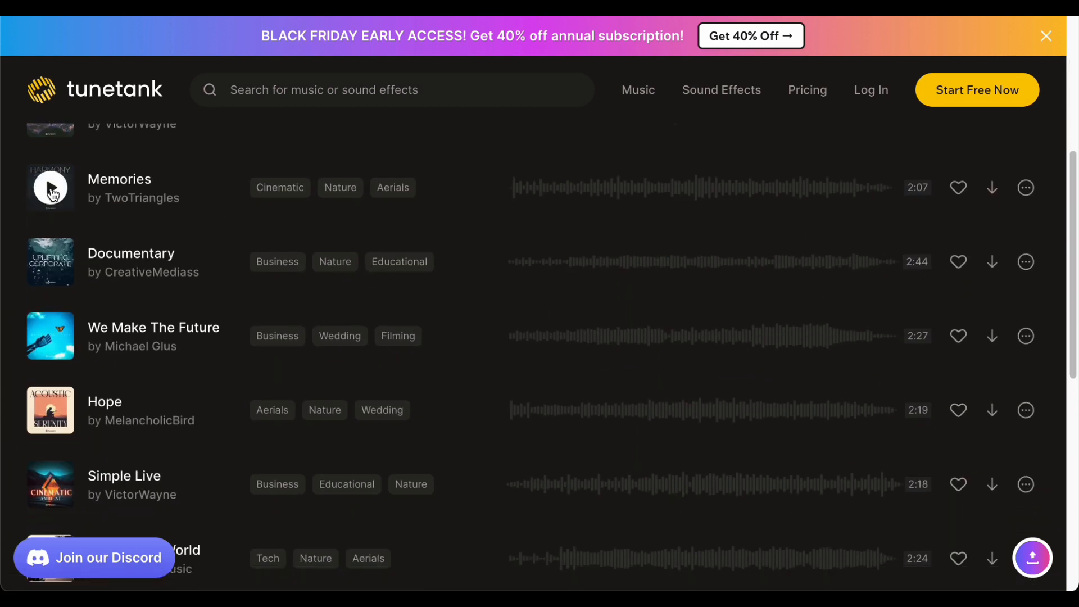
{"action": "left_click", "coordinate": [49, 188]}
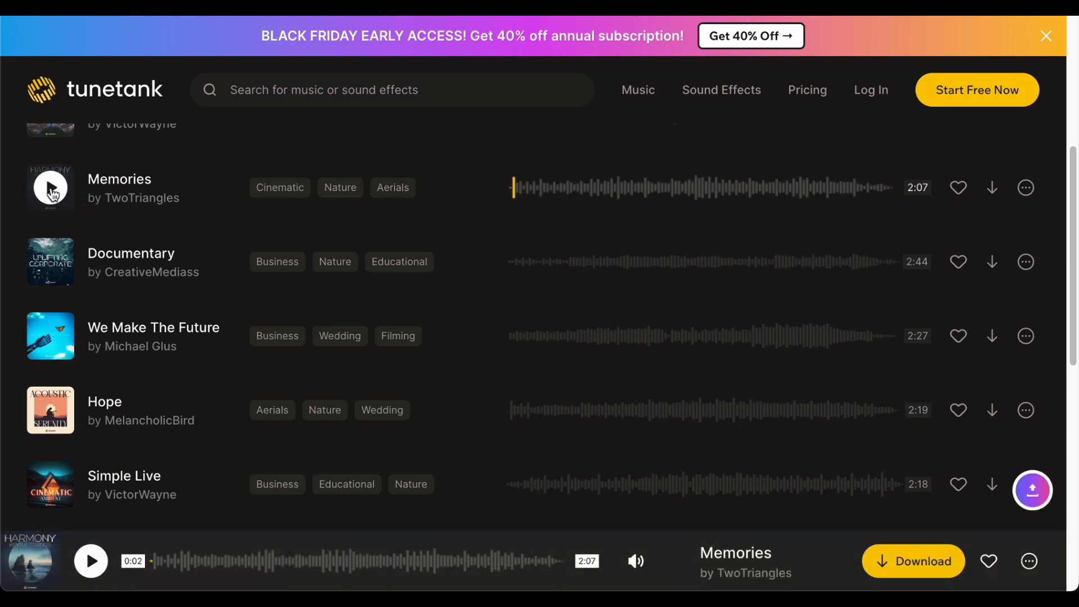
{"action": "left_click", "coordinate": [50, 188]}
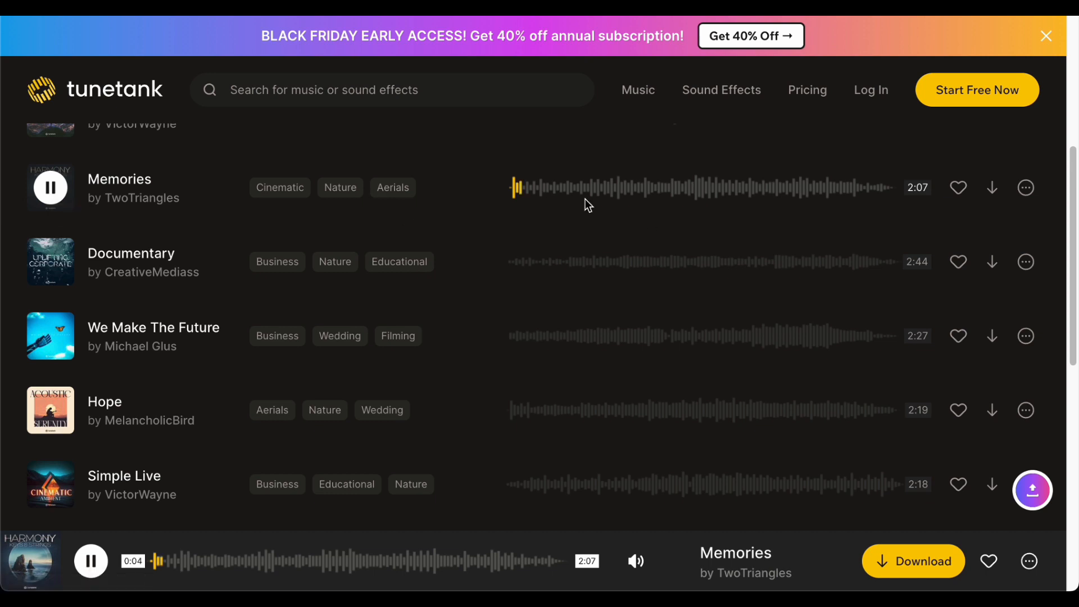
{"action": "mouse_move", "coordinate": [31, 208]}
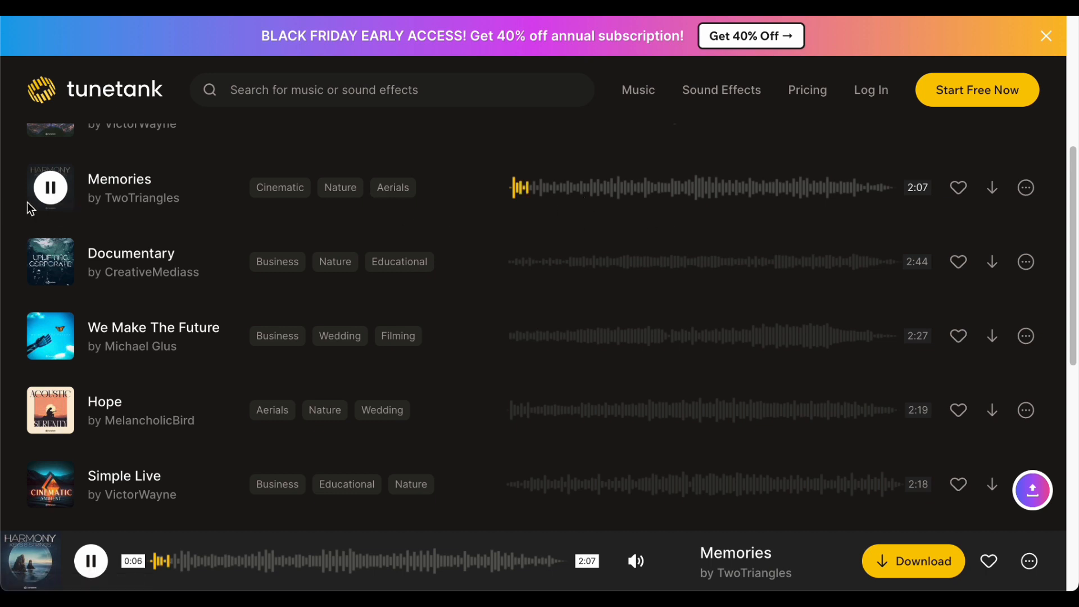
{"action": "mouse_move", "coordinate": [51, 188]}
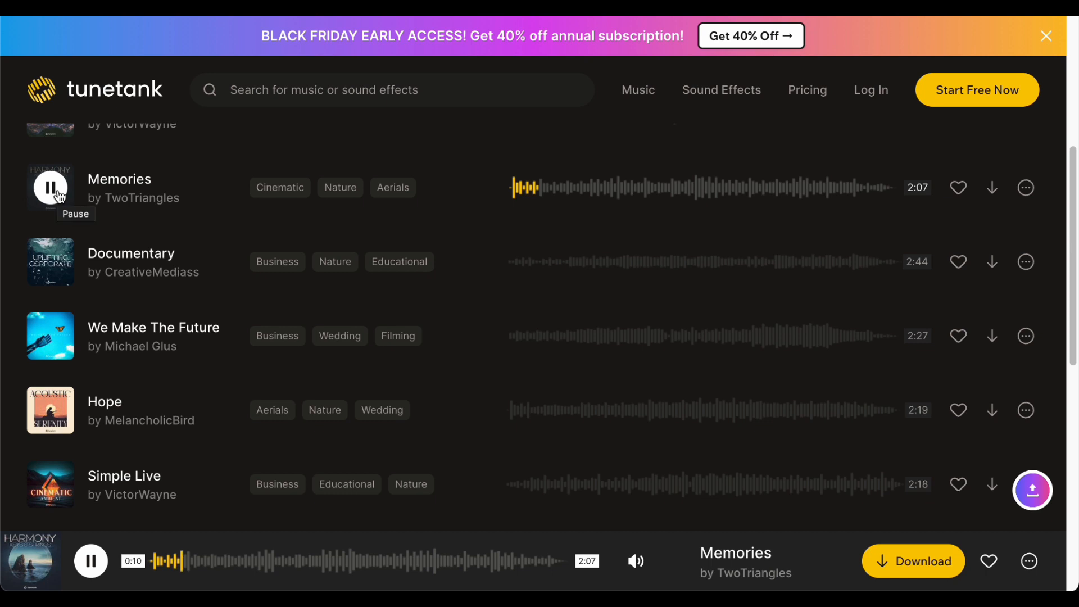
{"action": "left_click", "coordinate": [50, 188]}
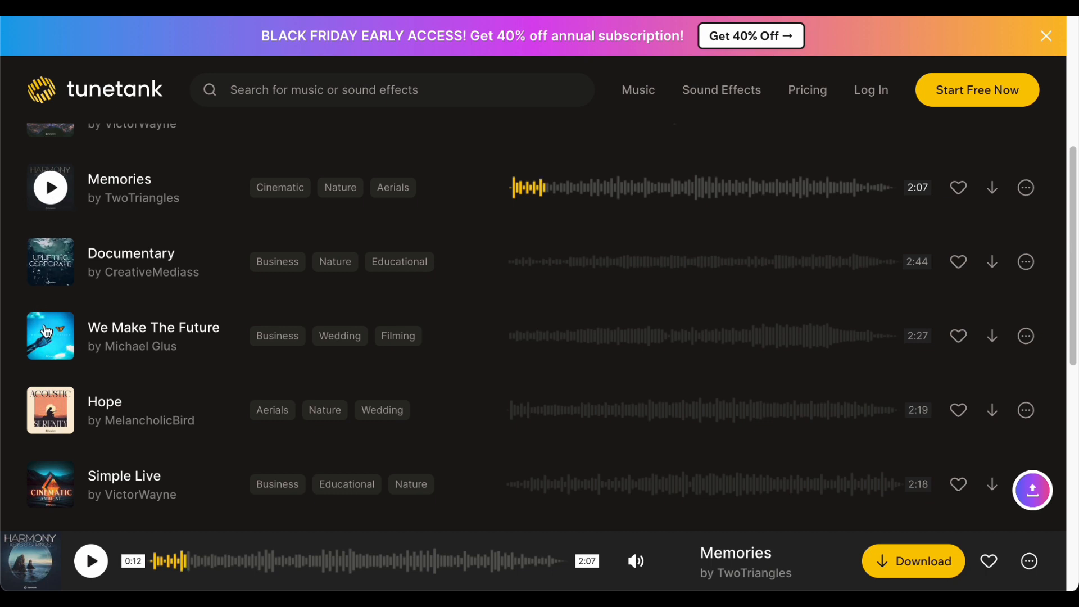
Step: Preview We Make The Future by Michael Glus, then load more tracks with View More
{"action": "left_click", "coordinate": [50, 337]}
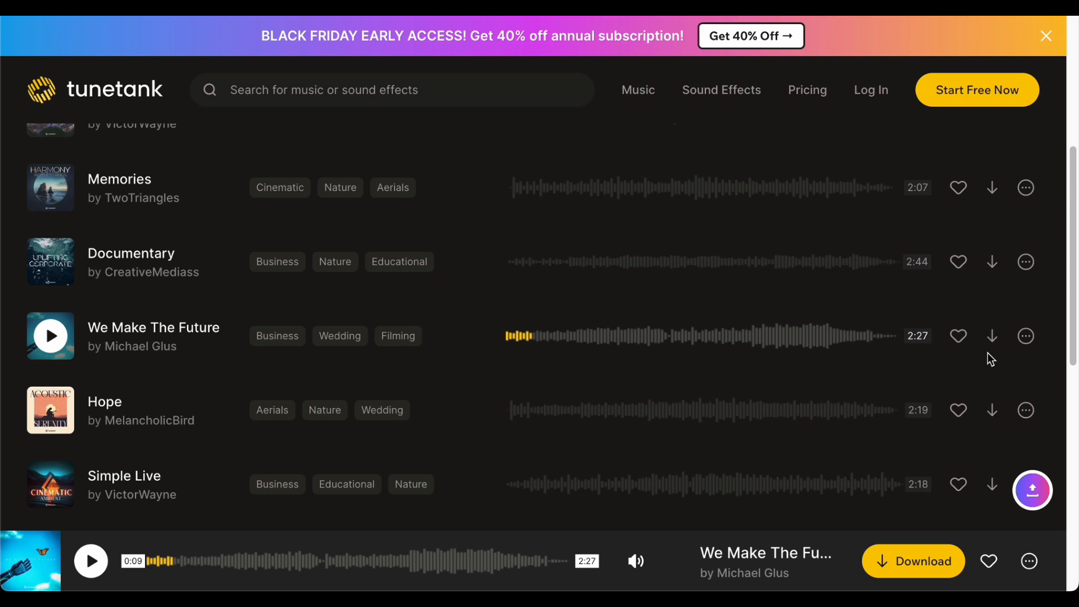
{"action": "scroll", "scroll_direction": "down", "scroll_amount": 3}
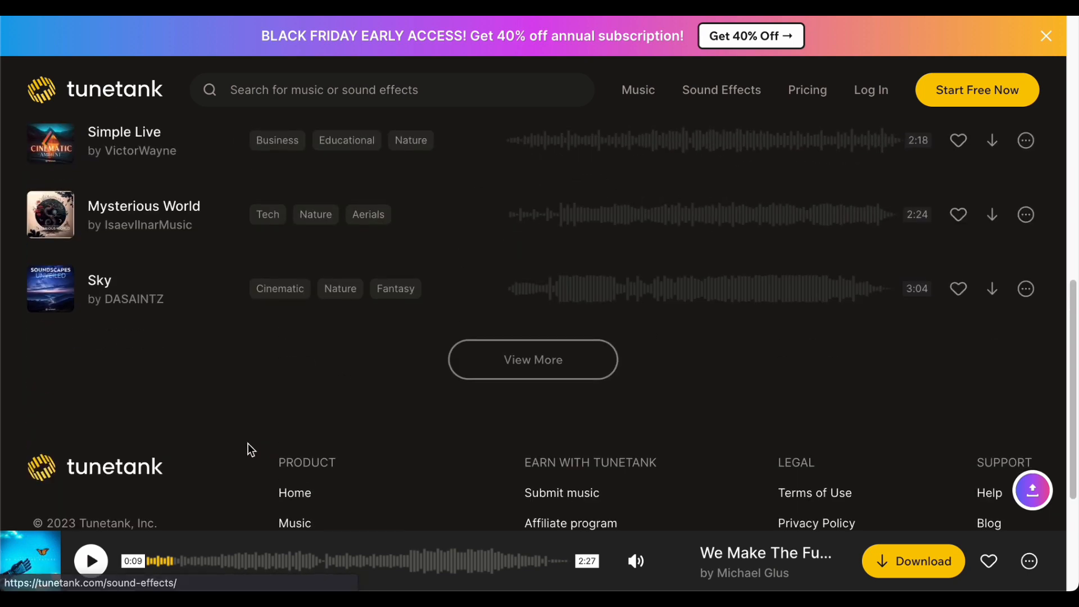
{"action": "left_click", "coordinate": [533, 359]}
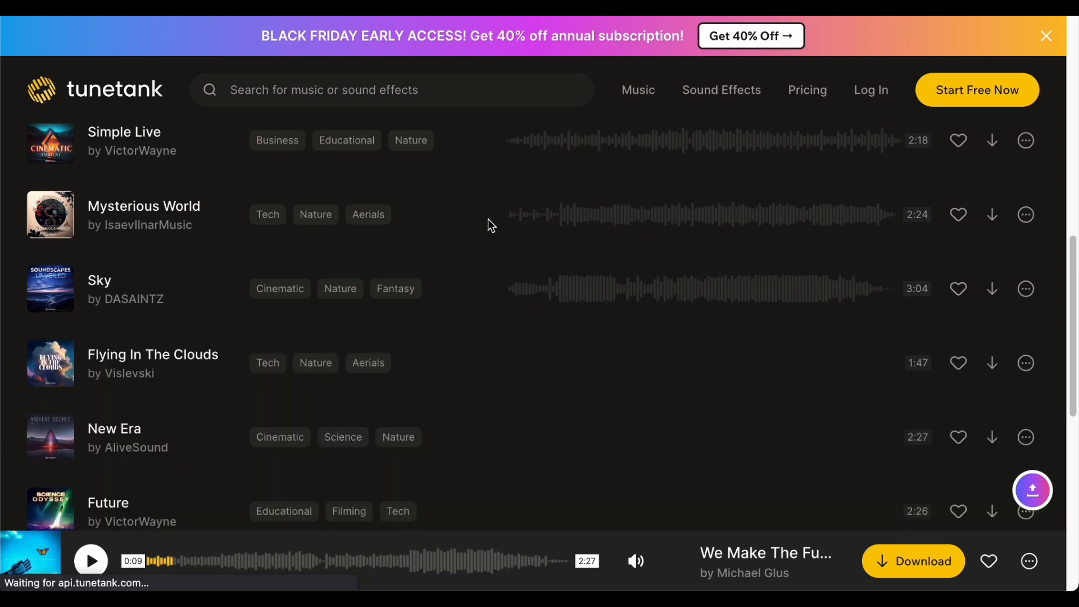
{"action": "scroll", "scroll_direction": "down", "scroll_amount": 3}
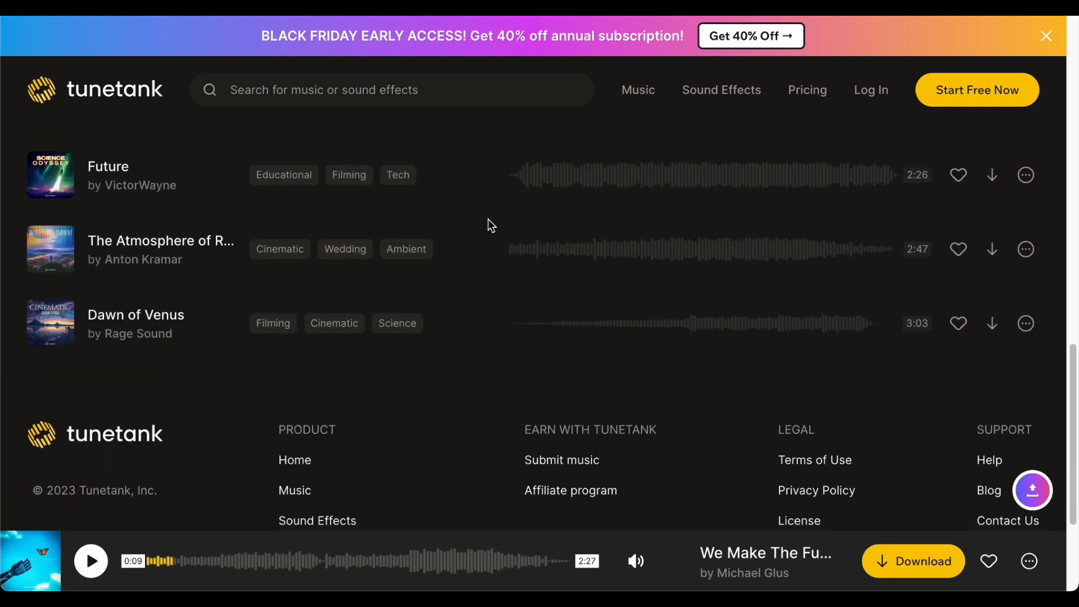
{"action": "scroll", "scroll_direction": "down", "scroll_amount": 3}
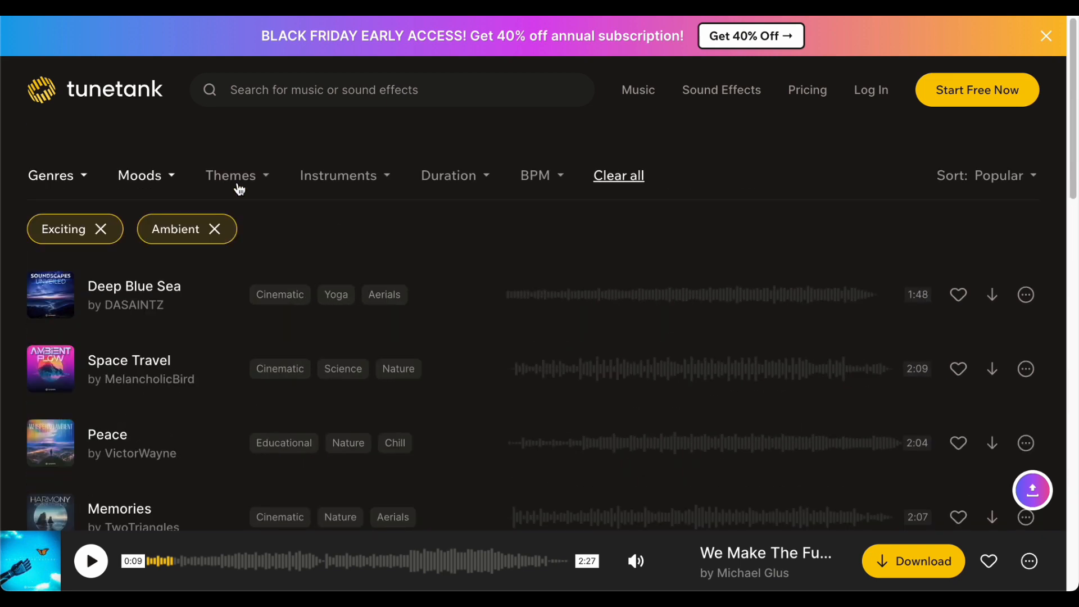
Step: Add the Cinematic theme filter and start playing Dawn of Venus by Rage Sound
{"action": "left_click", "coordinate": [230, 174]}
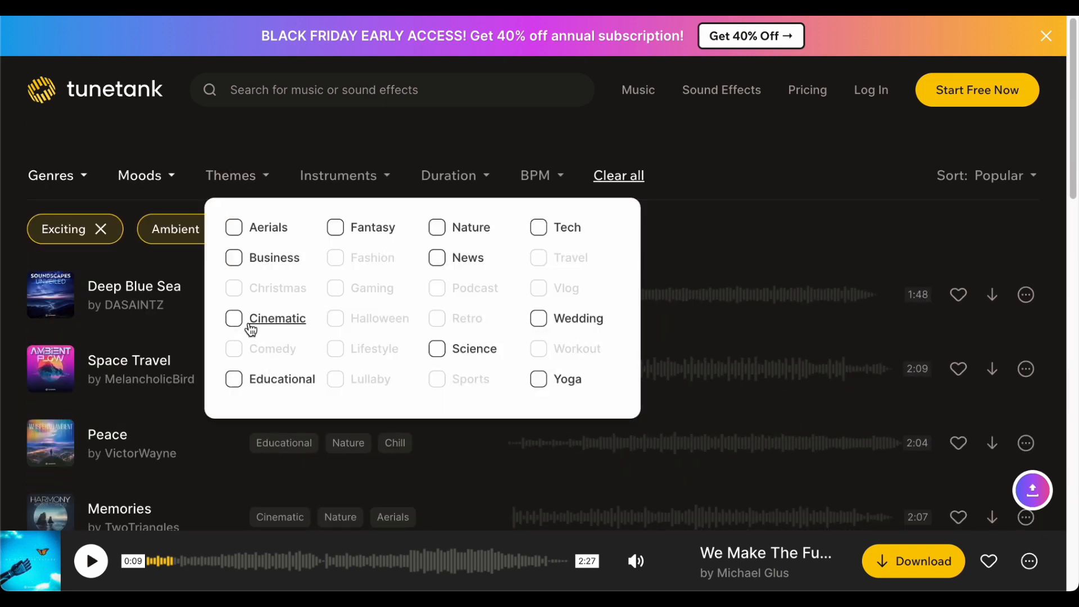
{"action": "left_click", "coordinate": [233, 318]}
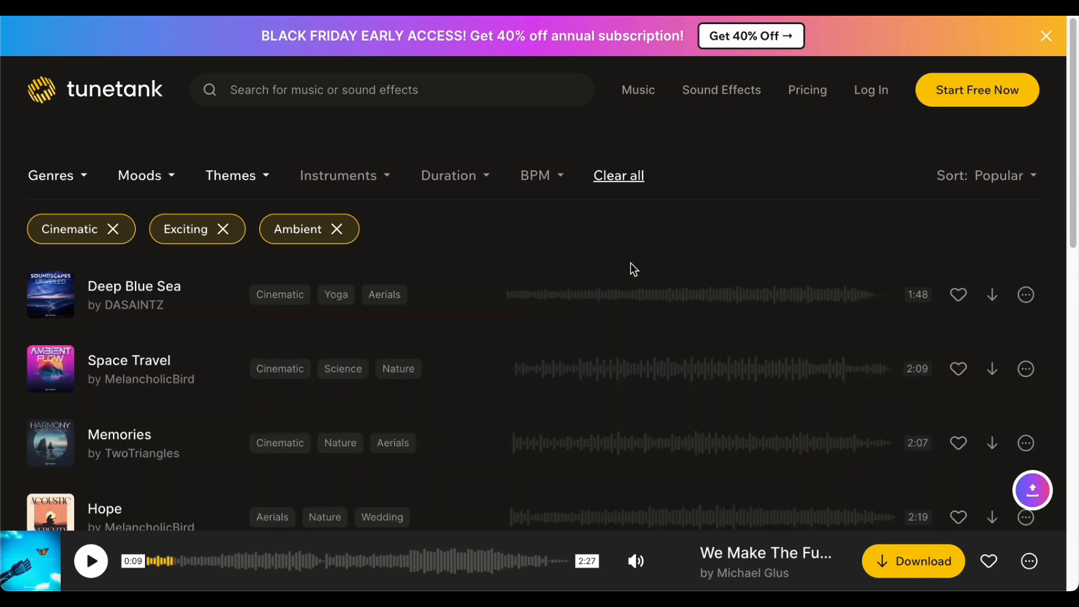
{"action": "scroll", "scroll_direction": "down", "scroll_amount": 3}
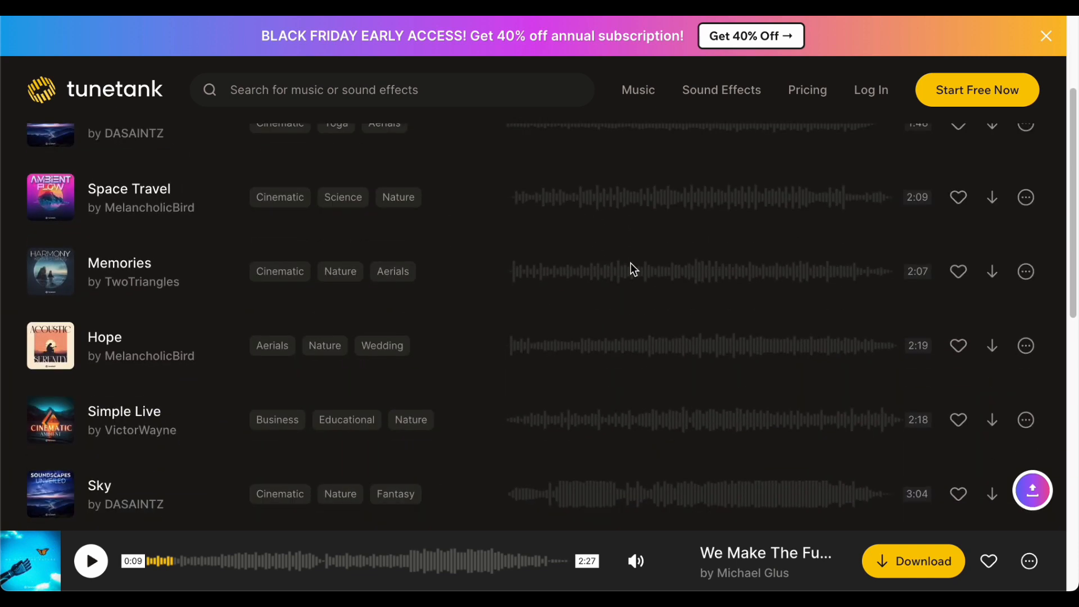
{"action": "scroll", "scroll_direction": "down", "scroll_amount": 3}
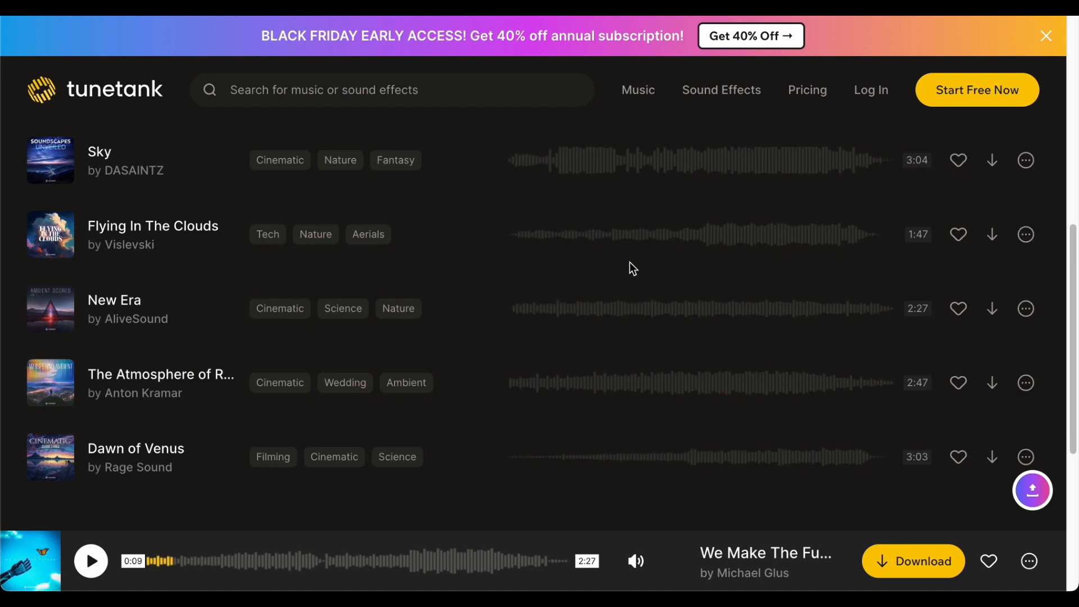
{"action": "scroll", "scroll_direction": "down", "scroll_amount": 3}
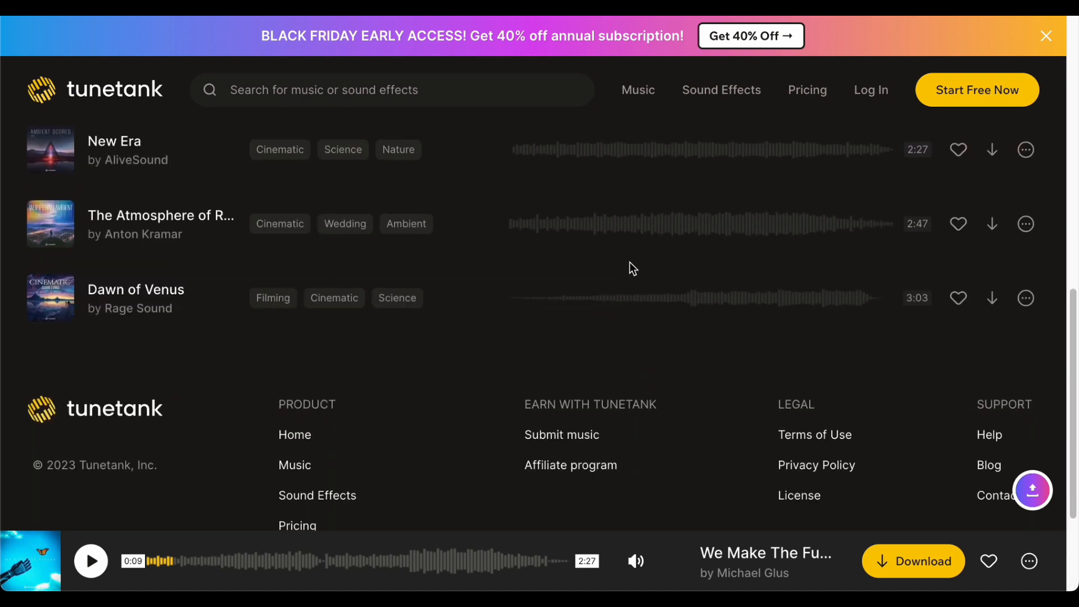
{"action": "left_click", "coordinate": [50, 298]}
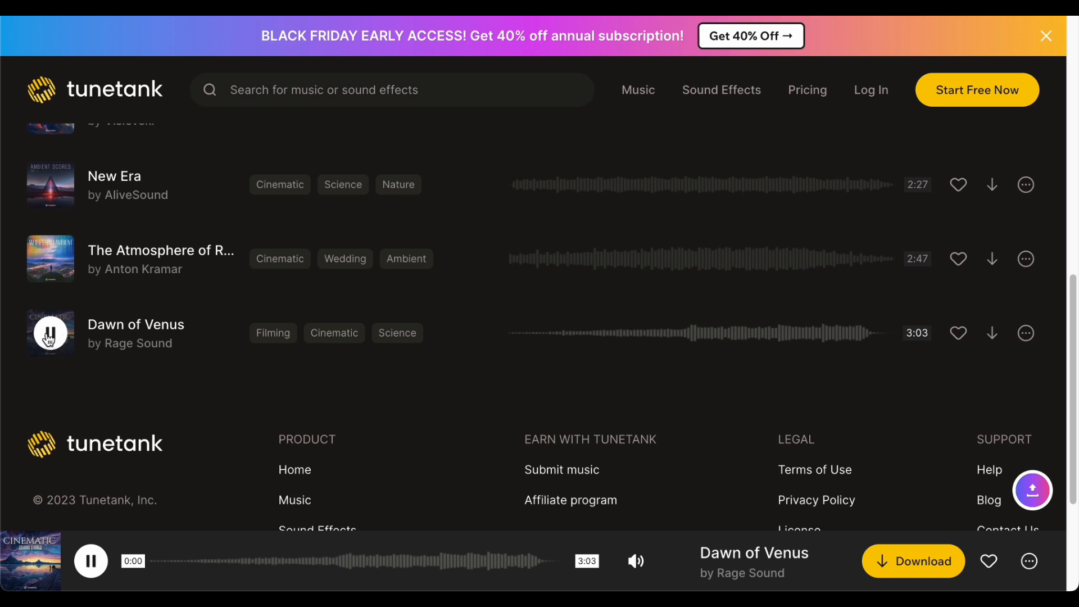
{"action": "mouse_move", "coordinate": [50, 333]}
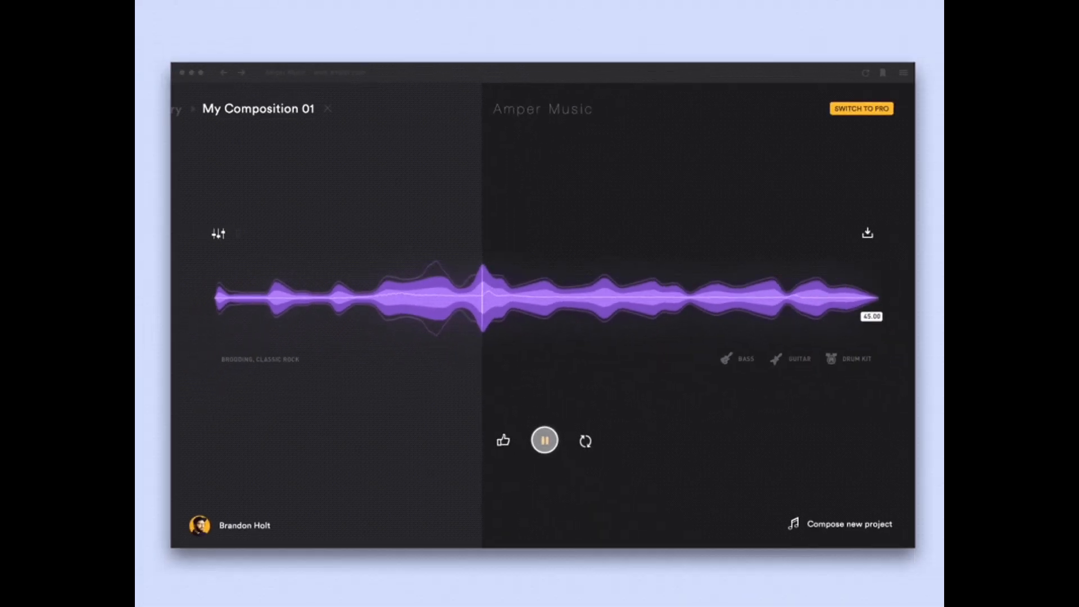
Step: Switch My Composition 01 to the Pro version and confirm
{"action": "left_click", "coordinate": [861, 108]}
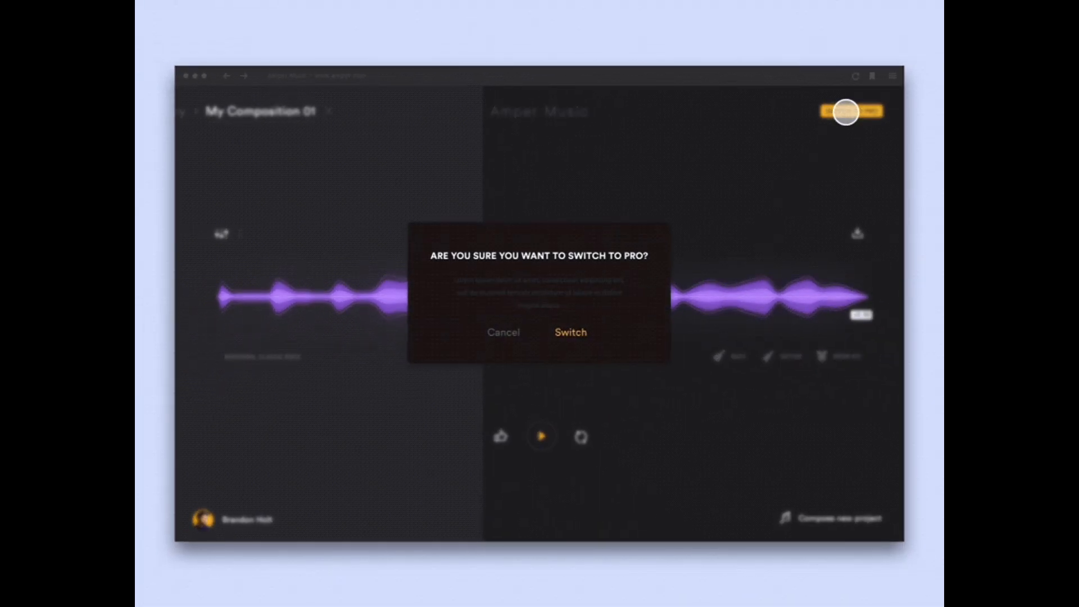
{"action": "left_click", "coordinate": [569, 332]}
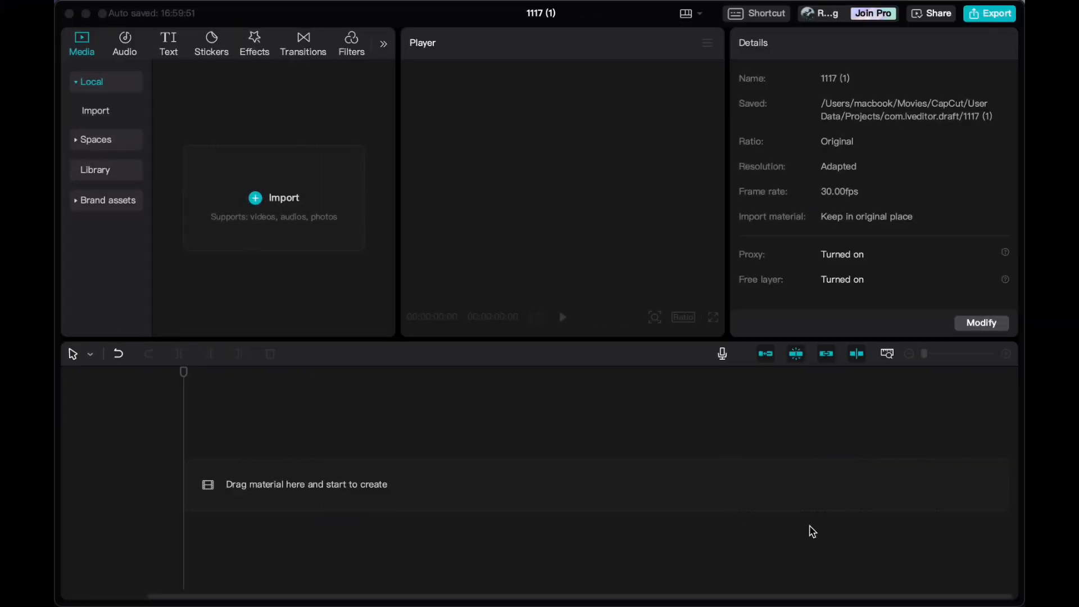
Step: Import 'Parisian Cafe – Aaron Kenny.mp3' from the Music folder and add it to the timeline
{"action": "left_click", "coordinate": [282, 197]}
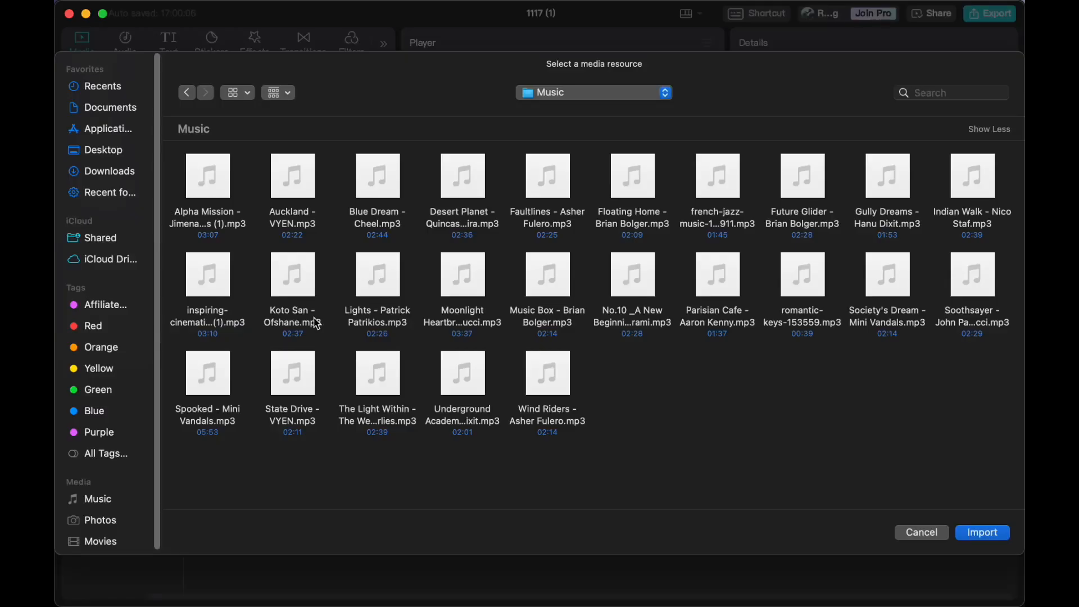
{"action": "left_click", "coordinate": [716, 276]}
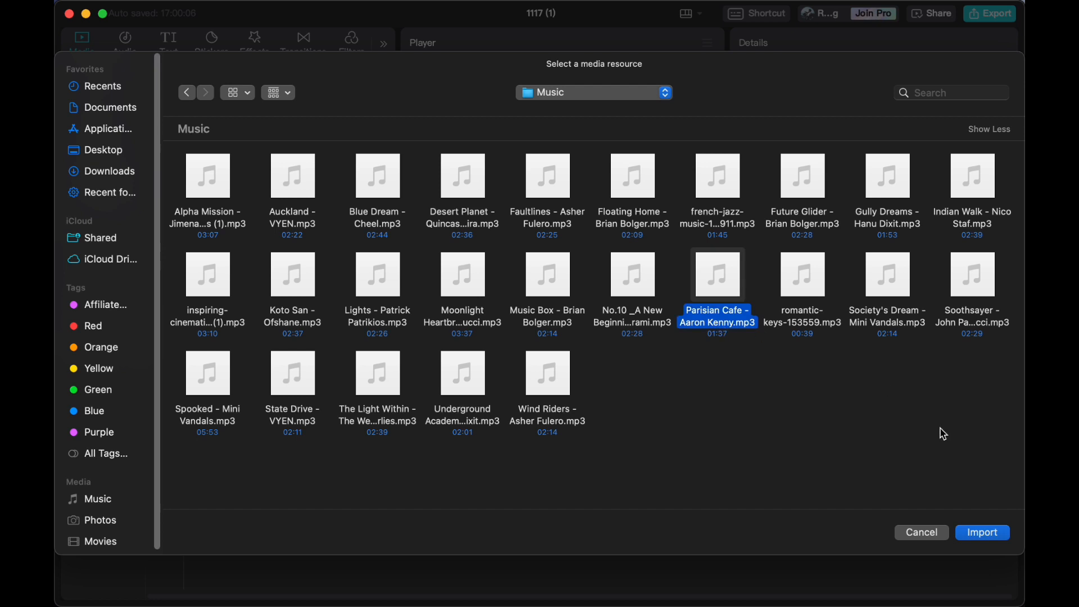
{"action": "left_click", "coordinate": [981, 532]}
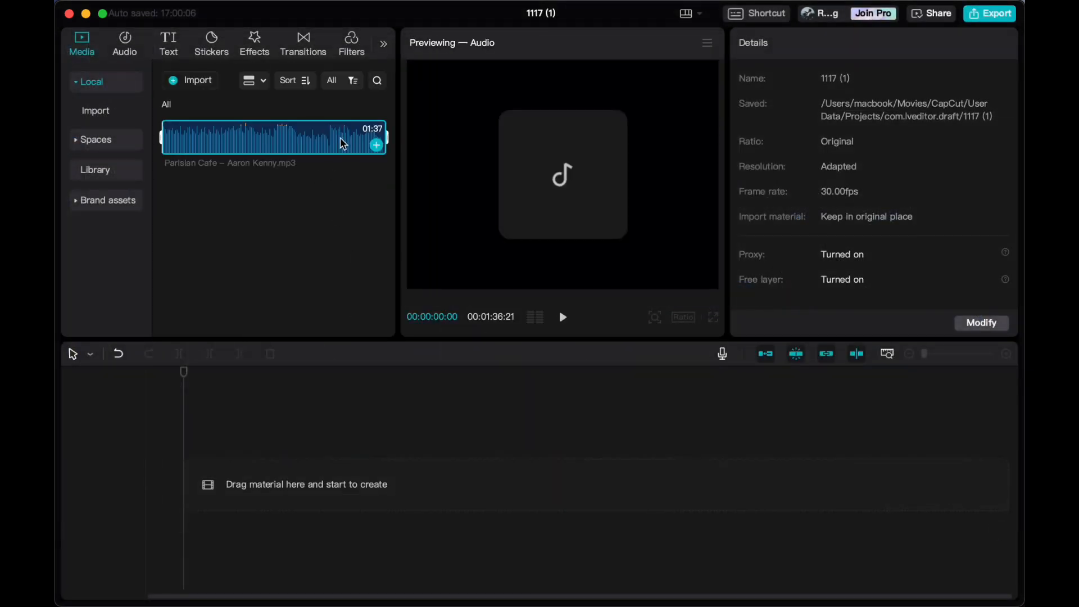
{"action": "left_click", "coordinate": [376, 145]}
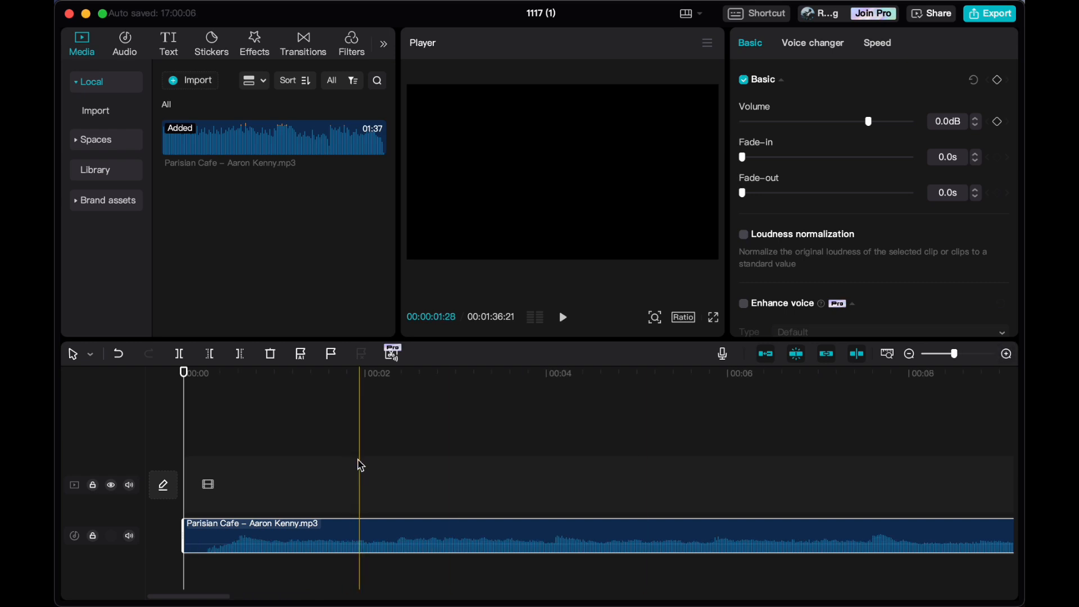
{"action": "left_click", "coordinate": [393, 353]}
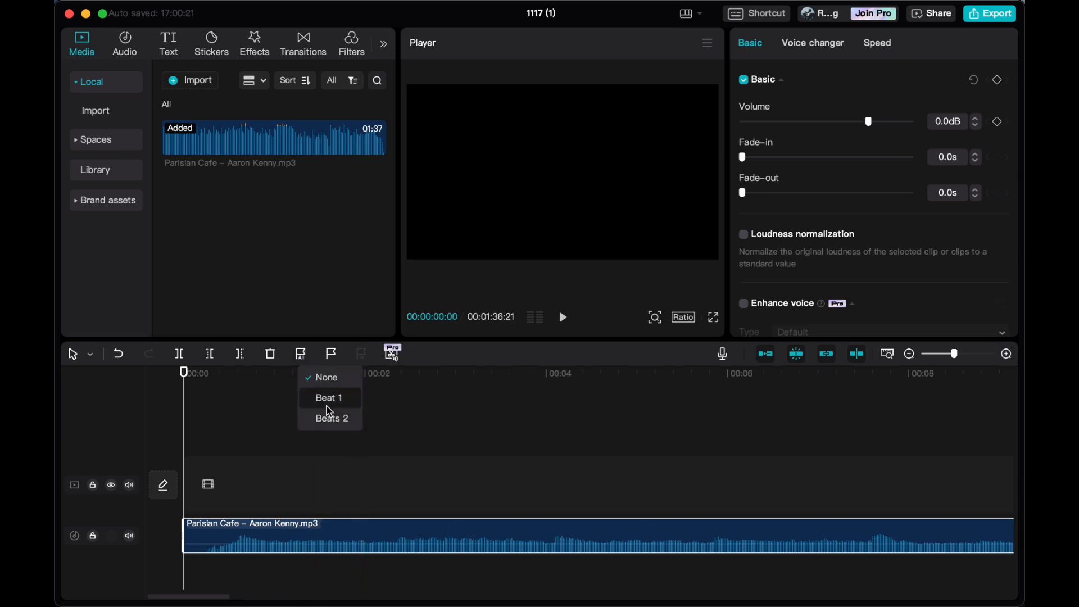
{"action": "left_click", "coordinate": [329, 398]}
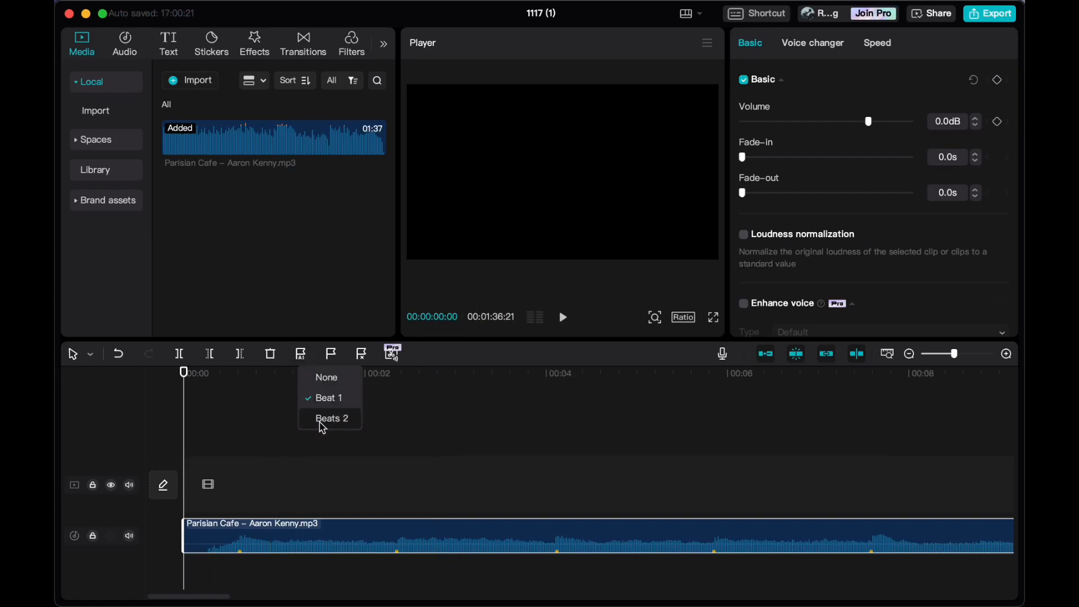
{"action": "left_click", "coordinate": [1005, 352]}
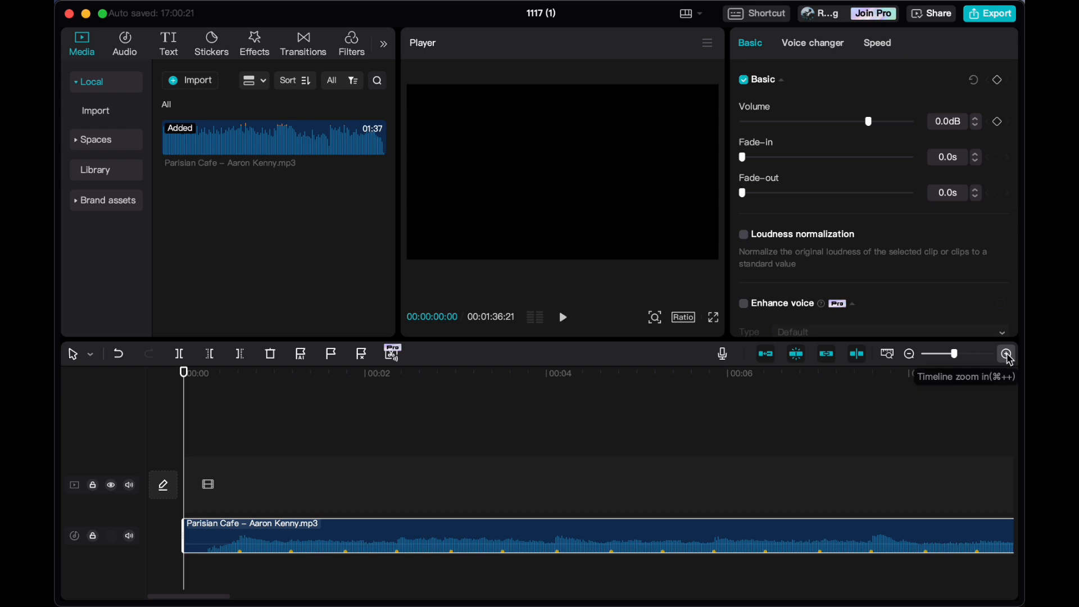
{"action": "left_click", "coordinate": [1005, 353]}
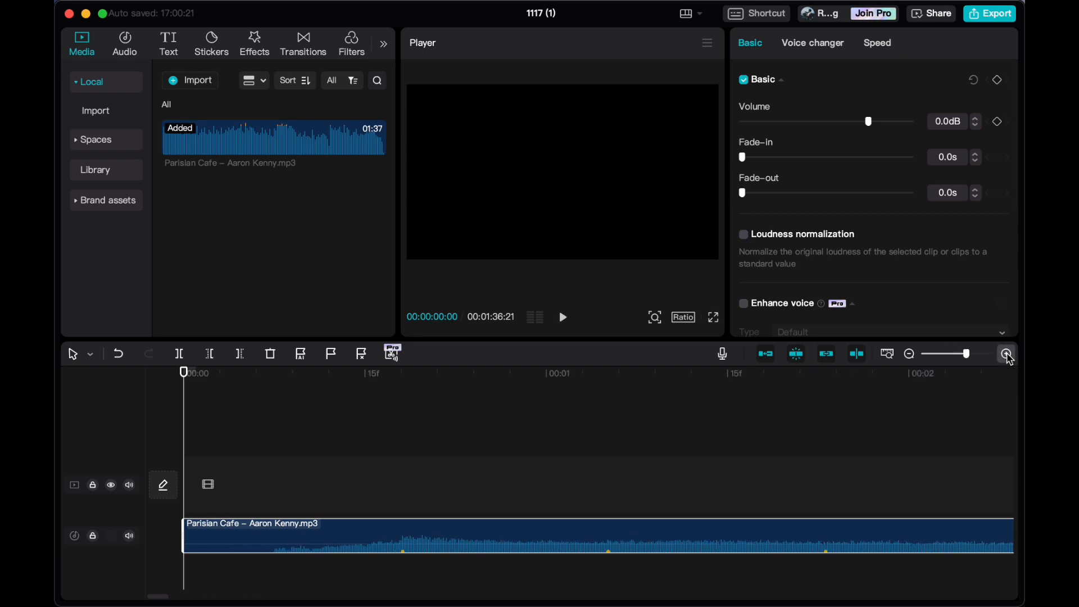
{"action": "left_click", "coordinate": [1006, 353]}
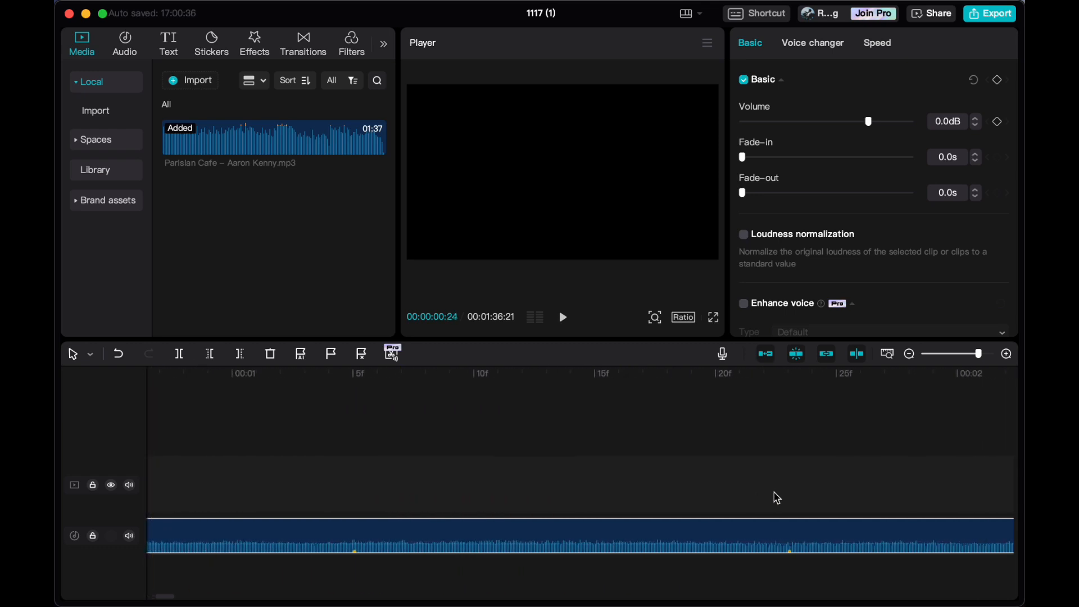
{"action": "left_click", "coordinate": [671, 373]}
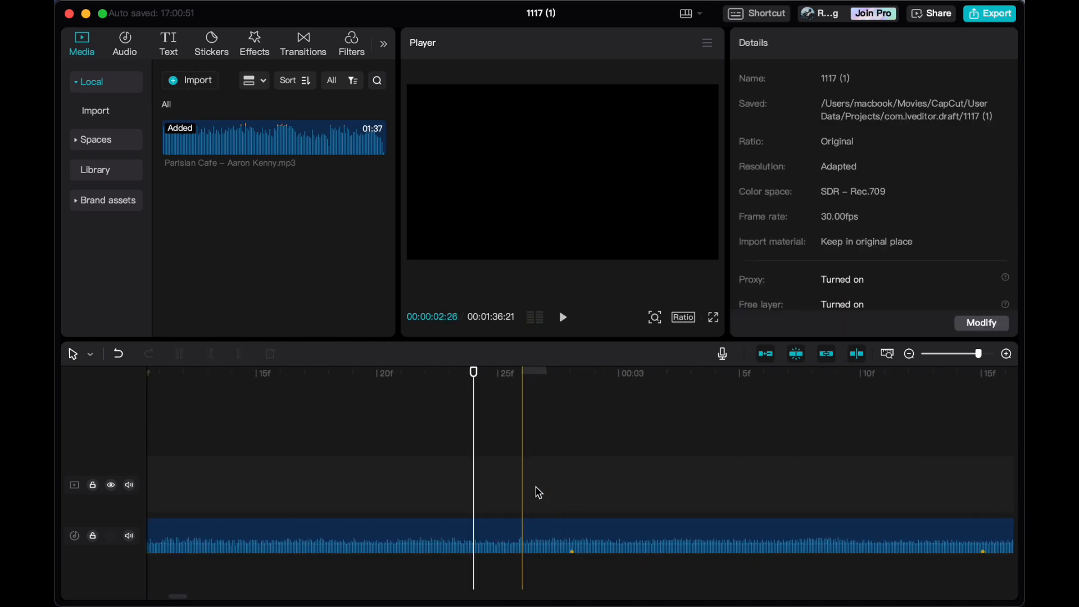
{"action": "left_click", "coordinate": [562, 317]}
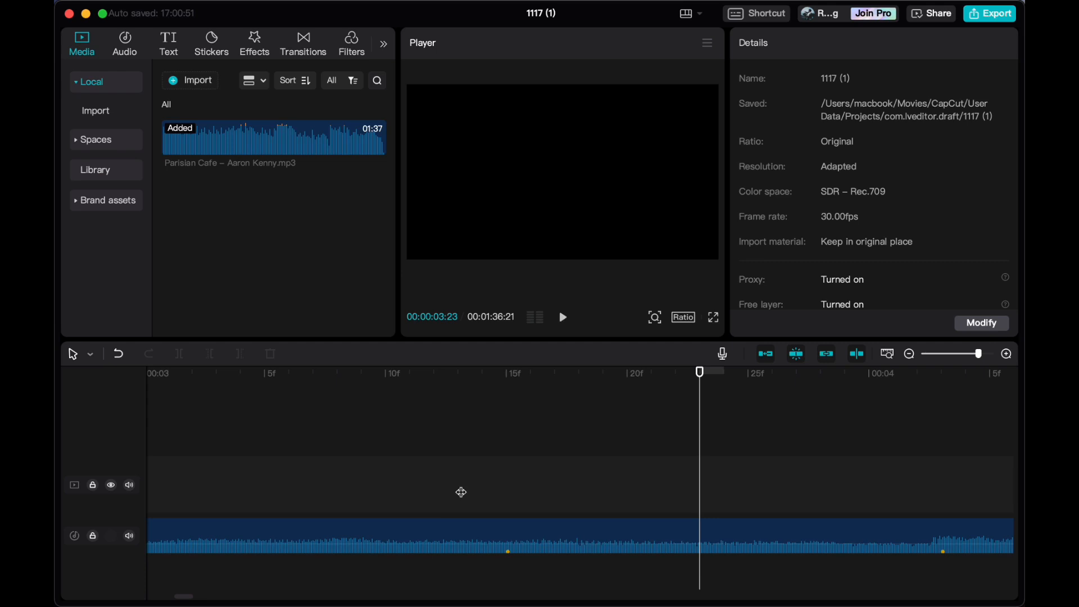
{"action": "left_click", "coordinate": [561, 317]}
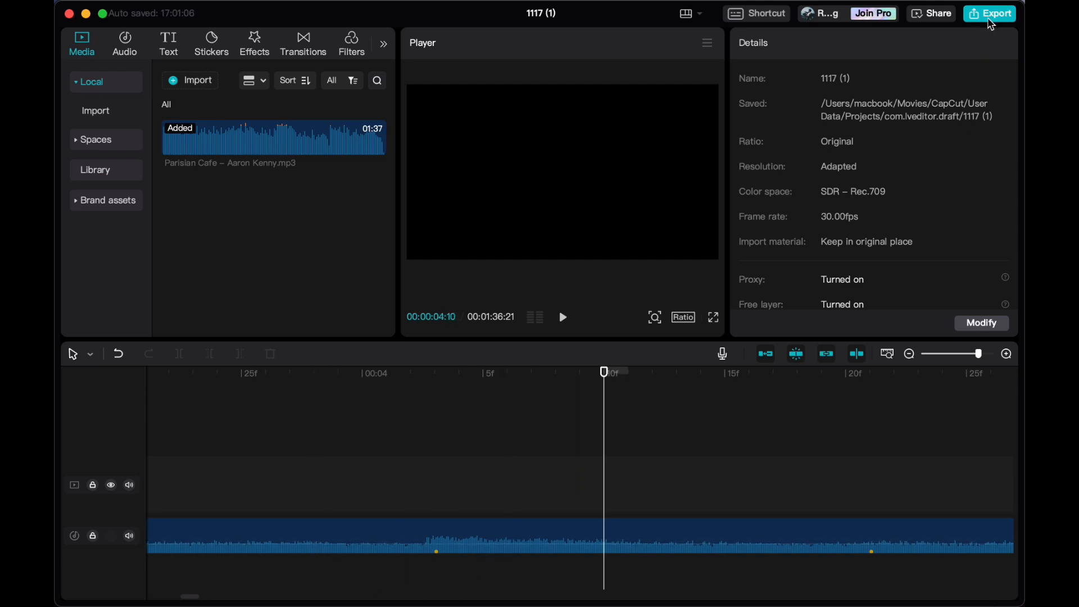
{"action": "left_click", "coordinate": [993, 13]}
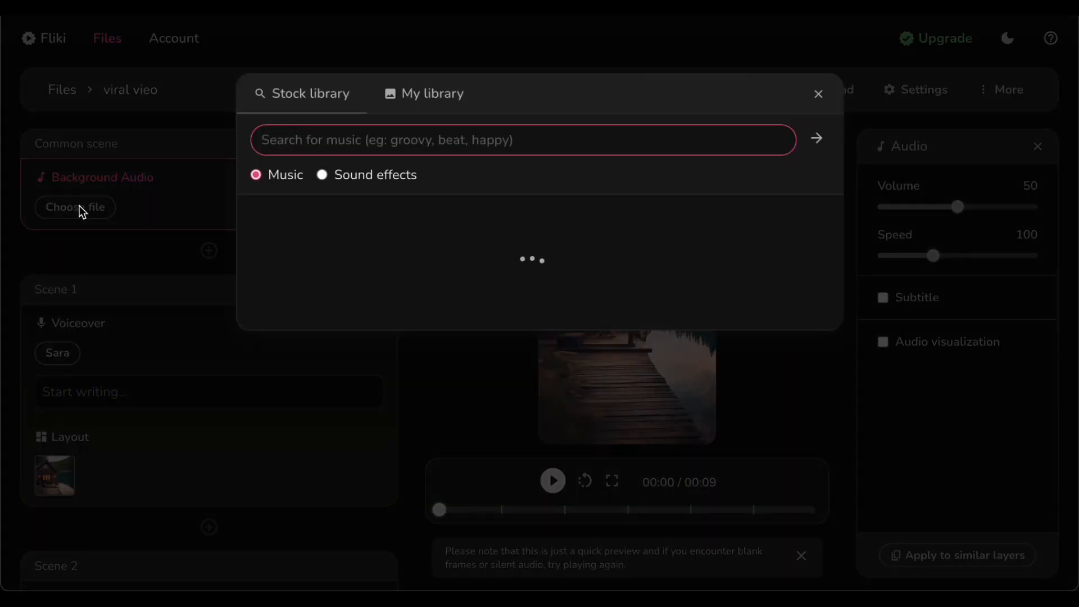
Step: Upload 'Parisian Cafe - Aaron Kenny.mp3' to My library, set it as background audio, and preview
{"action": "left_click", "coordinate": [432, 92]}
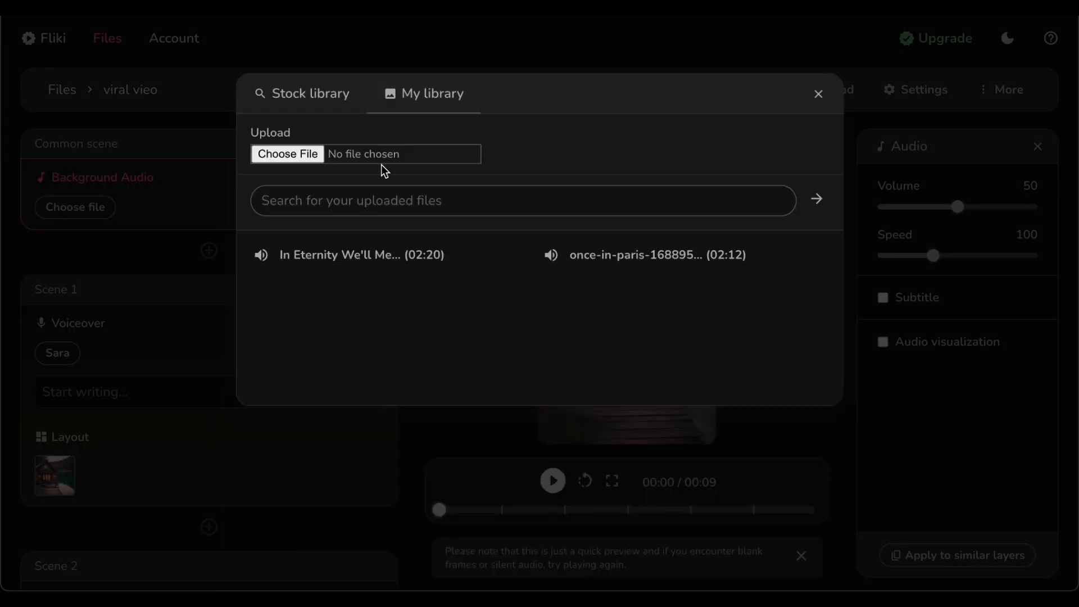
{"action": "left_click", "coordinate": [288, 154]}
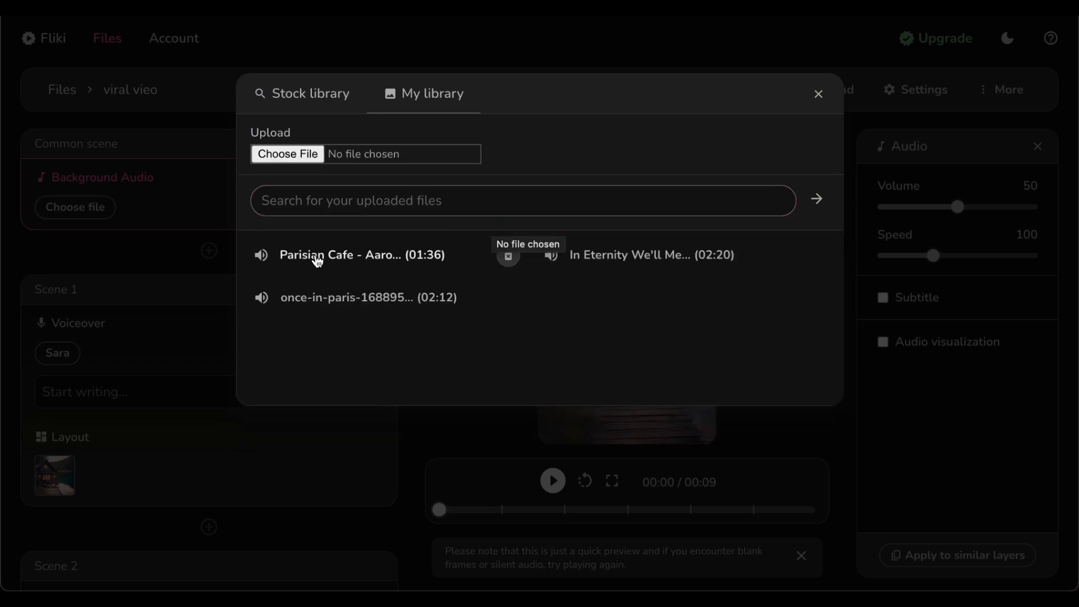
{"action": "left_click", "coordinate": [362, 254]}
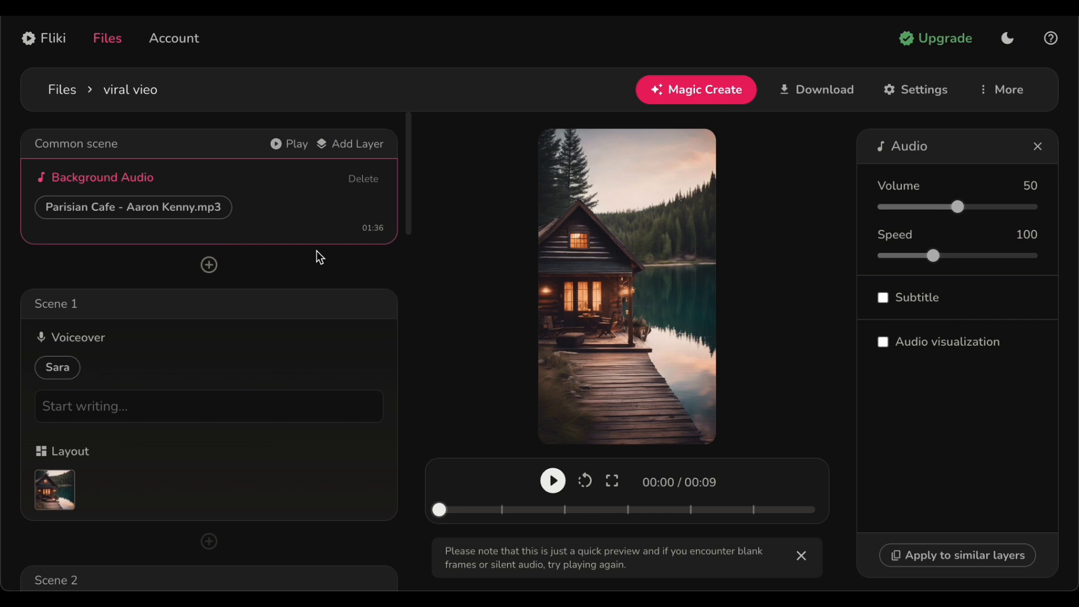
{"action": "left_click", "coordinate": [552, 481]}
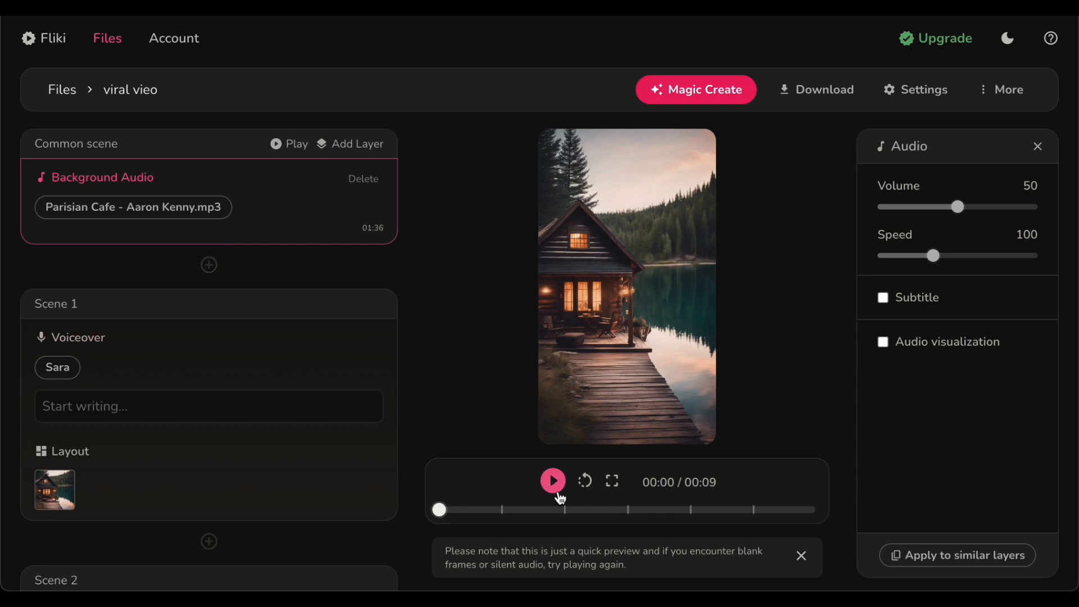
{"action": "left_click", "coordinate": [552, 480]}
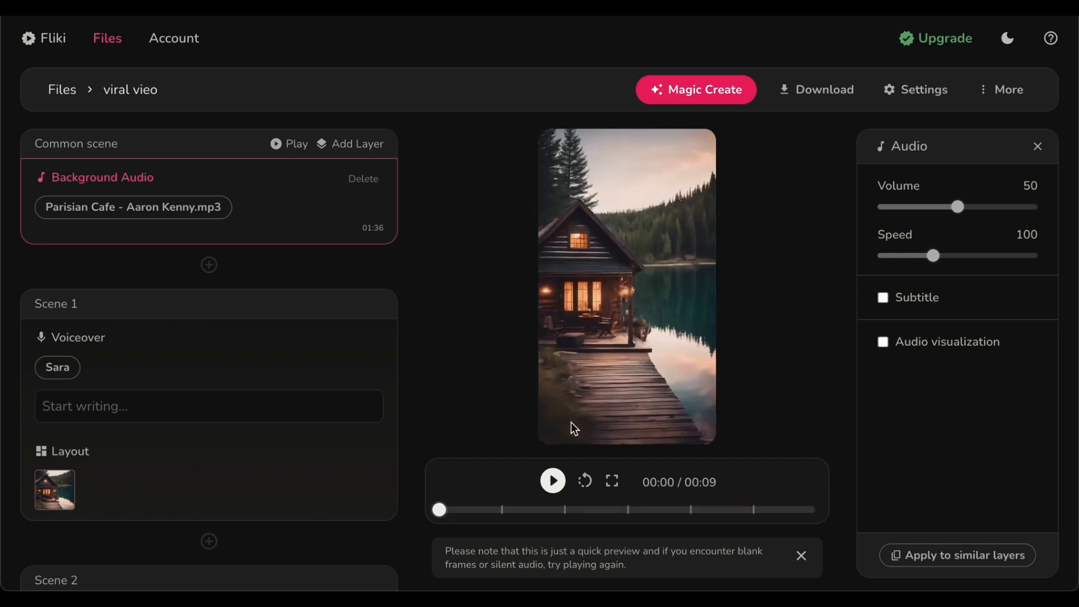
{"action": "mouse_move", "coordinate": [552, 480]}
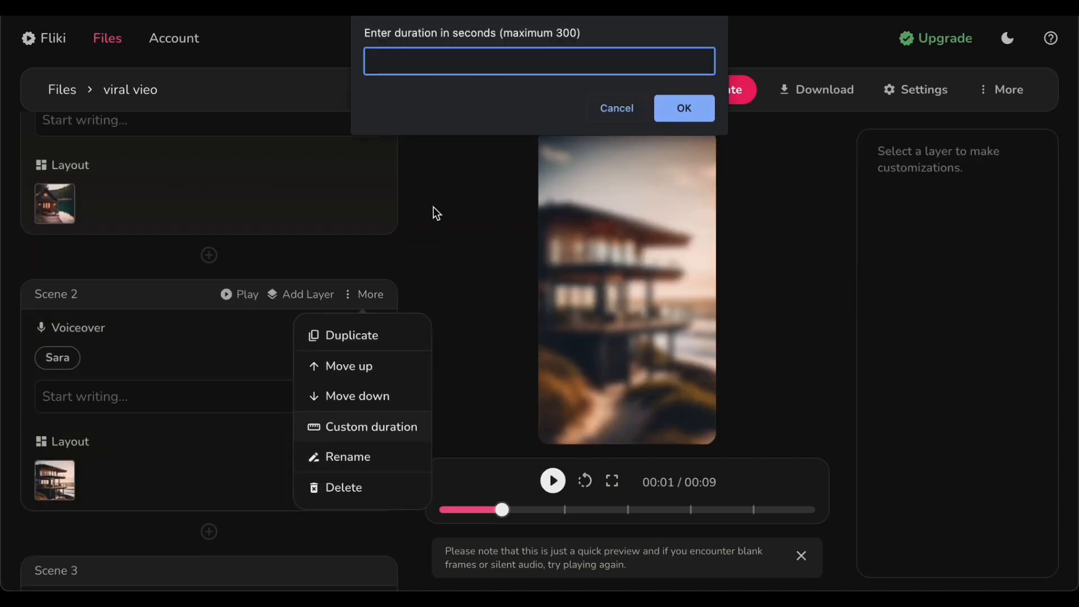
Step: Set custom durations for Scene 2 and Scene 6 (4 seconds), then preview the 25-second video
{"action": "left_click", "coordinate": [683, 108]}
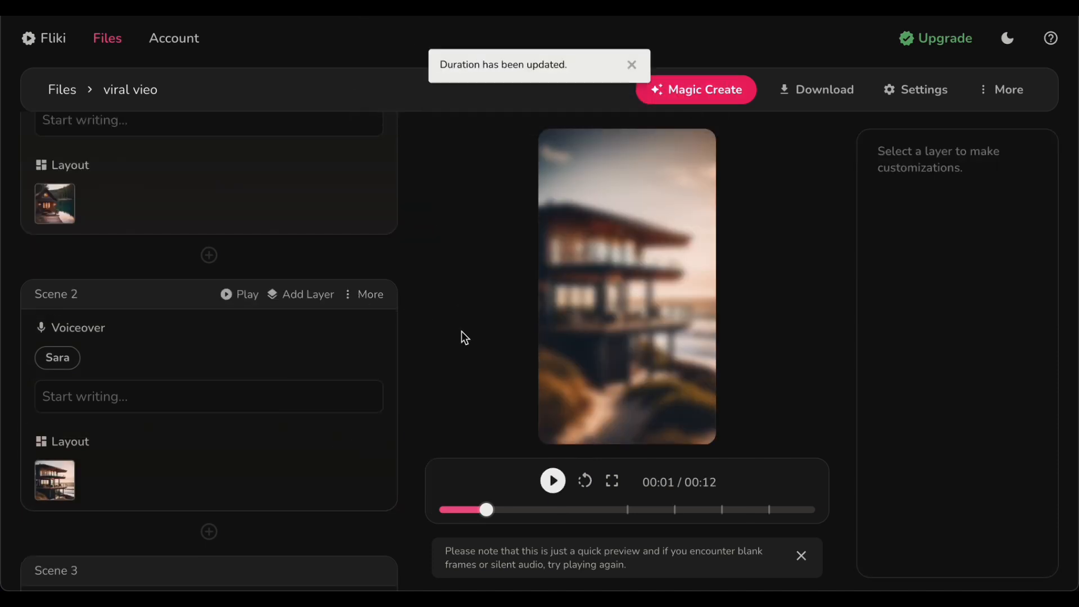
{"action": "left_click", "coordinate": [370, 430]}
{"action": "type", "text": "4"}
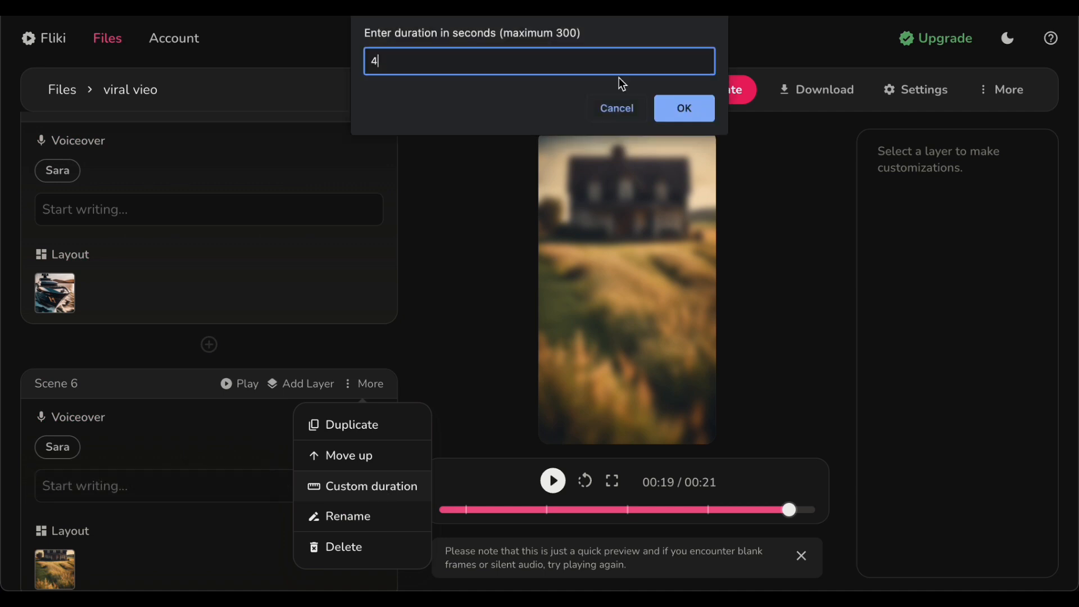
{"action": "left_click", "coordinate": [681, 108]}
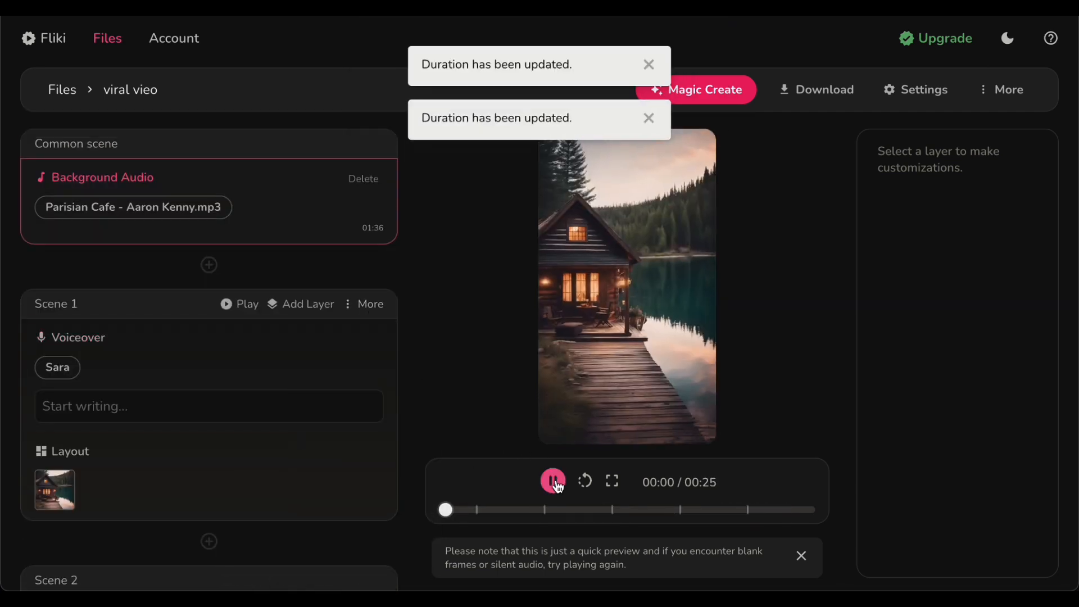
{"action": "left_click", "coordinate": [552, 482]}
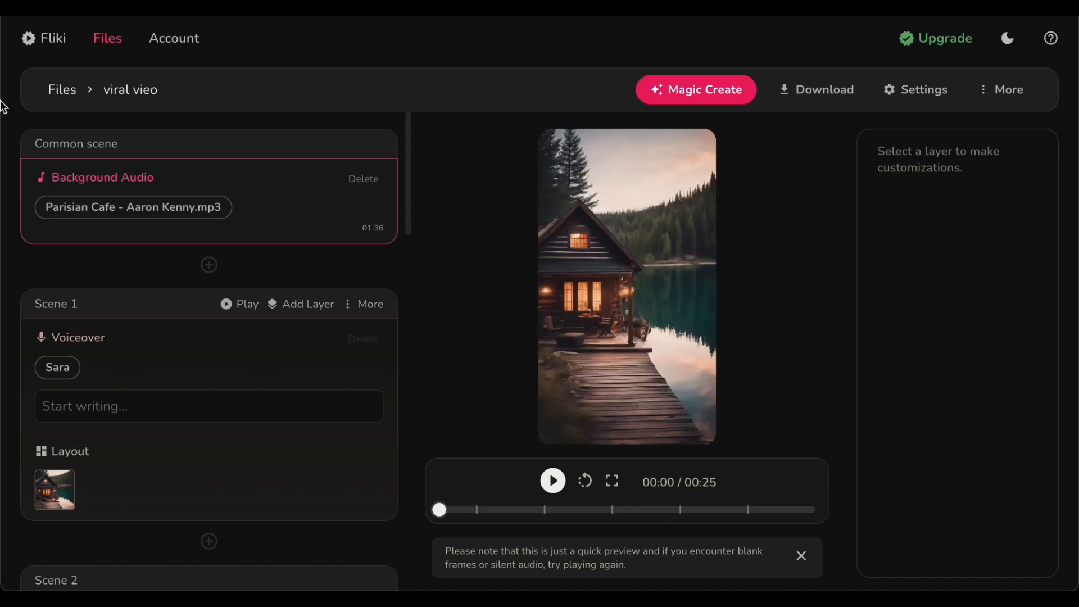
{"action": "left_click", "coordinate": [816, 89]}
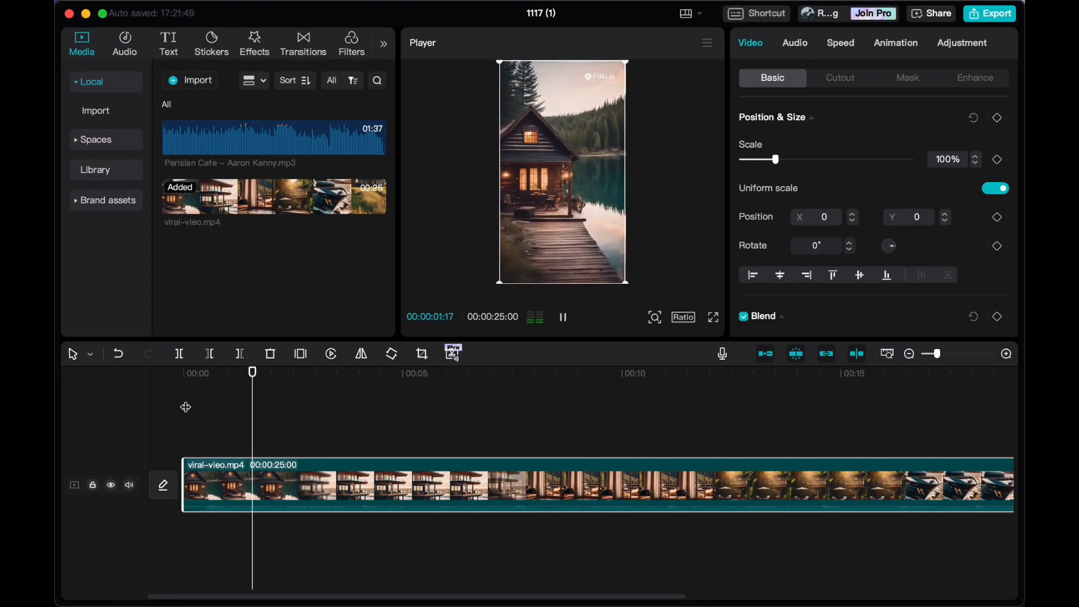
Step: Add a 'Where you wanna' opening caption and numbered text clips 1–4 over viral-vieo.mp4
{"action": "left_click", "coordinate": [168, 43]}
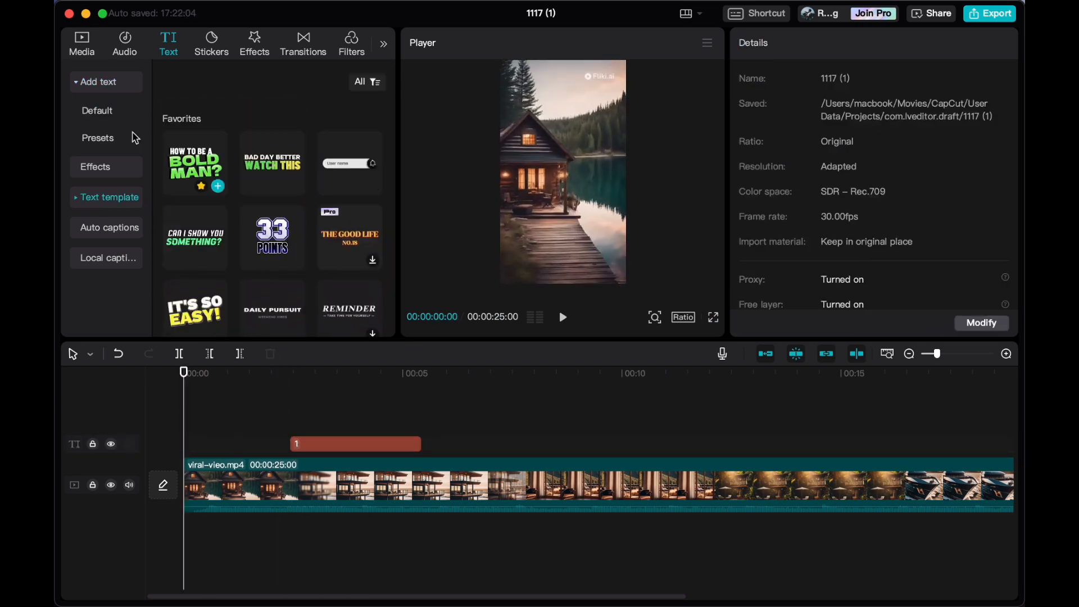
{"action": "type", "text": "WHERE Y"}
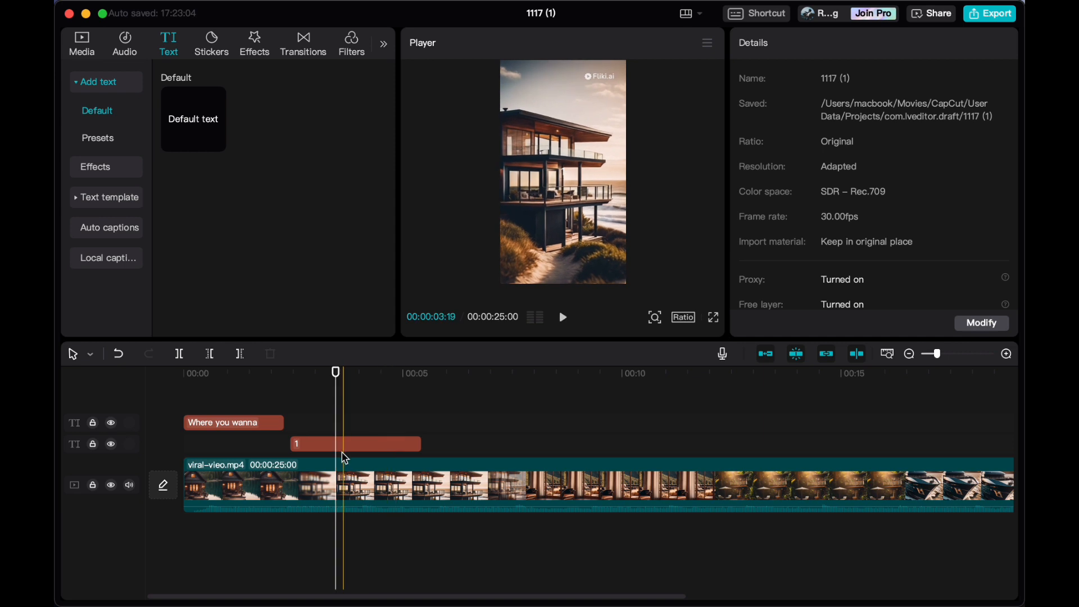
{"action": "left_click", "coordinate": [356, 444]}
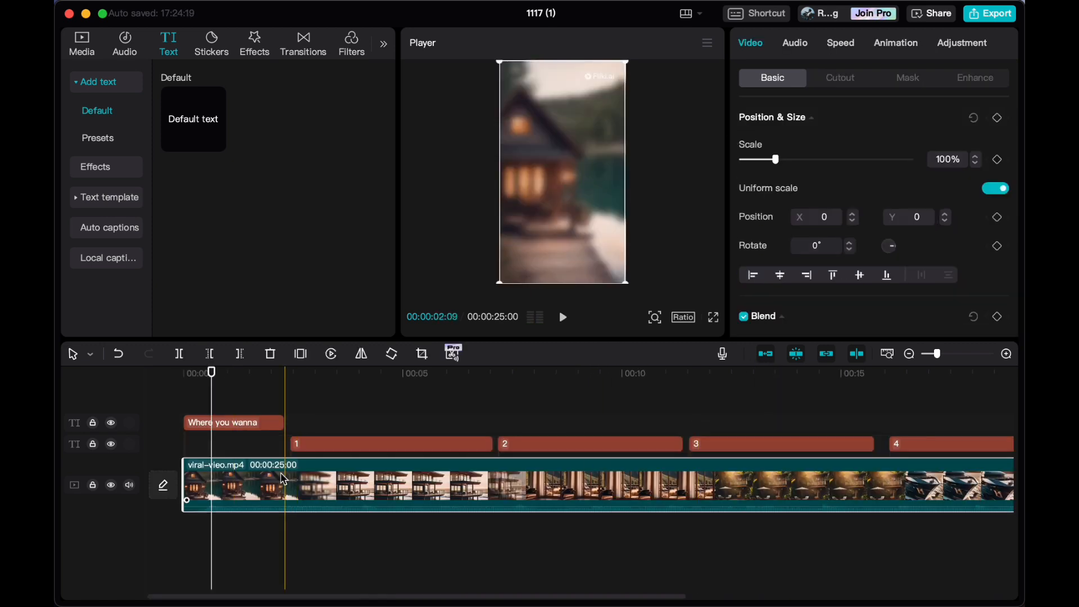
Step: Copy the caption to the final scene, change it to 'Comment down below which one you wanna have vacation', and play back
{"action": "left_click", "coordinate": [657, 444]}
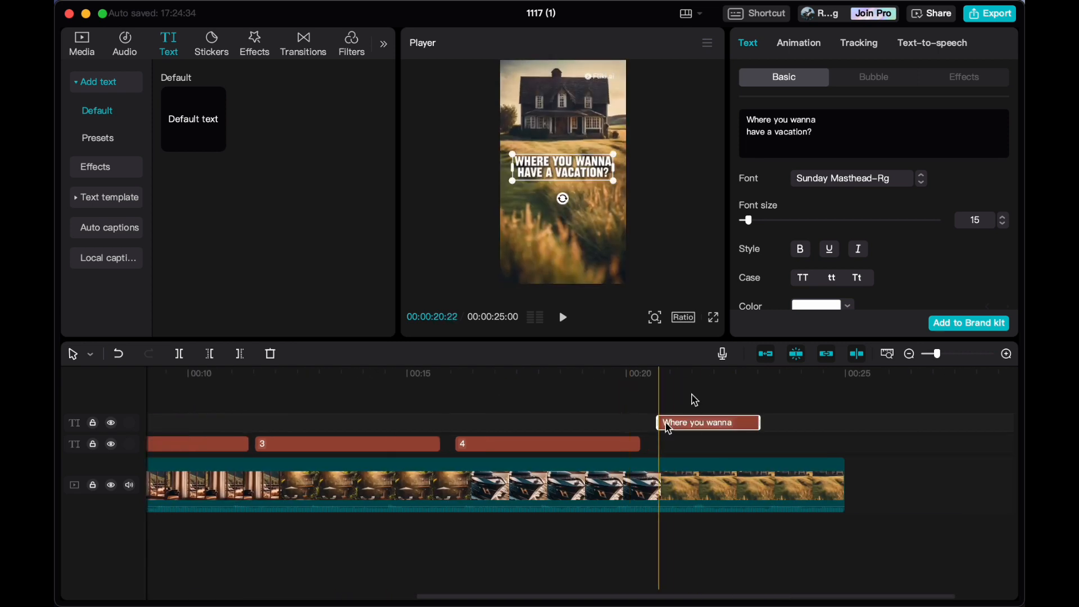
{"action": "type", "text": "Comment Down"}
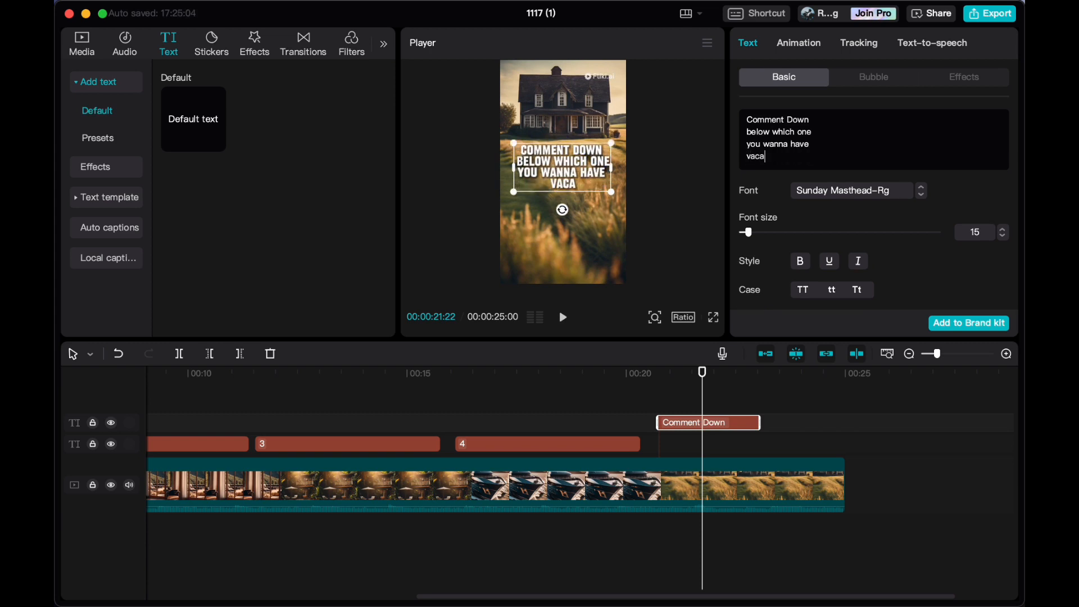
{"action": "type", "text": "tion"}
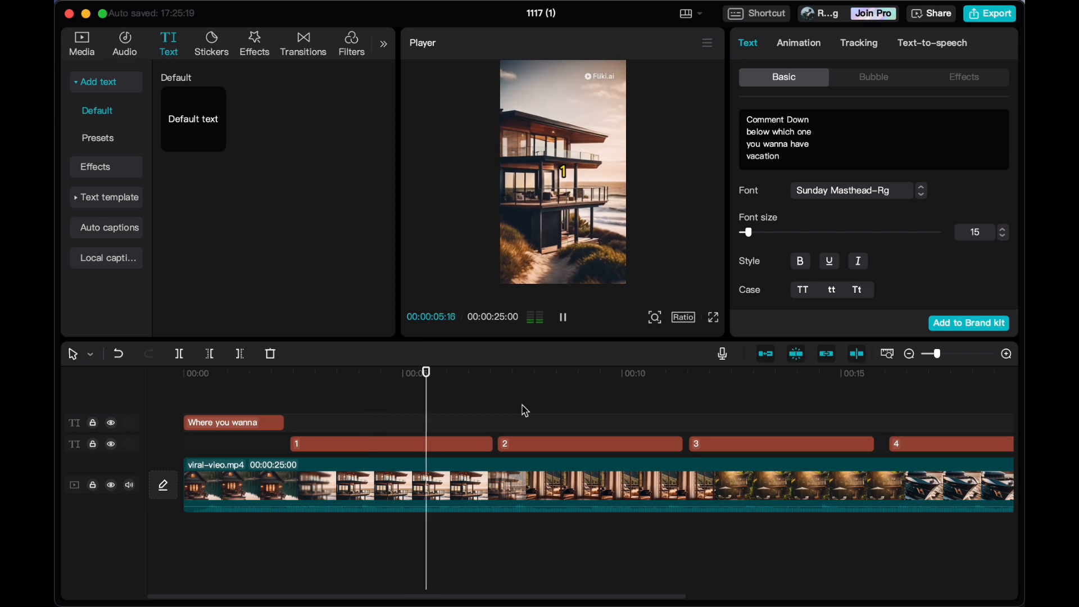
{"action": "left_click", "coordinate": [794, 372]}
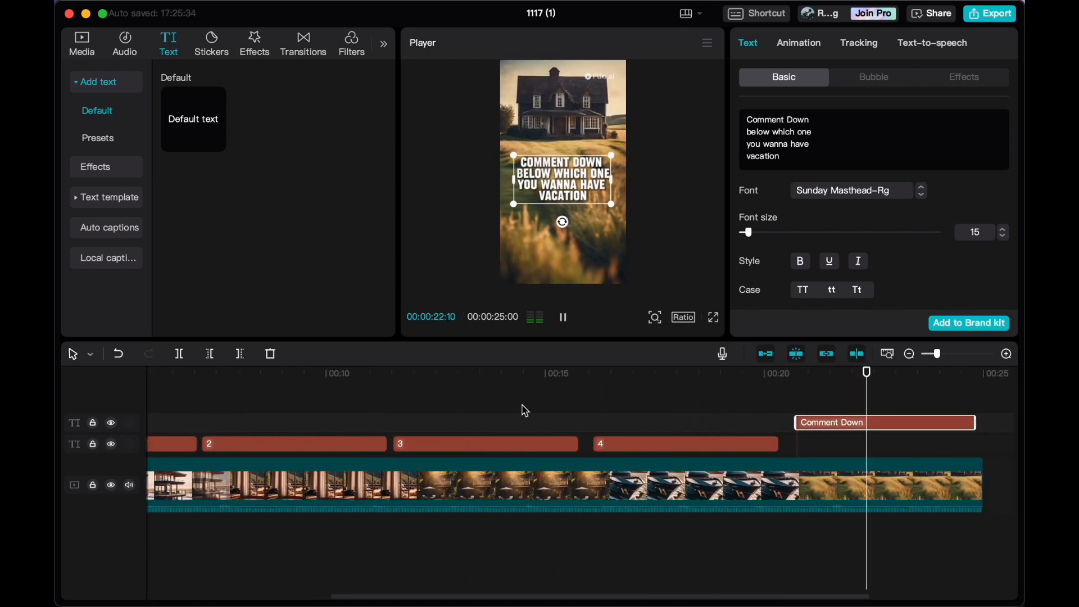
{"action": "left_click", "coordinate": [929, 485]}
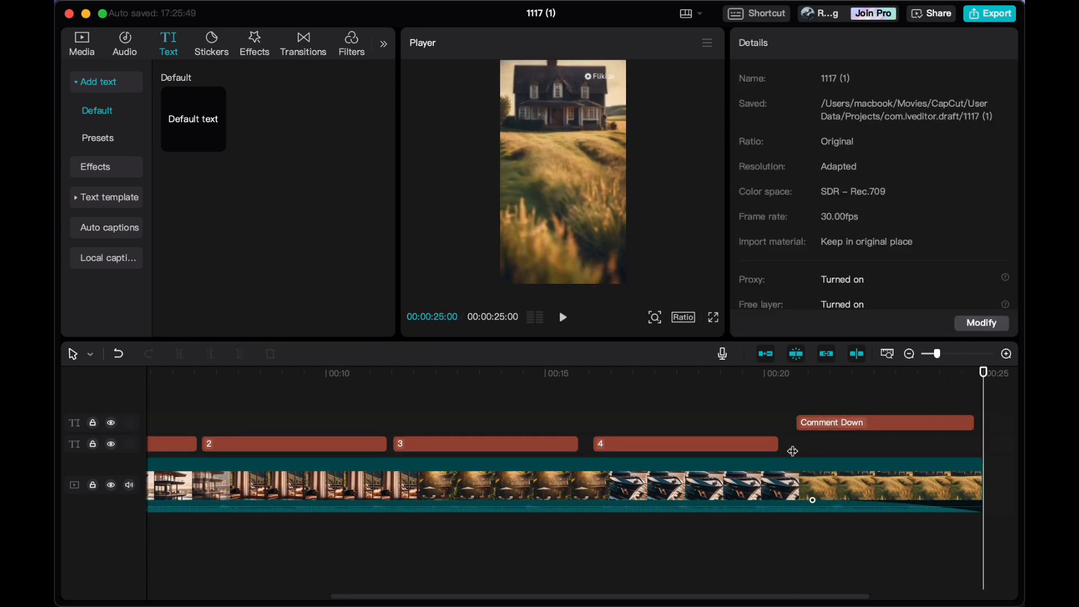
Step: Export the video as a 1080P mp4 at 30fps
{"action": "left_click", "coordinate": [993, 13]}
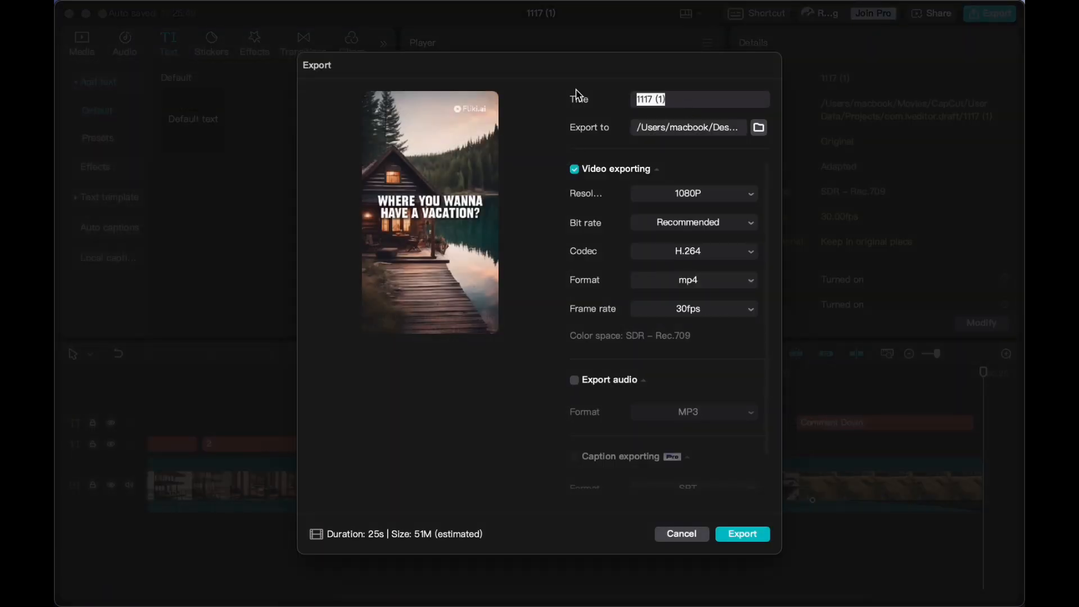
{"action": "left_click", "coordinate": [742, 533]}
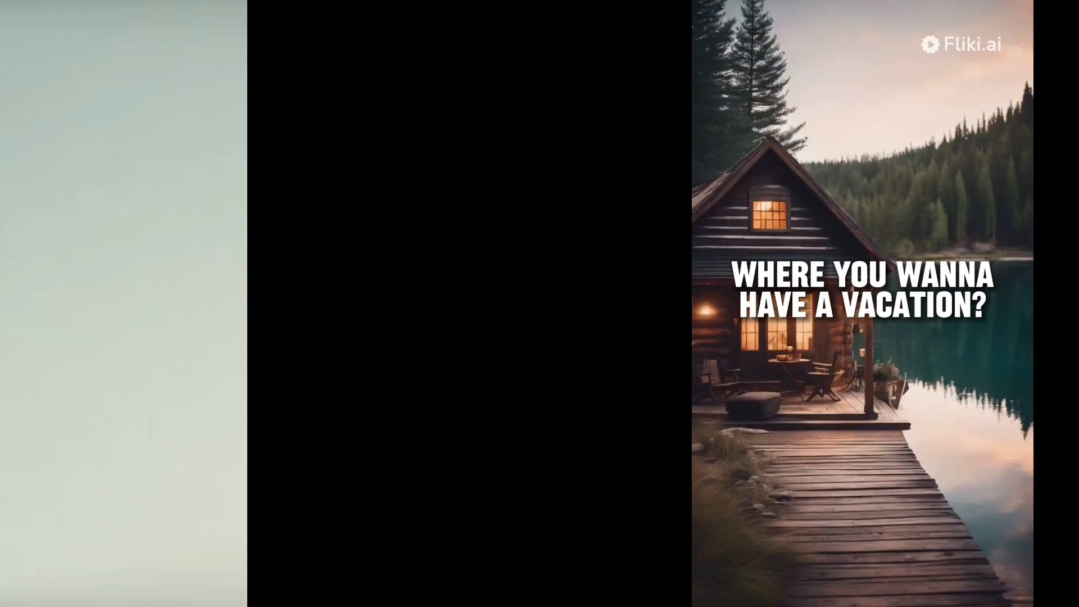